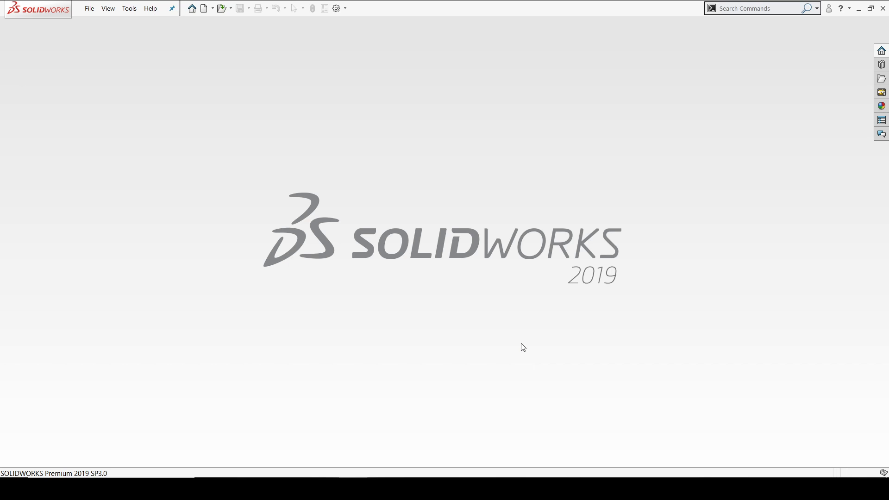
Create a new blank Part document, Part2
{"action": "left_click", "coordinate": [201, 8]}
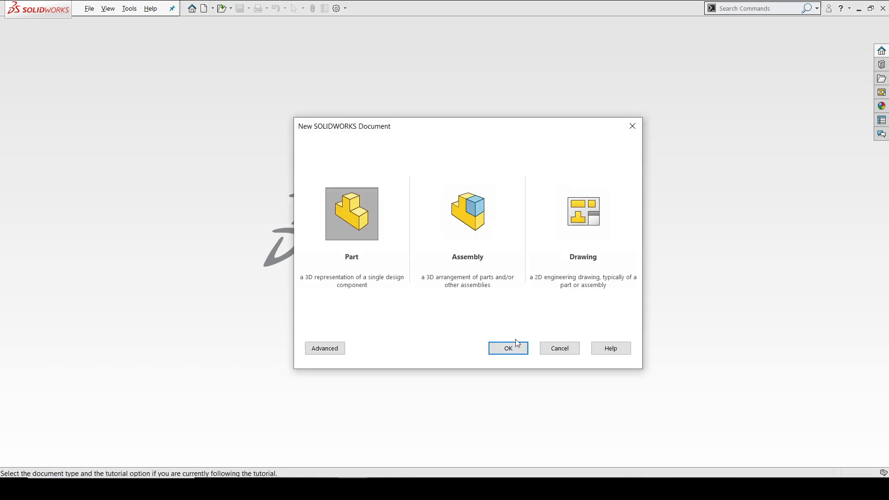
{"action": "left_click", "coordinate": [508, 348]}
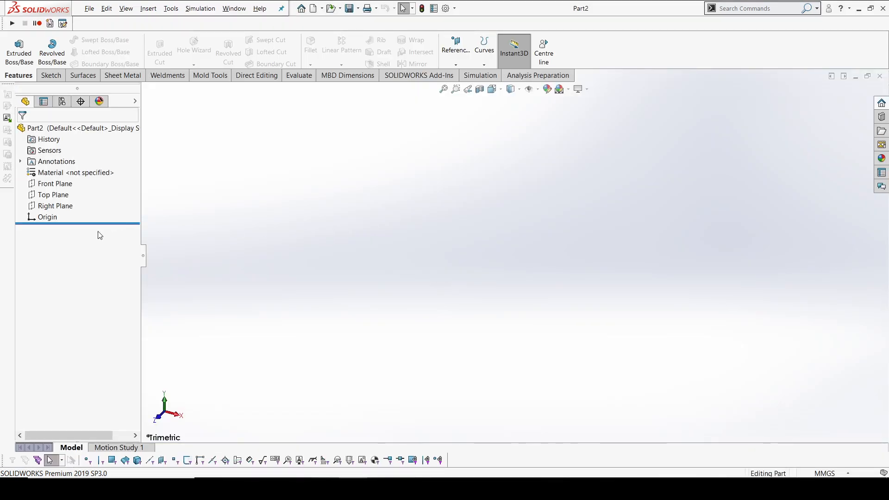
Select the Top Plane and start Sketch1 on it from its right-click menu
{"action": "left_click", "coordinate": [52, 195]}
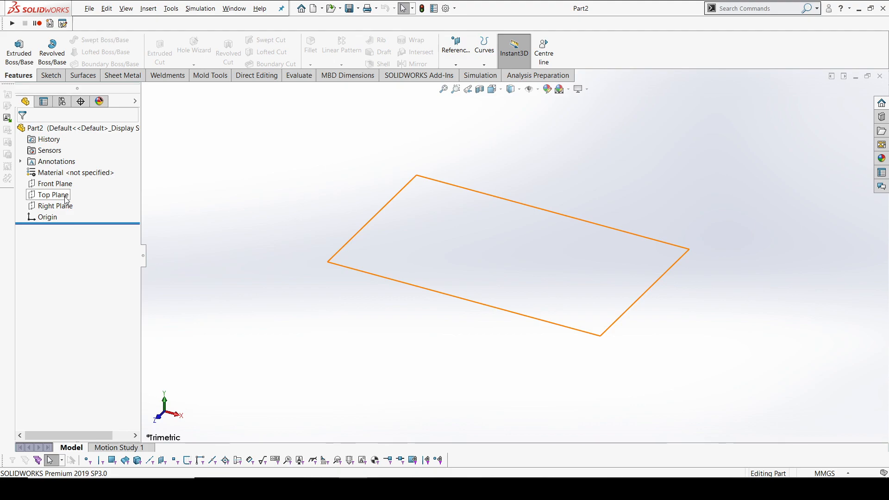
{"action": "left_click", "coordinate": [52, 194]}
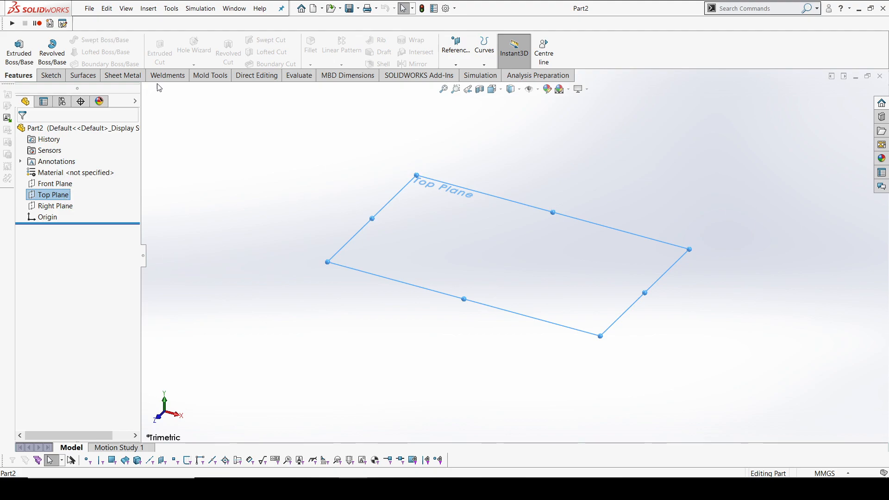
{"action": "left_click", "coordinate": [53, 195]}
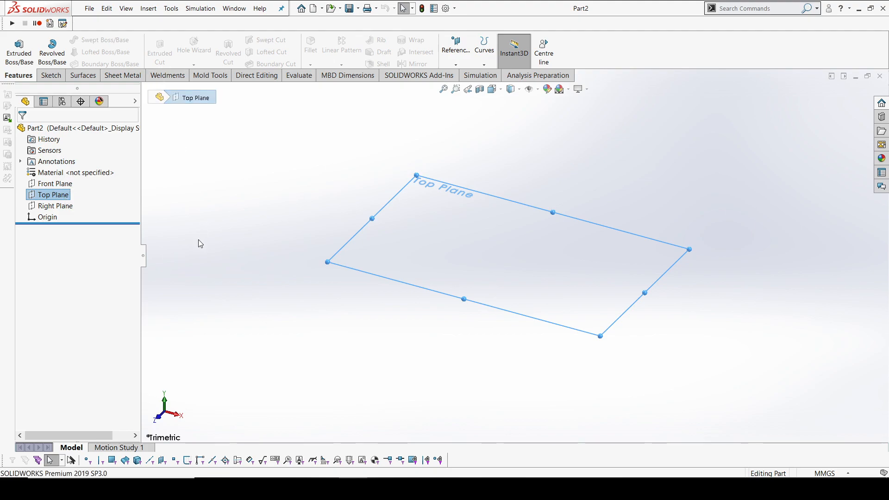
{"action": "mouse_move", "coordinate": [202, 239]}
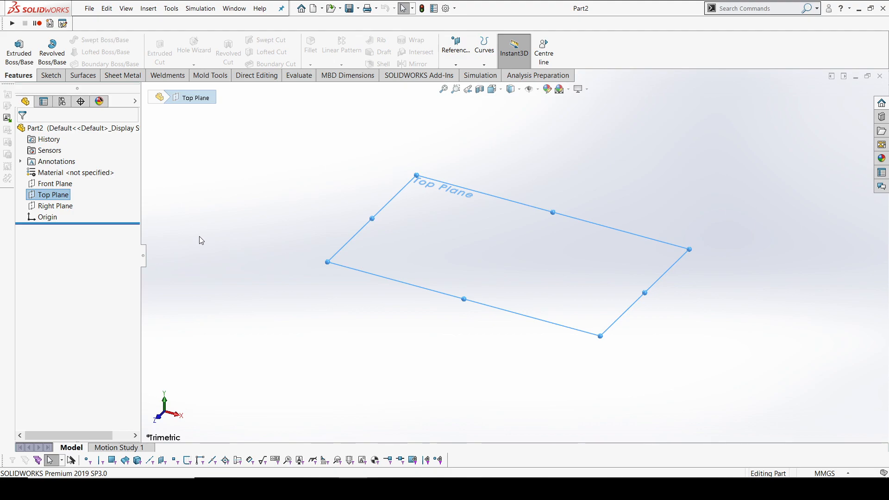
{"action": "right_click", "coordinate": [47, 206]}
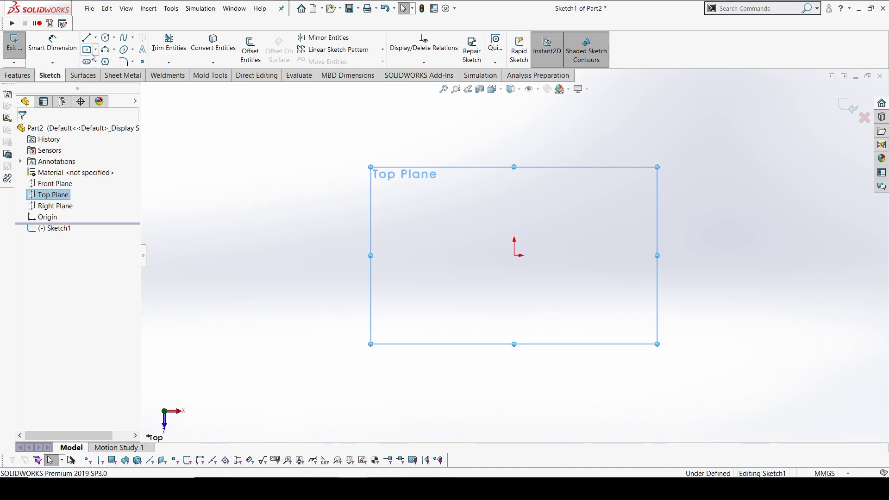
Draw a center rectangle dimensioned 1000 by 250 mm, then exit Sketch1
{"action": "left_click", "coordinate": [87, 48]}
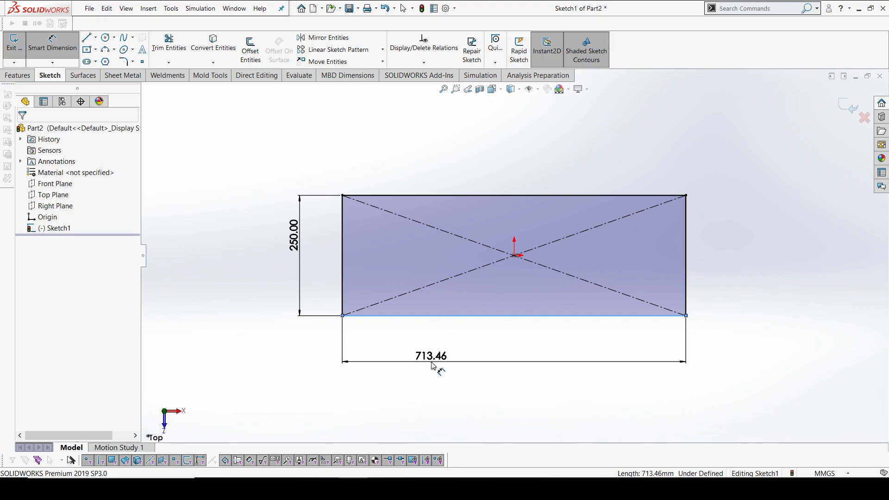
{"action": "double_click", "coordinate": [428, 355]}
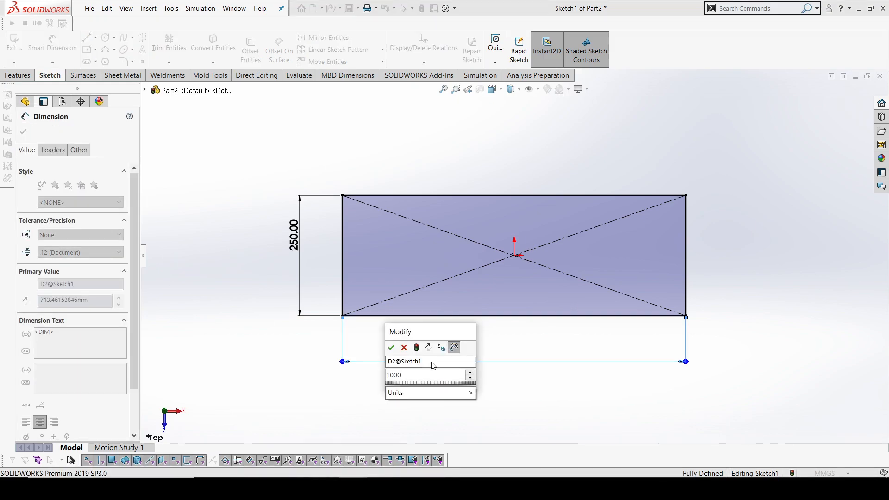
{"action": "left_click", "coordinate": [391, 347]}
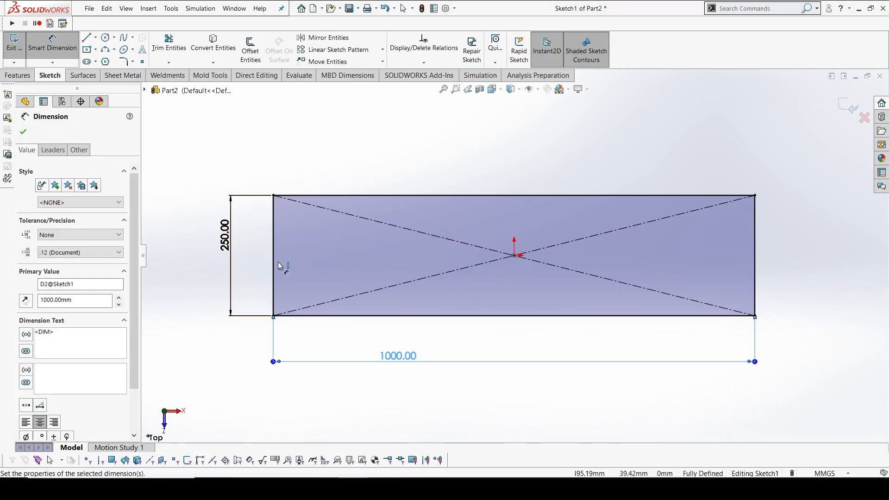
{"action": "mouse_move", "coordinate": [828, 112]}
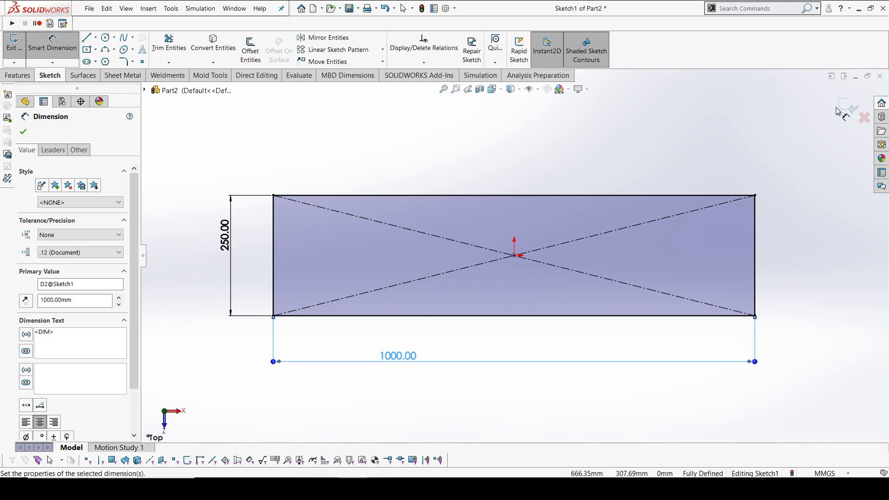
{"action": "left_click", "coordinate": [864, 117]}
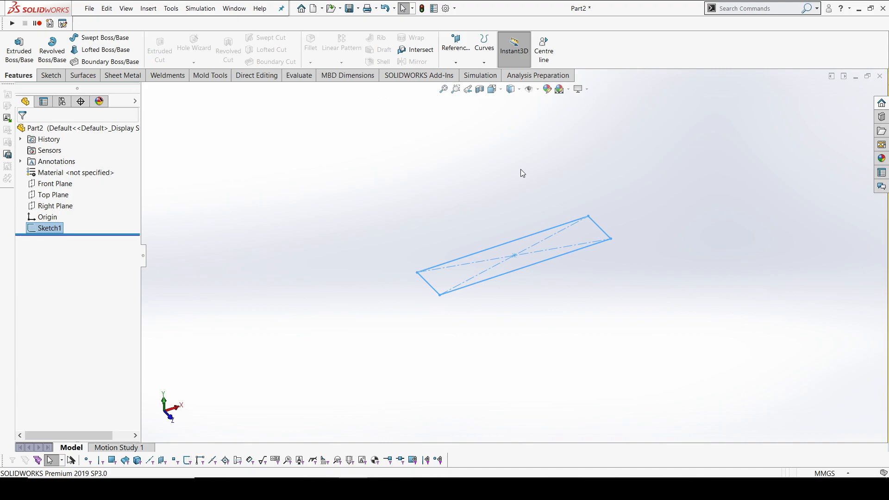
Create Plane1 600 mm above Top Plane and sketch the projected rectangle on it
{"action": "left_click", "coordinate": [52, 194]}
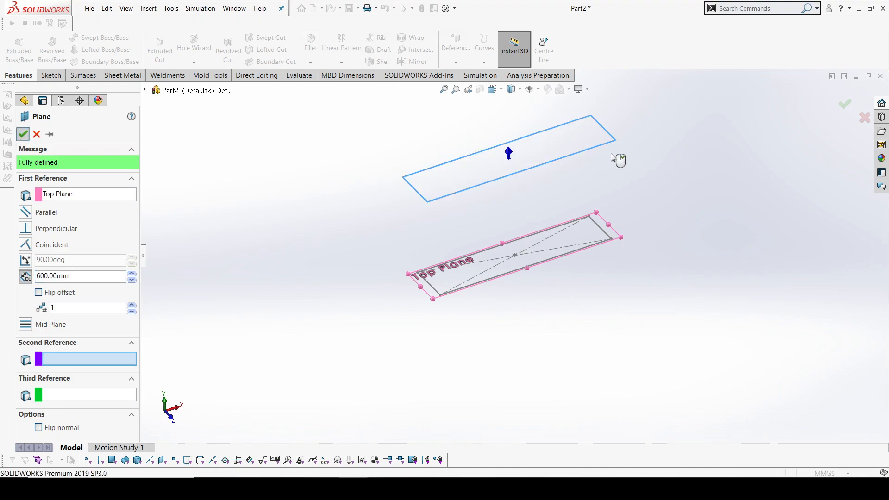
{"action": "left_click", "coordinate": [20, 134]}
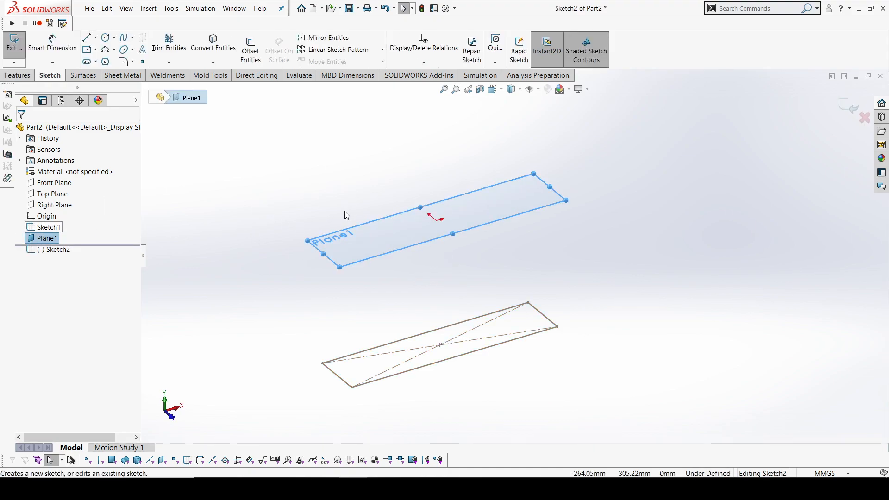
{"action": "left_click", "coordinate": [47, 227]}
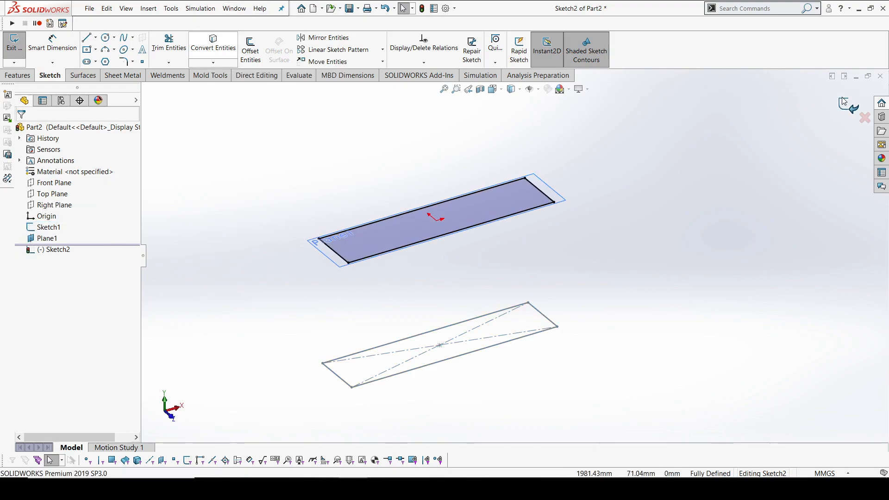
{"action": "left_click", "coordinate": [14, 46]}
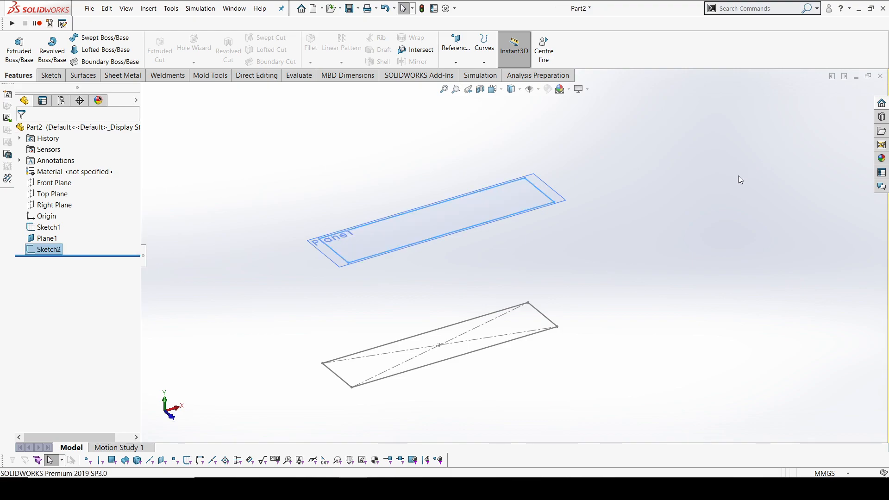
Edit Sketch1 and toggle the diagonal's infinite-length line property on and back off
{"action": "left_click", "coordinate": [47, 227]}
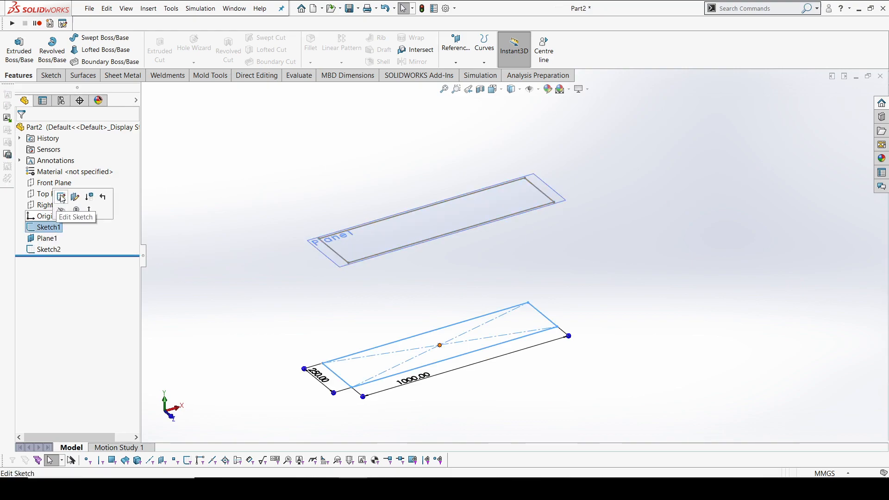
{"action": "left_click", "coordinate": [61, 197]}
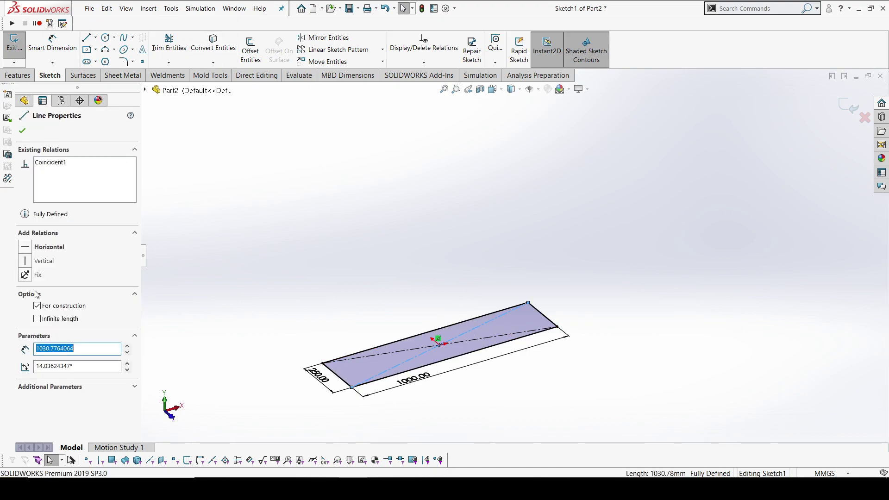
{"action": "left_click", "coordinate": [37, 318]}
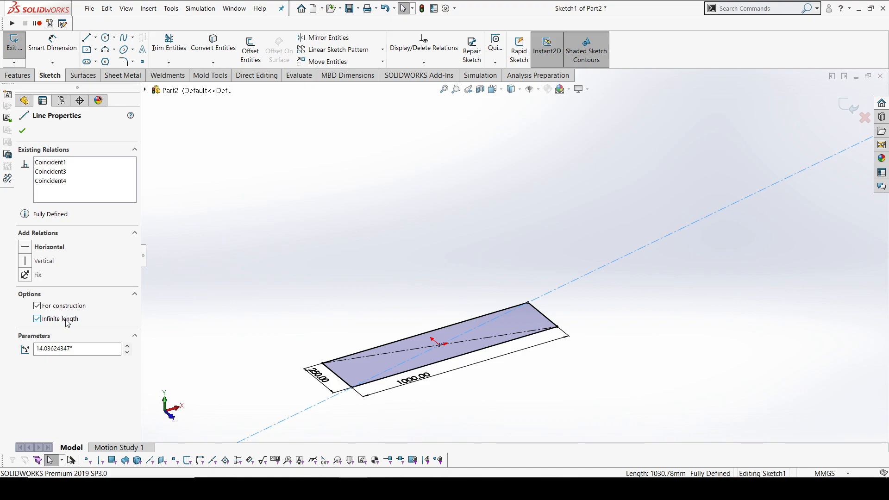
{"action": "left_click", "coordinate": [37, 319]}
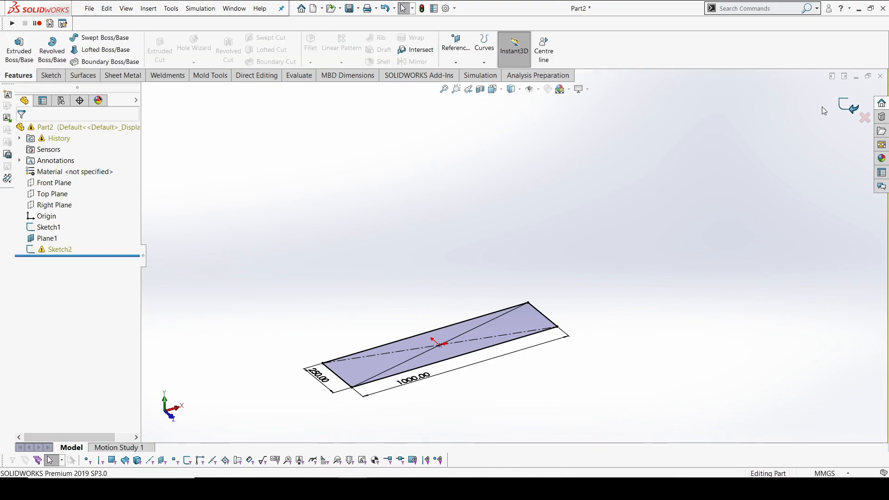
Reopen the warning Sketch2, draw a corner-to-corner diagonal, and exit the sketch
{"action": "left_click", "coordinate": [59, 249]}
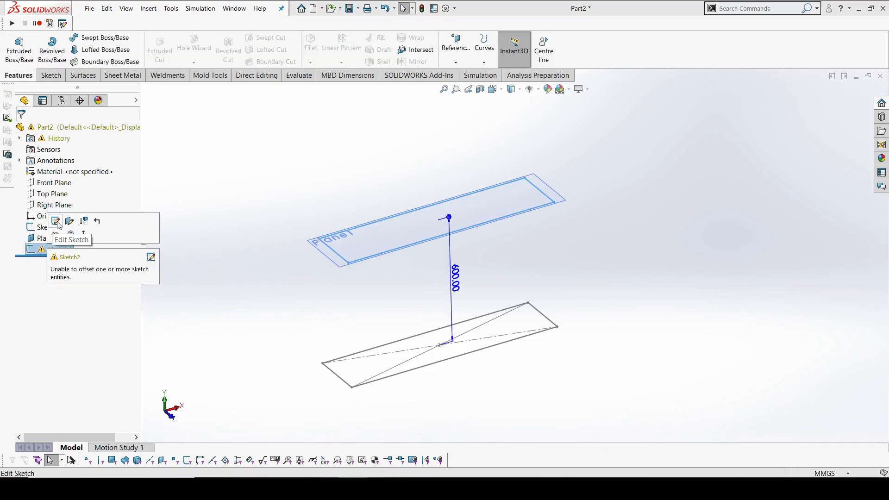
{"action": "left_click", "coordinate": [56, 221]}
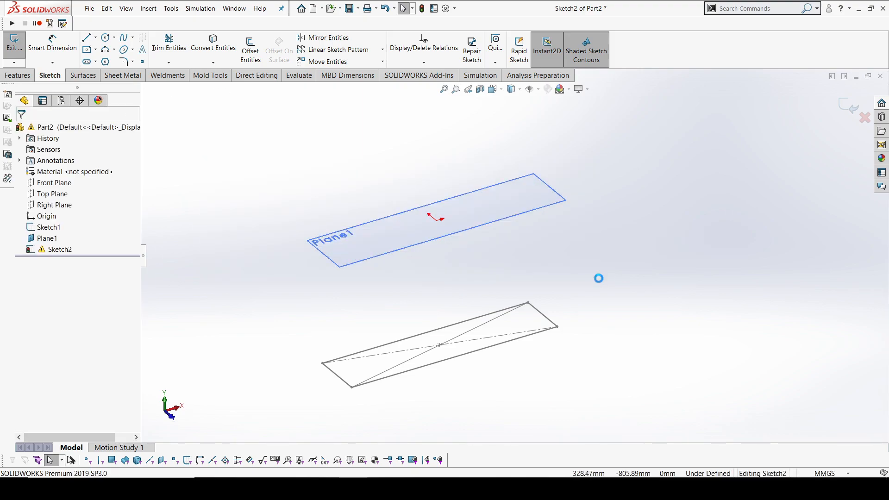
{"action": "left_click", "coordinate": [48, 227]}
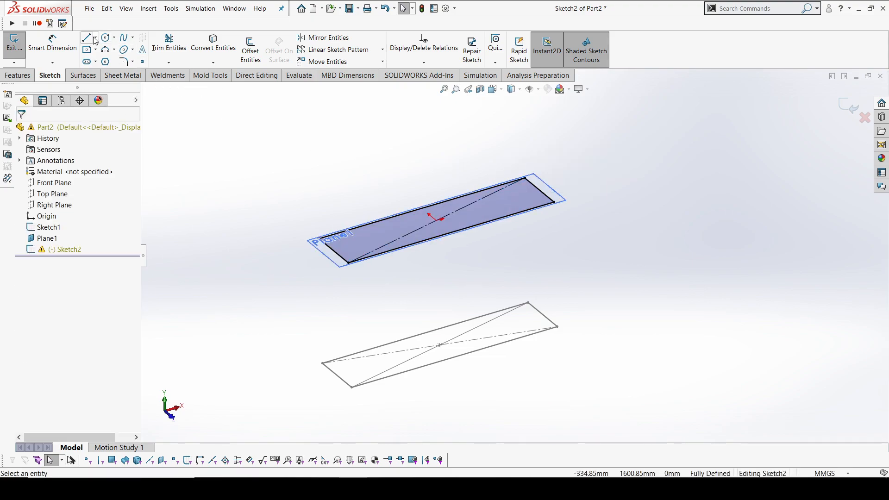
{"action": "left_click", "coordinate": [87, 37]}
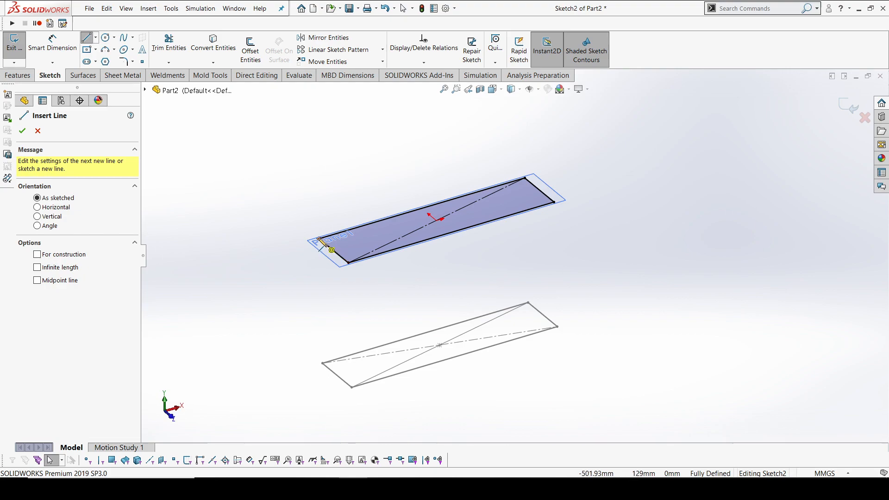
{"action": "left_click_drag", "start_coordinate": [332, 251], "coordinate": [558, 203]}
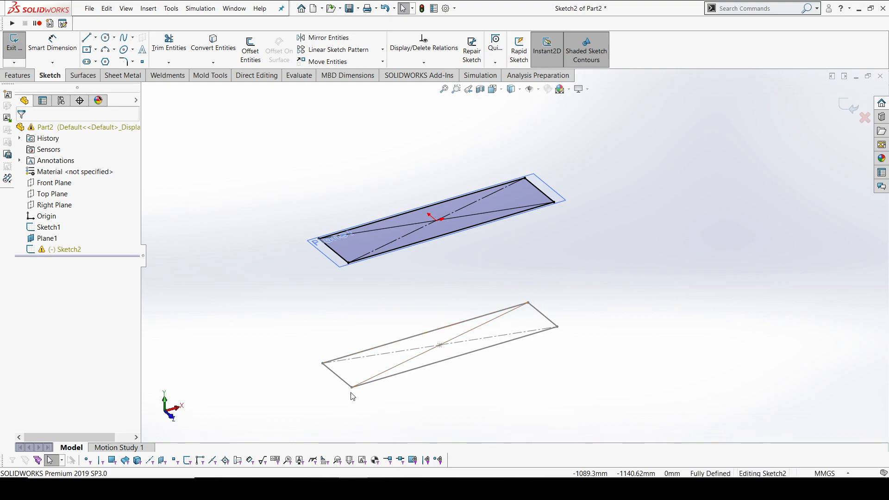
{"action": "mouse_move", "coordinate": [554, 221]}
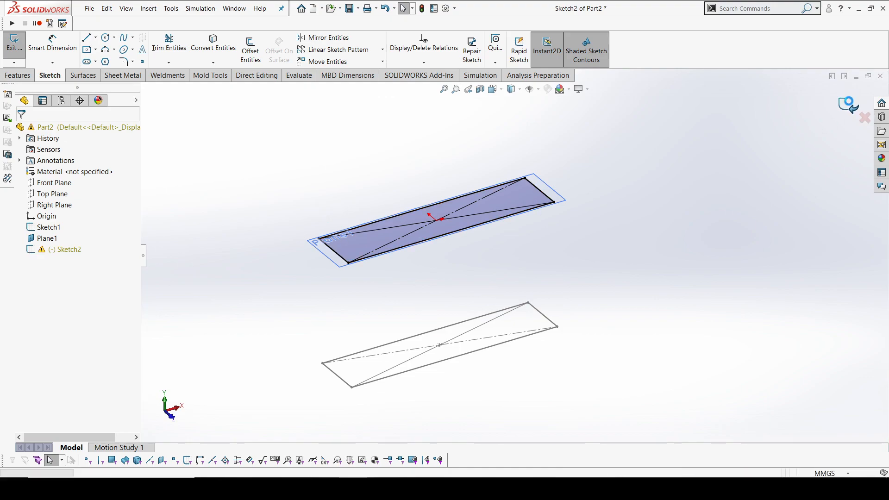
{"action": "left_click", "coordinate": [14, 41]}
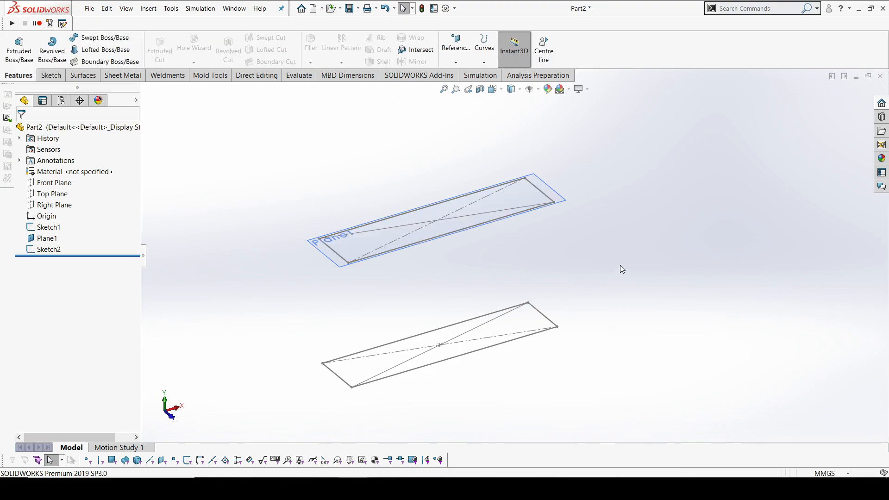
{"action": "mouse_move", "coordinate": [688, 217]}
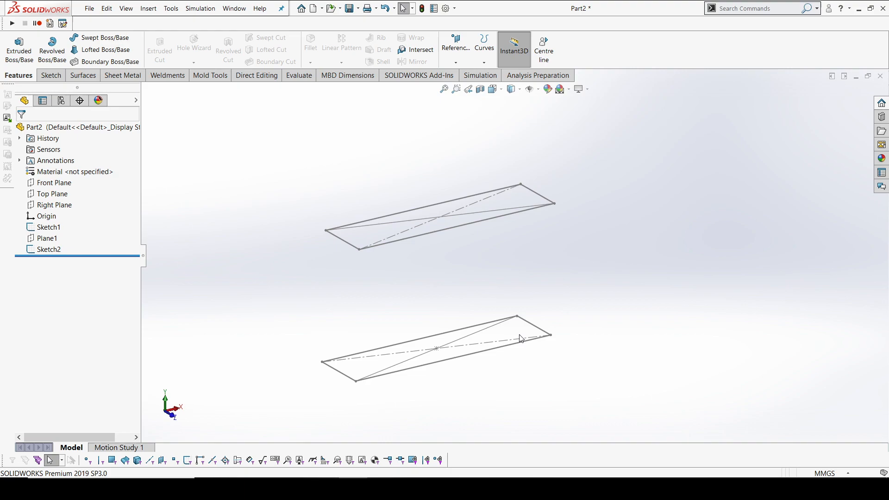
{"action": "mouse_move", "coordinate": [515, 231]}
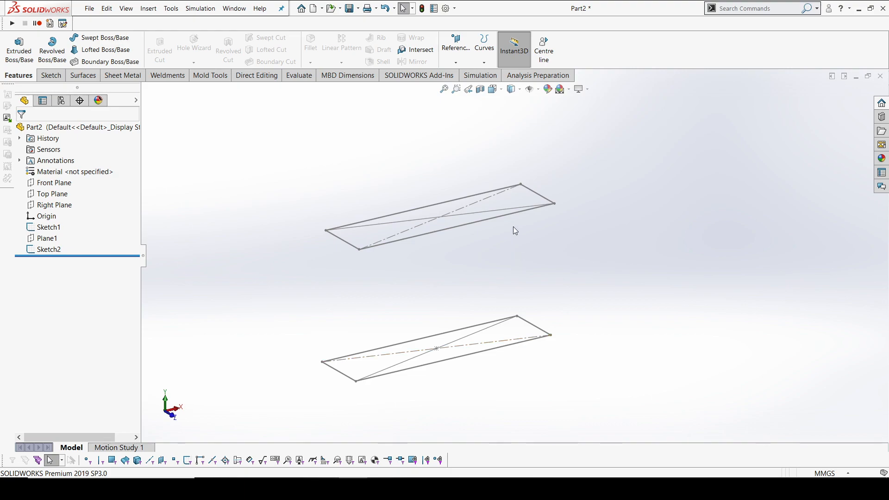
{"action": "mouse_move", "coordinate": [363, 299]}
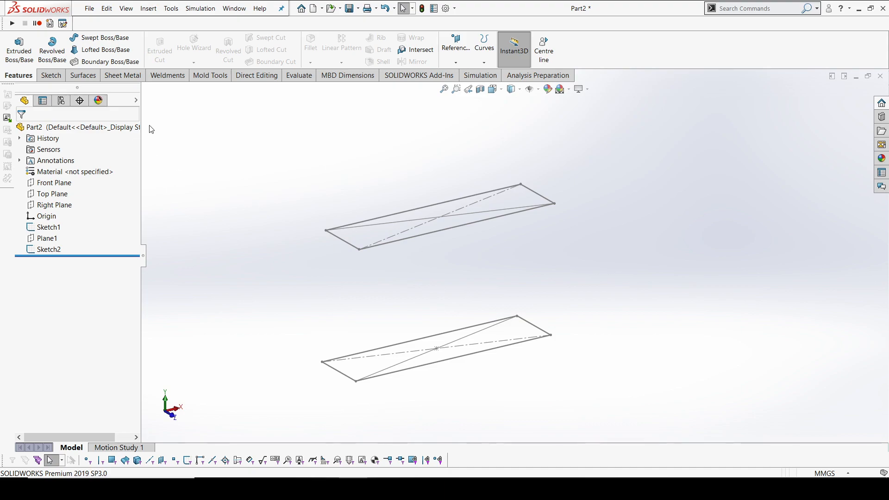
Draw four vertical lines in 3DSketch1 joining matching corners of both rectangles
{"action": "left_click", "coordinate": [50, 75]}
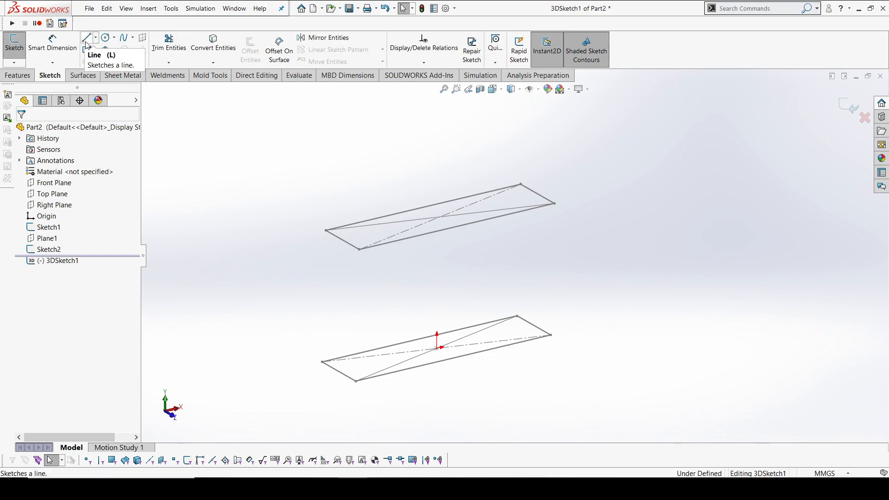
{"action": "left_click", "coordinate": [86, 37]}
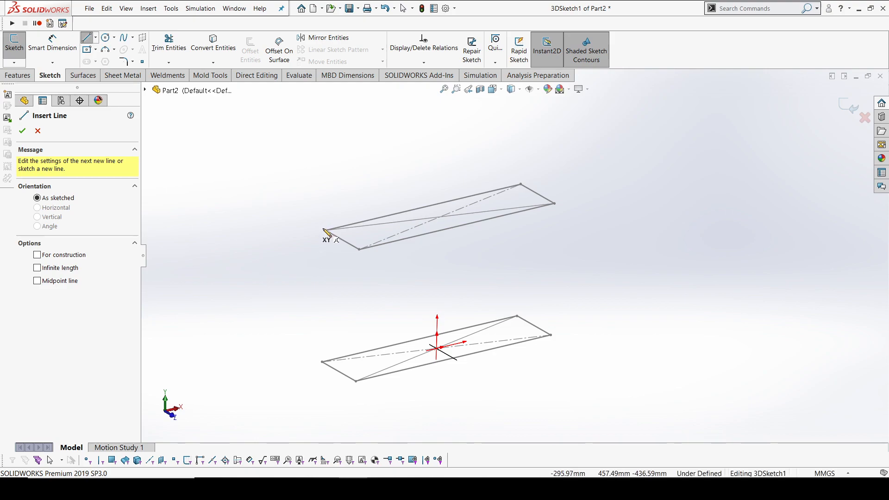
{"action": "left_click_drag", "start_coordinate": [325, 232], "coordinate": [326, 363]}
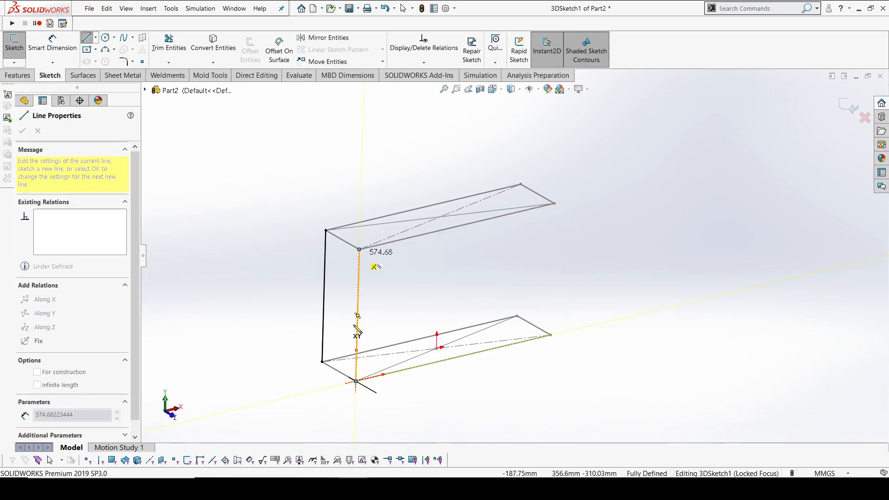
{"action": "left_click_drag", "start_coordinate": [357, 381], "coordinate": [713, 166]}
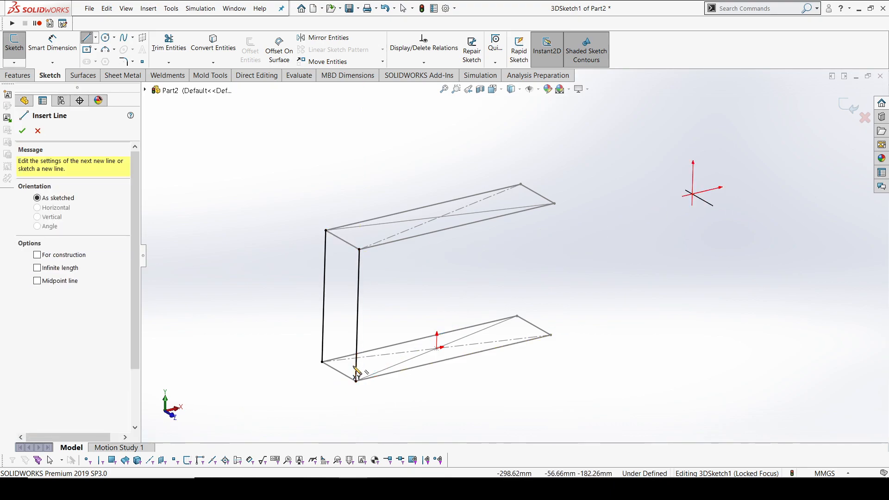
{"action": "mouse_move", "coordinate": [358, 395]}
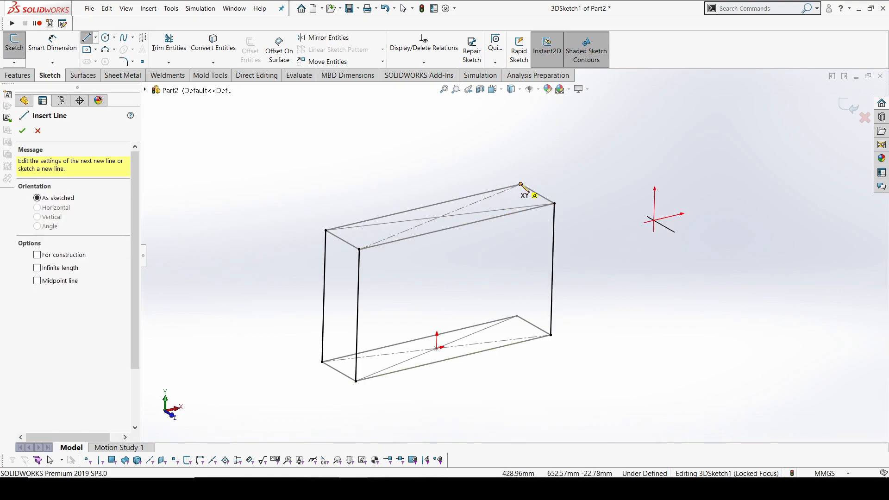
{"action": "left_click_drag", "start_coordinate": [518, 186], "coordinate": [518, 313]}
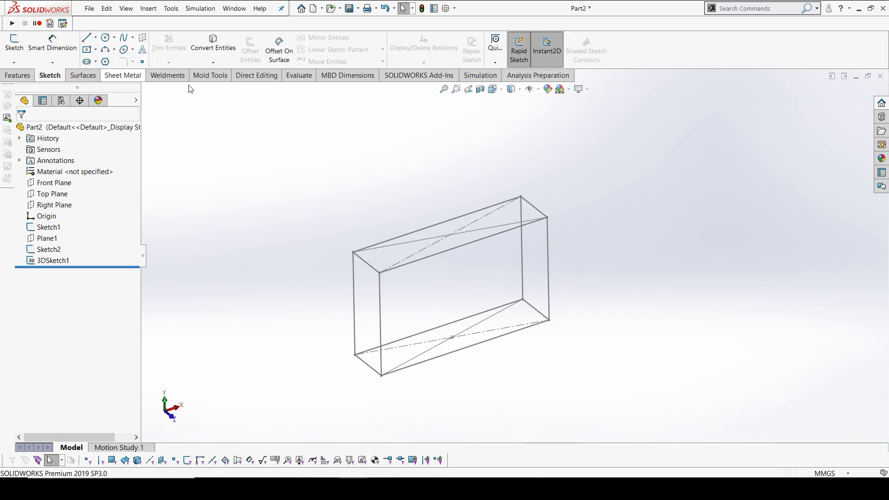
Start a Structural Member using the iso square tube 20 x 20 x 2 profile
{"action": "left_click", "coordinate": [167, 75]}
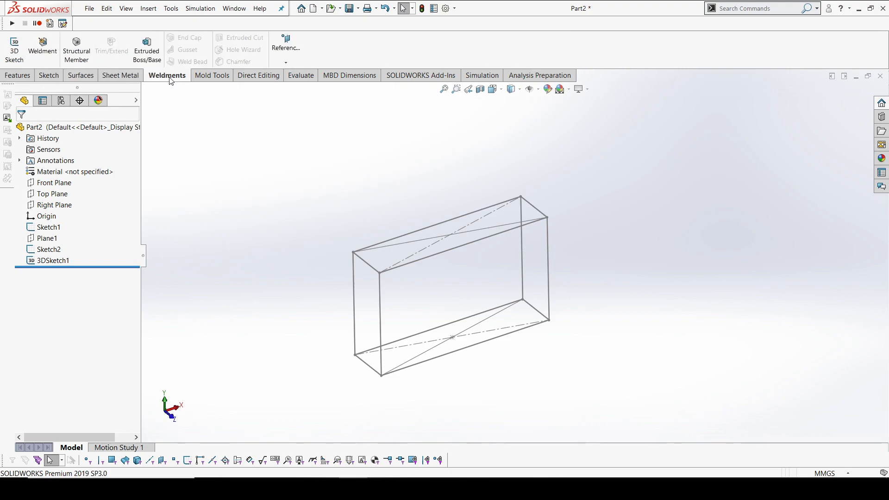
{"action": "mouse_move", "coordinate": [383, 199]}
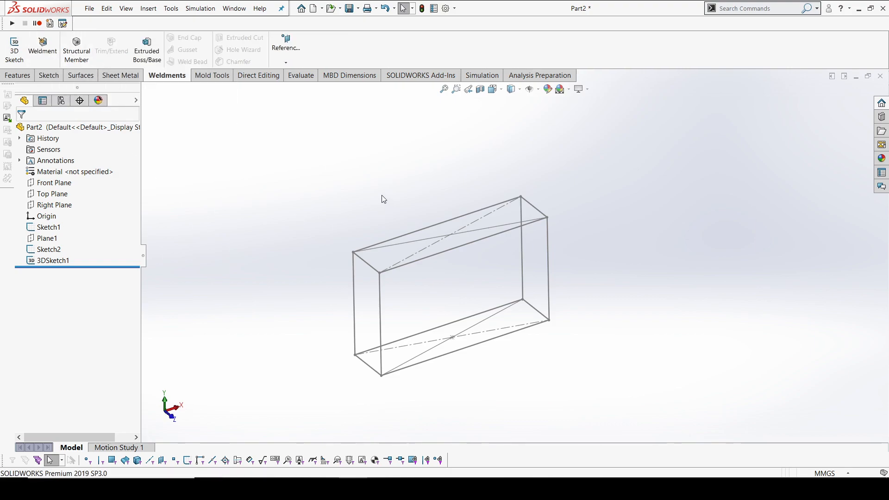
{"action": "mouse_move", "coordinate": [76, 49]}
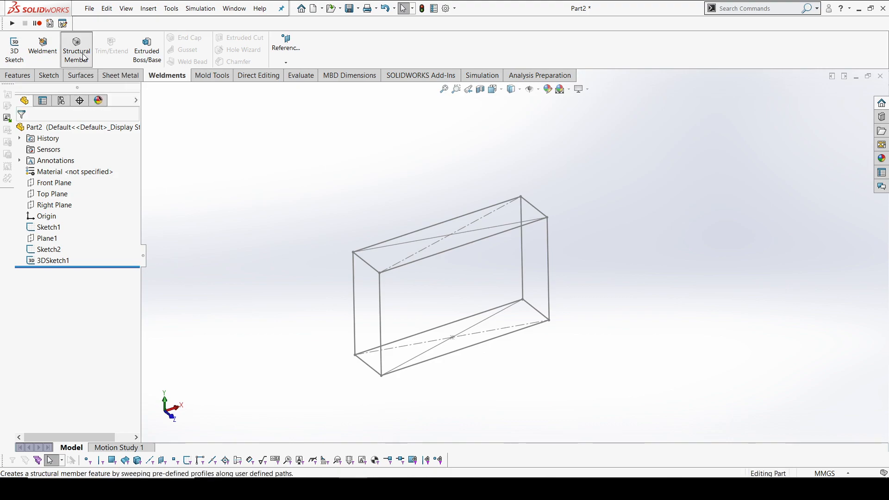
{"action": "left_click", "coordinate": [76, 48]}
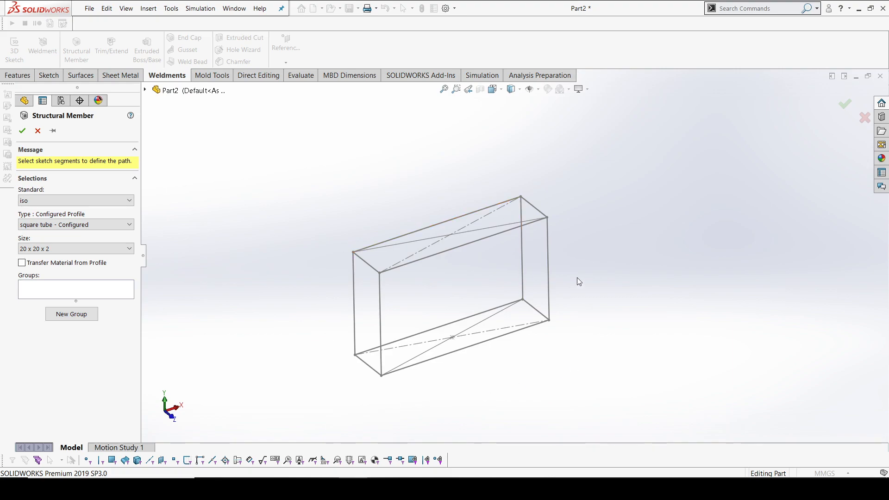
{"action": "mouse_move", "coordinate": [155, 291]}
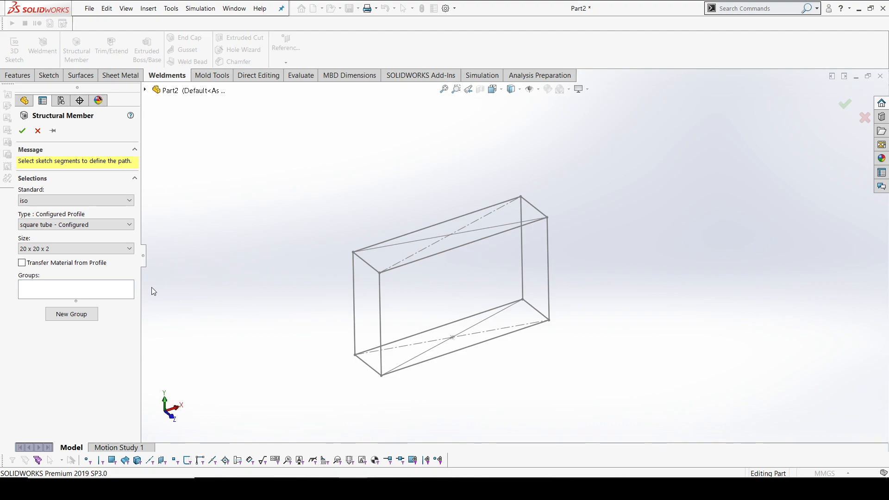
{"action": "left_click", "coordinate": [76, 224]}
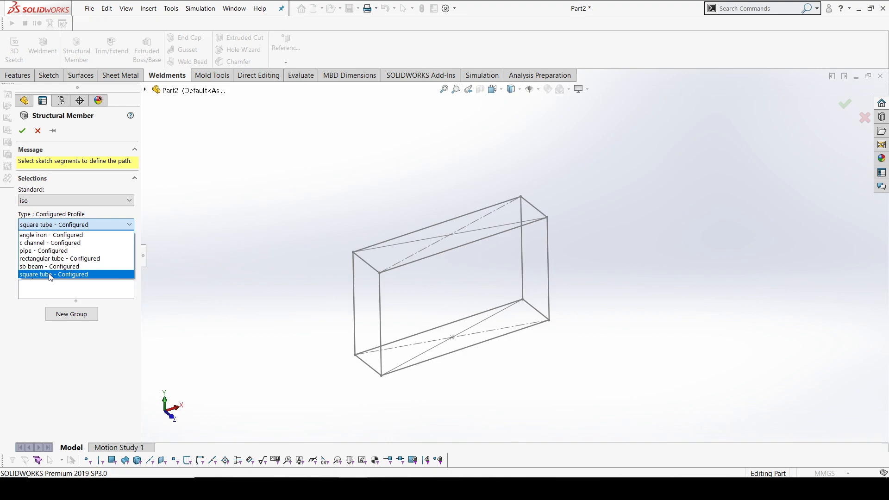
{"action": "left_click", "coordinate": [51, 275]}
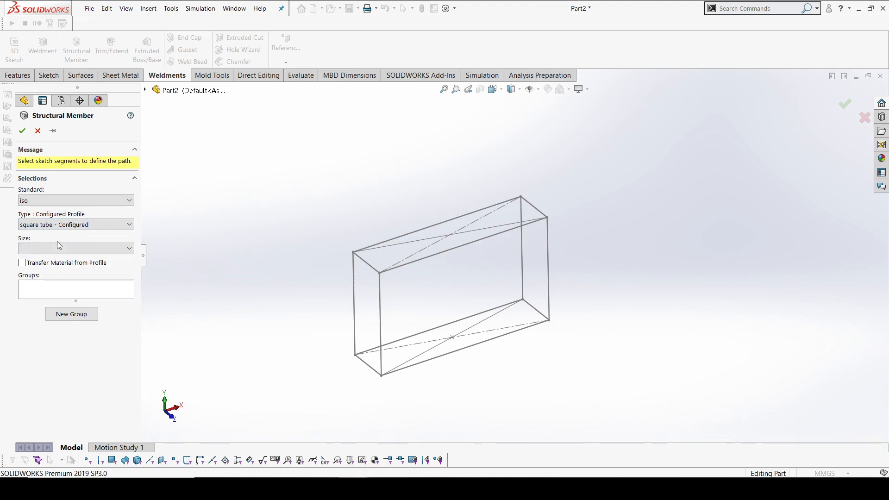
{"action": "left_click", "coordinate": [76, 248]}
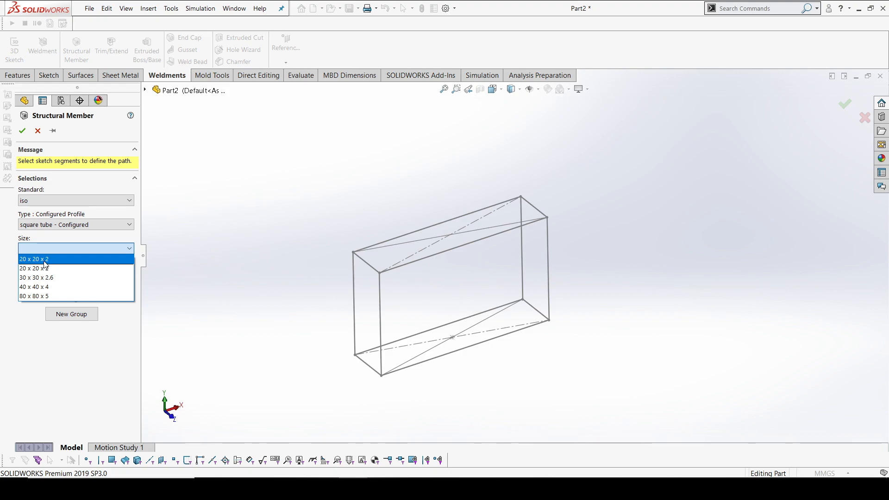
{"action": "left_click", "coordinate": [42, 259]}
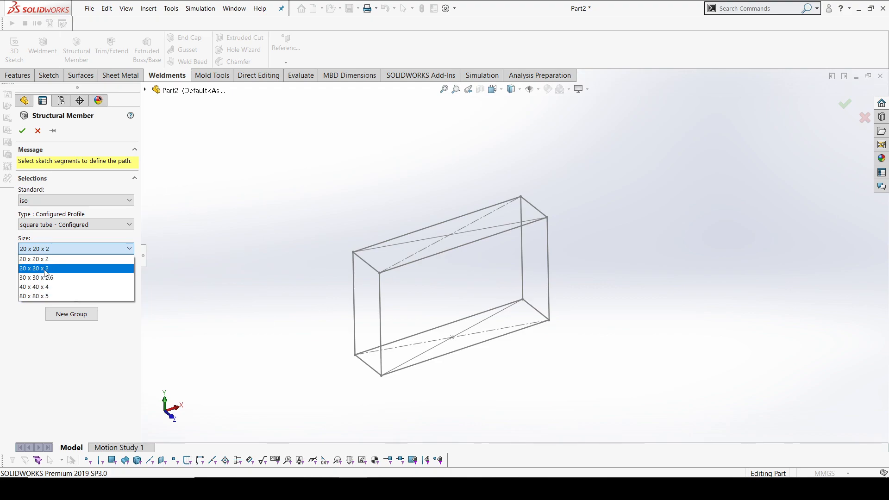
{"action": "mouse_move", "coordinate": [48, 265]}
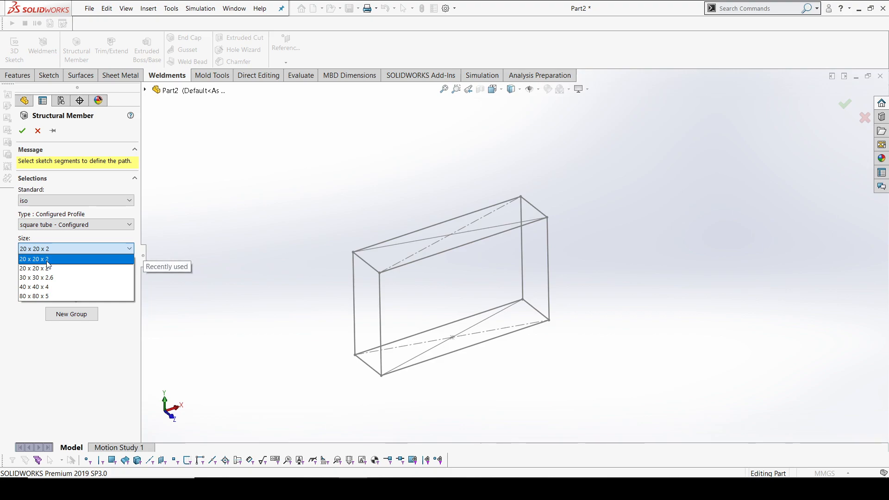
{"action": "left_click", "coordinate": [33, 259]}
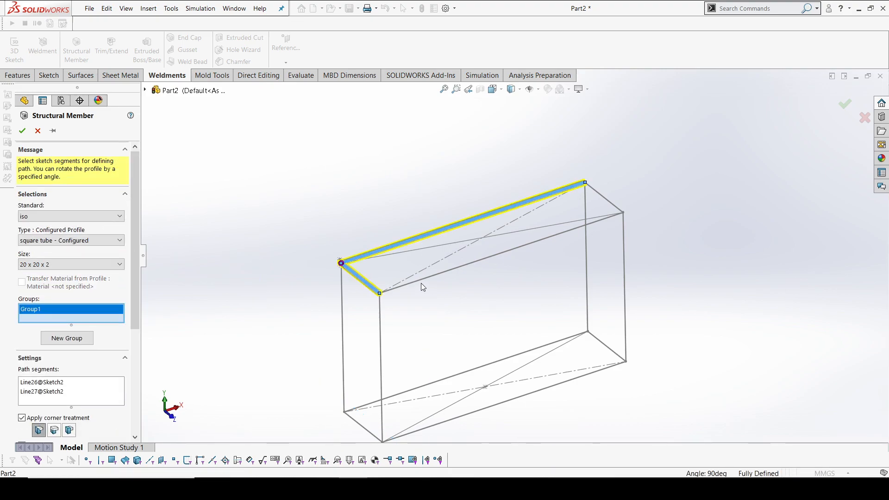
Select the top rectangle edges as the path and keep mitred corners
{"action": "left_click", "coordinate": [604, 201]}
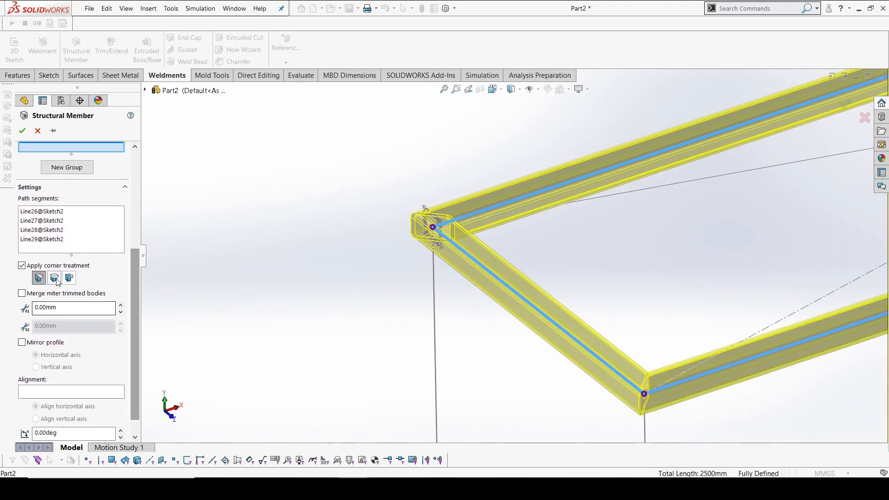
{"action": "left_click", "coordinate": [54, 277]}
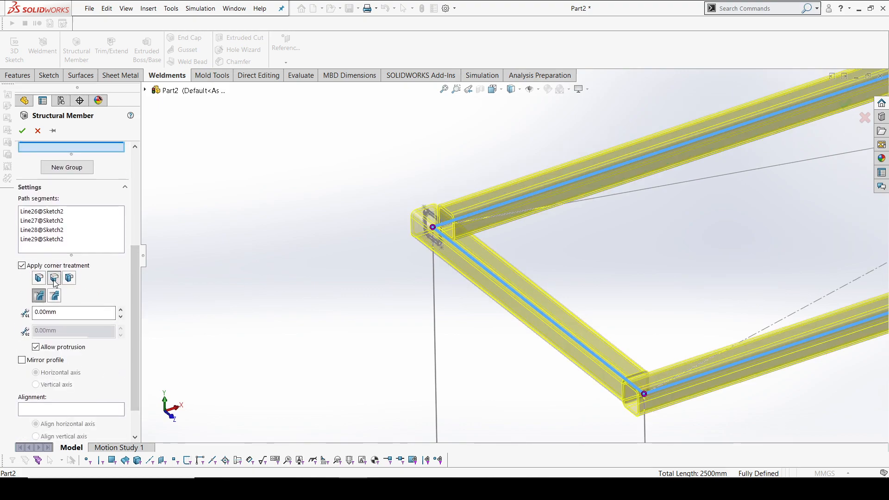
{"action": "left_click", "coordinate": [38, 278]}
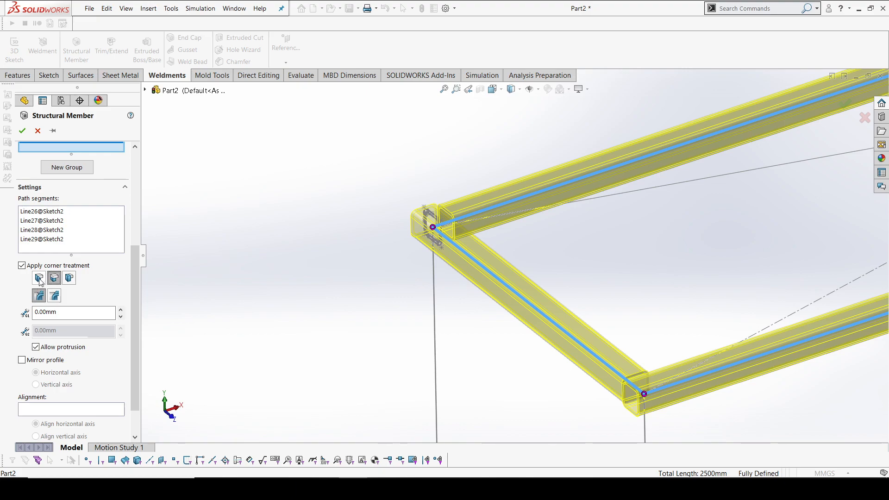
{"action": "left_click", "coordinate": [39, 278]}
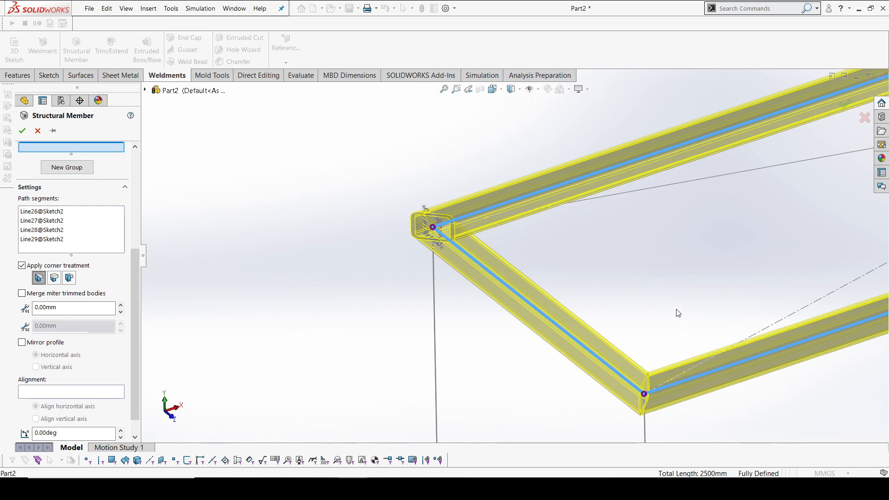
{"action": "mouse_move", "coordinate": [671, 310]}
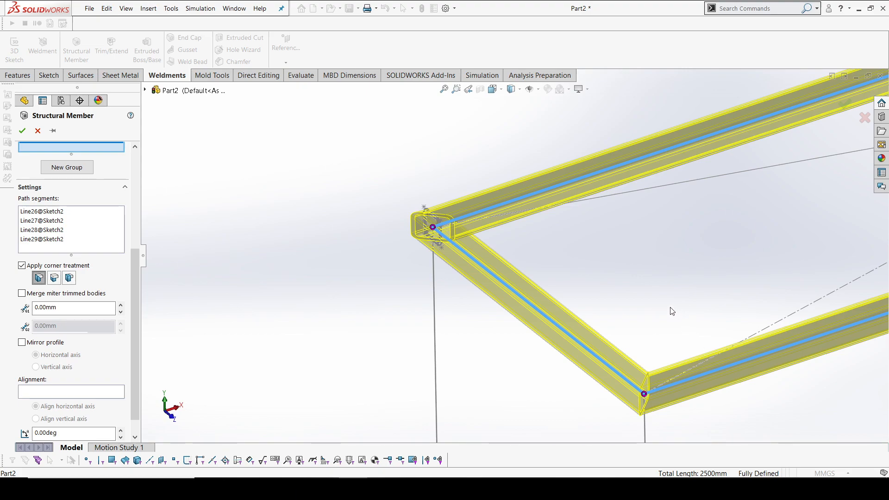
{"action": "mouse_move", "coordinate": [667, 311]}
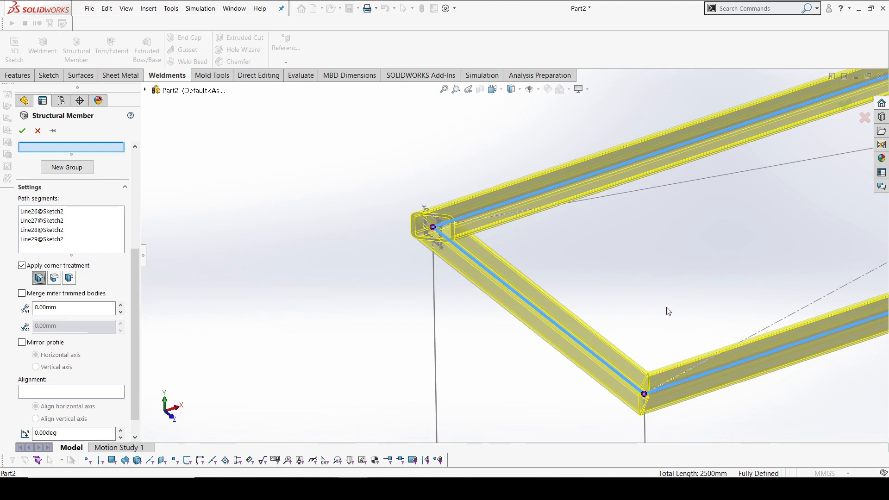
{"action": "mouse_move", "coordinate": [382, 238]}
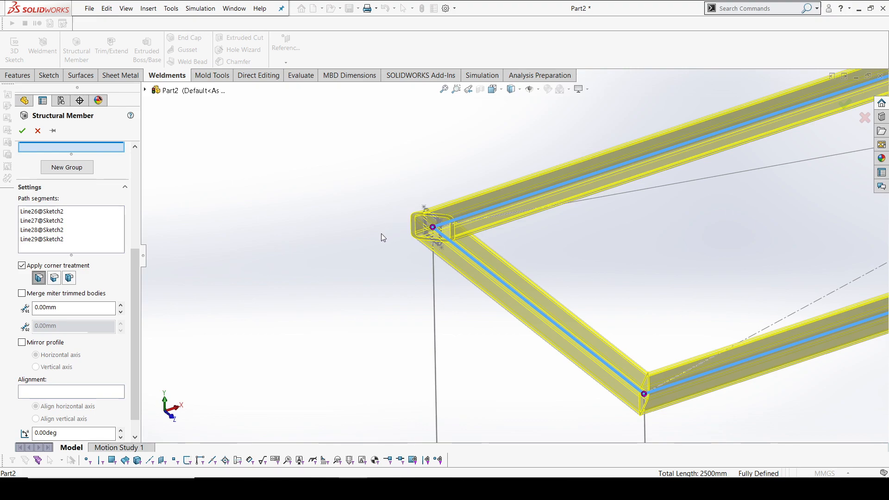
{"action": "mouse_move", "coordinate": [749, 382]}
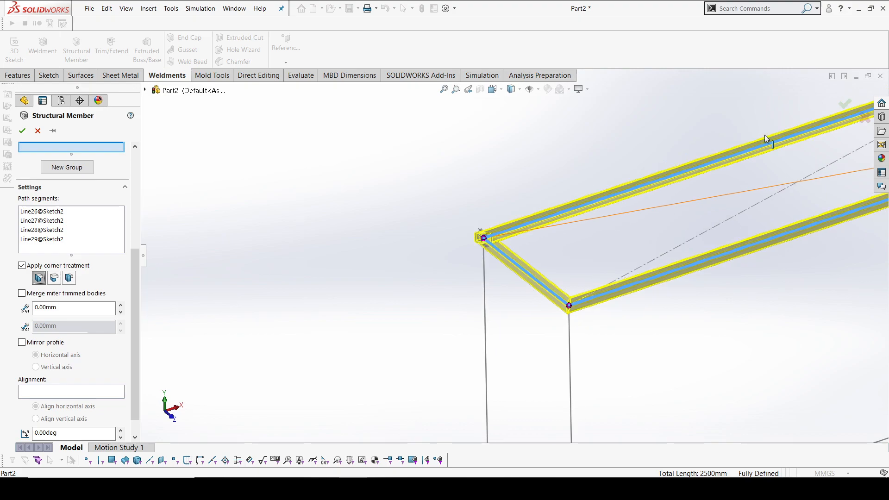
{"action": "mouse_move", "coordinate": [88, 175]}
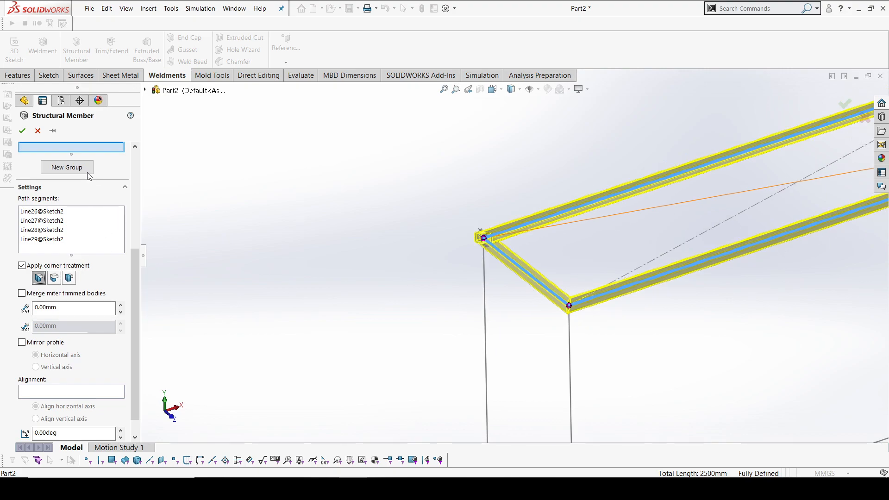
Add Group2 along the four bottom rectangle edges, then create an empty Group3
{"action": "left_click", "coordinate": [66, 167]}
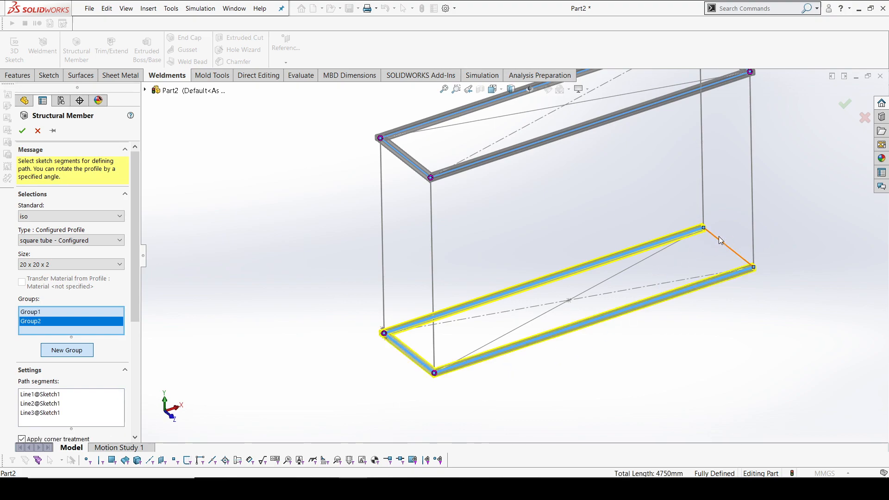
{"action": "left_click", "coordinate": [727, 247]}
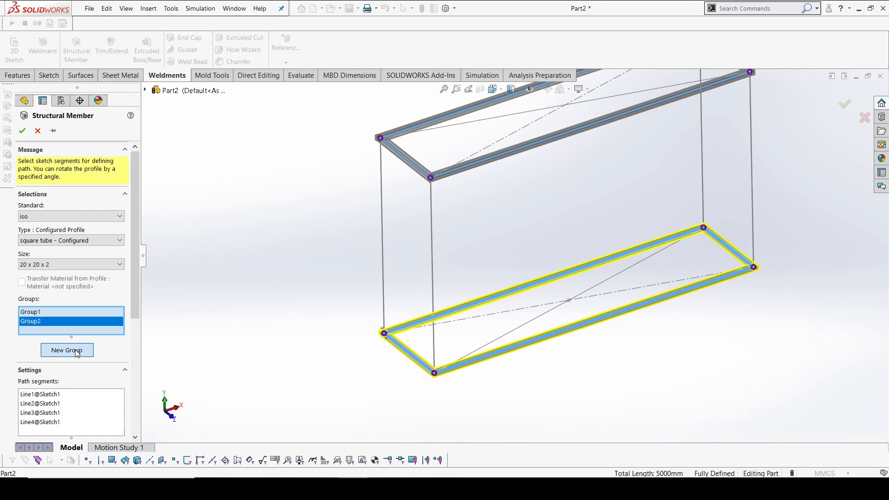
{"action": "left_click", "coordinate": [67, 351]}
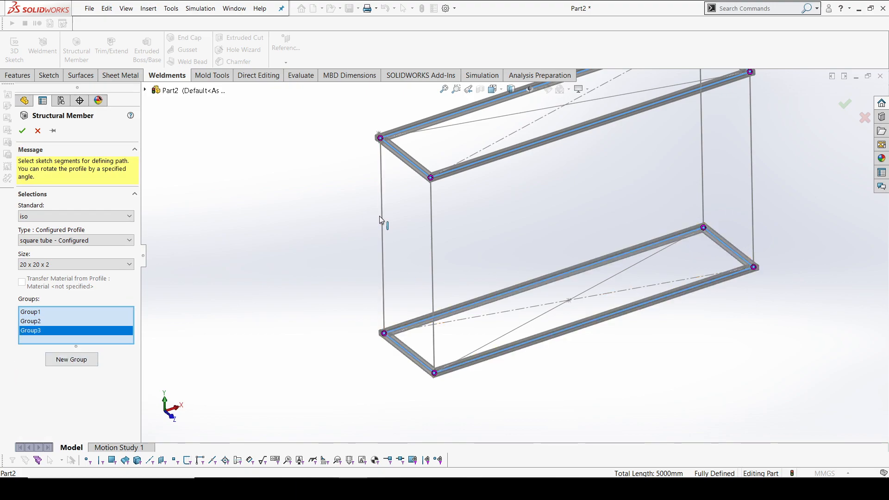
Assign the four vertical corner lines to Group3 and add an empty Group4
{"action": "left_click", "coordinate": [381, 236]}
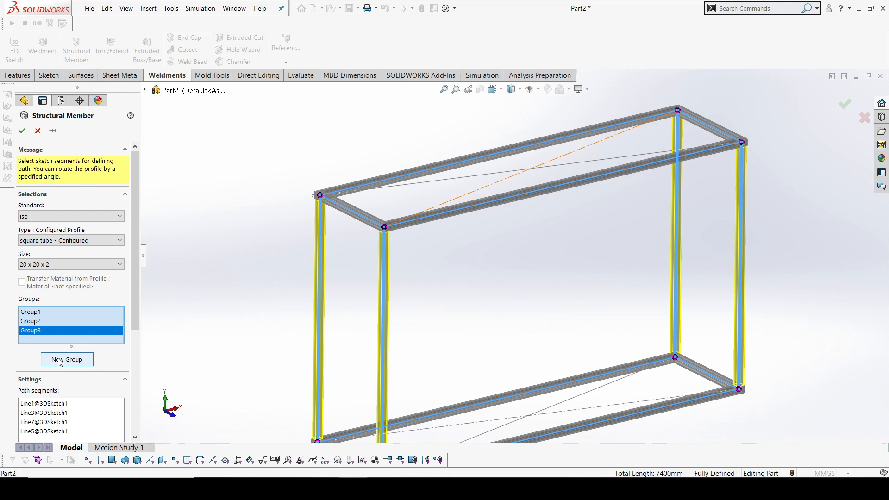
{"action": "left_click", "coordinate": [66, 359]}
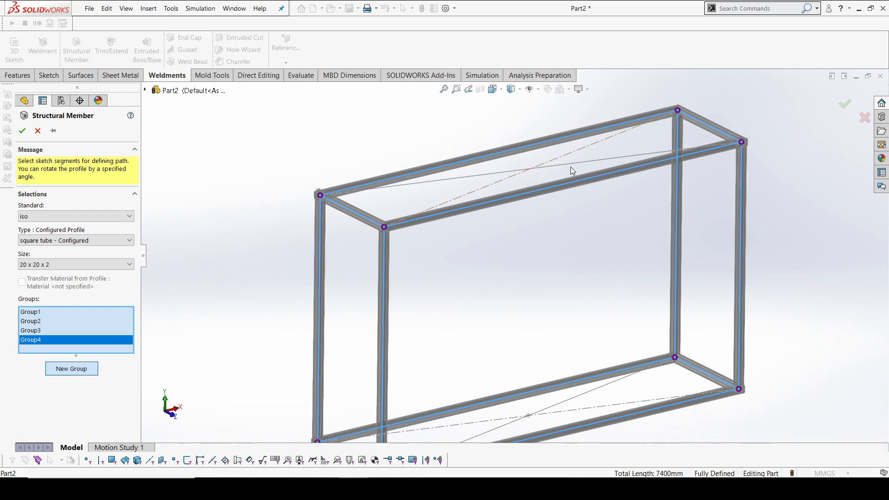
Add tube groups along the top diagonal line and the bottom diagonal line
{"action": "left_click", "coordinate": [567, 169]}
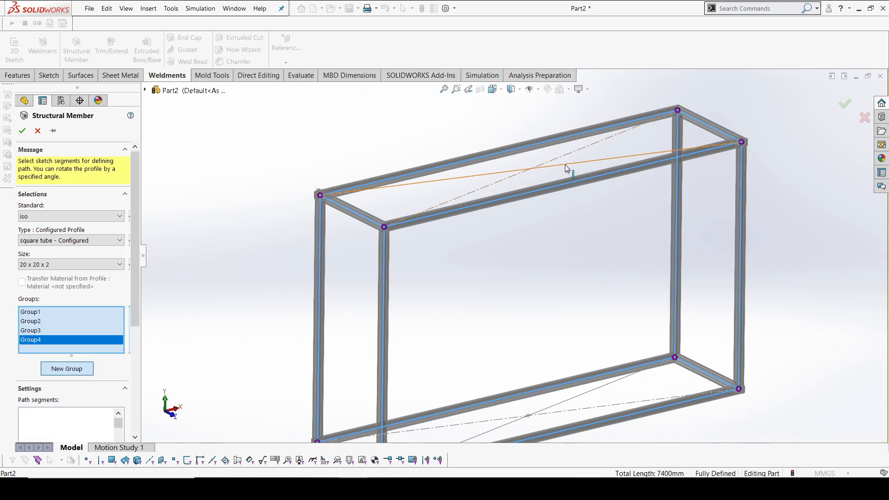
{"action": "left_click", "coordinate": [566, 169]}
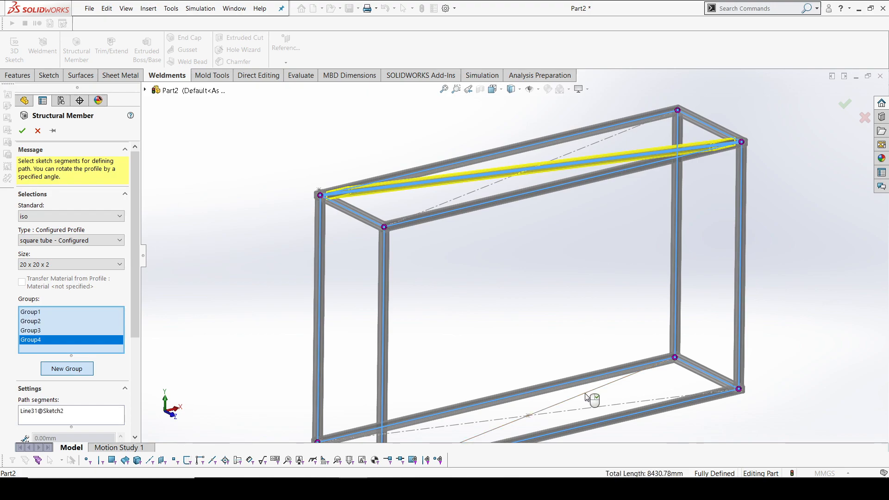
{"action": "left_click_drag", "start_coordinate": [593, 397], "coordinate": [576, 381]}
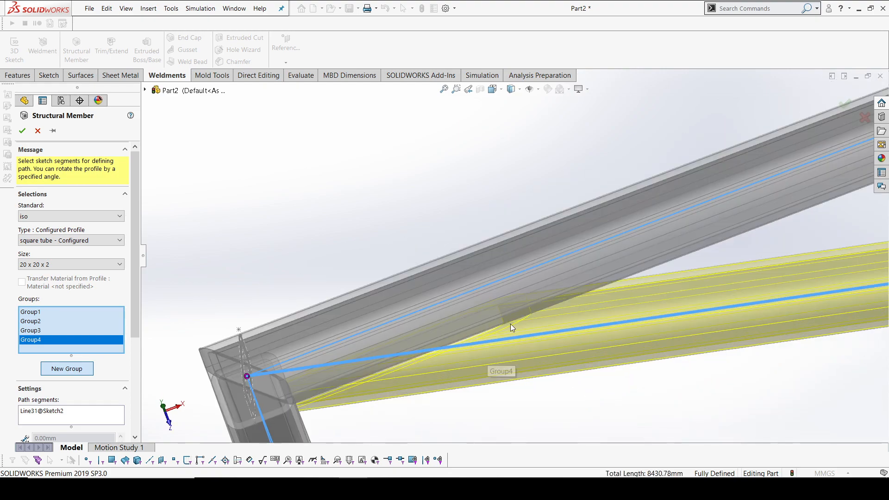
{"action": "mouse_move", "coordinate": [409, 345]}
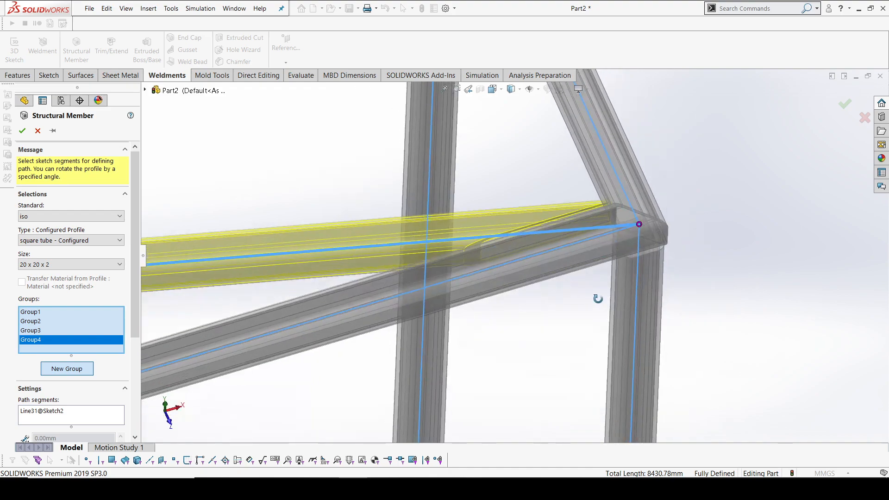
{"action": "left_click", "coordinate": [67, 369]}
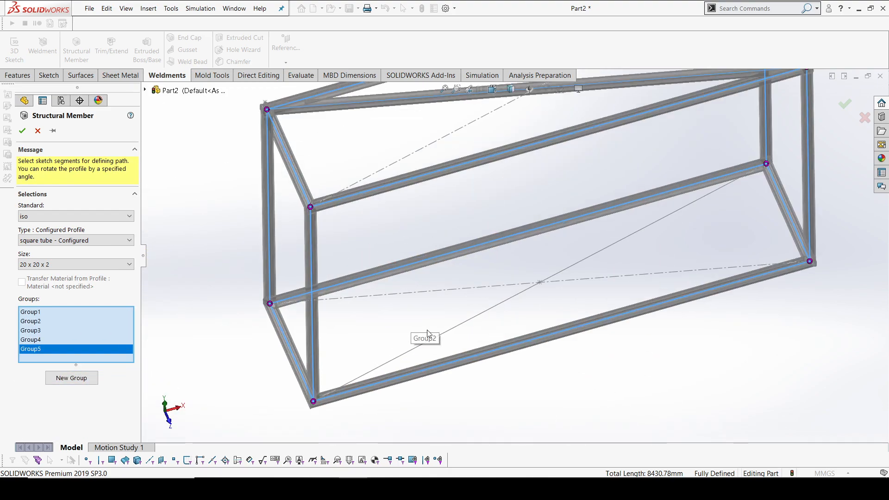
{"action": "left_click", "coordinate": [428, 335]}
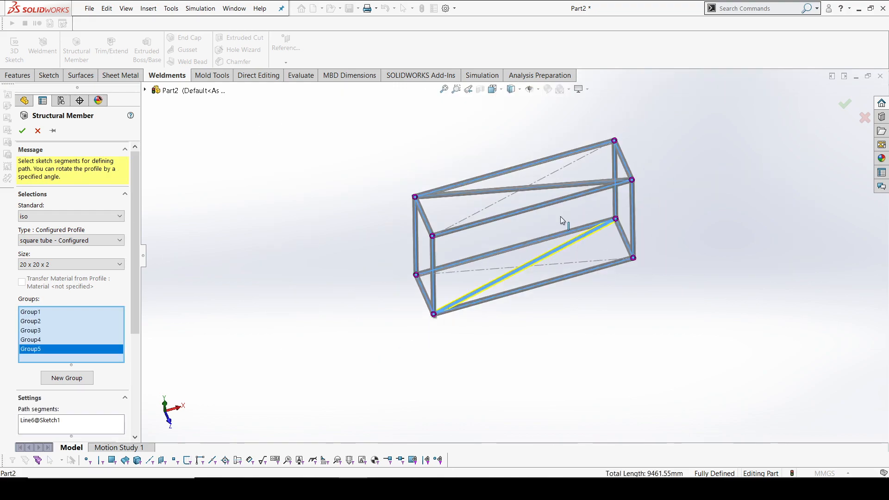
{"action": "mouse_move", "coordinate": [475, 284]}
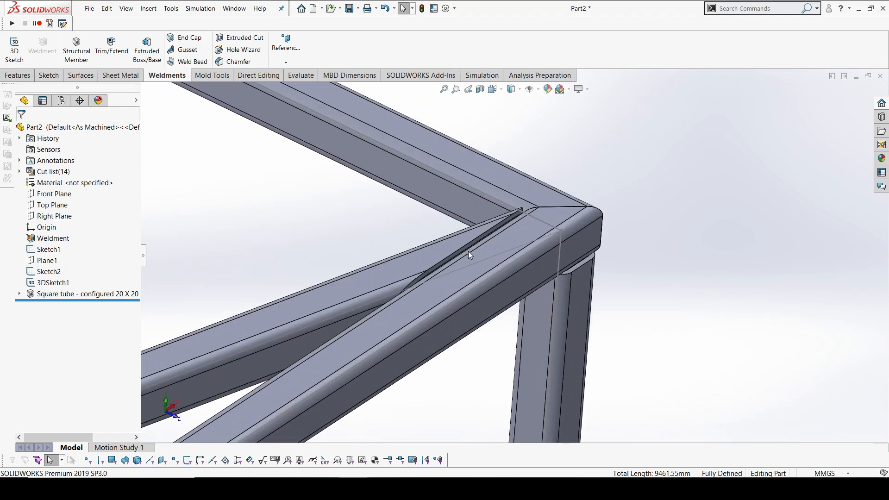
Orbit the frame and start Sketch12 on the diagonal brace tube's face
{"action": "left_click_drag", "start_coordinate": [465, 256], "coordinate": [403, 234]}
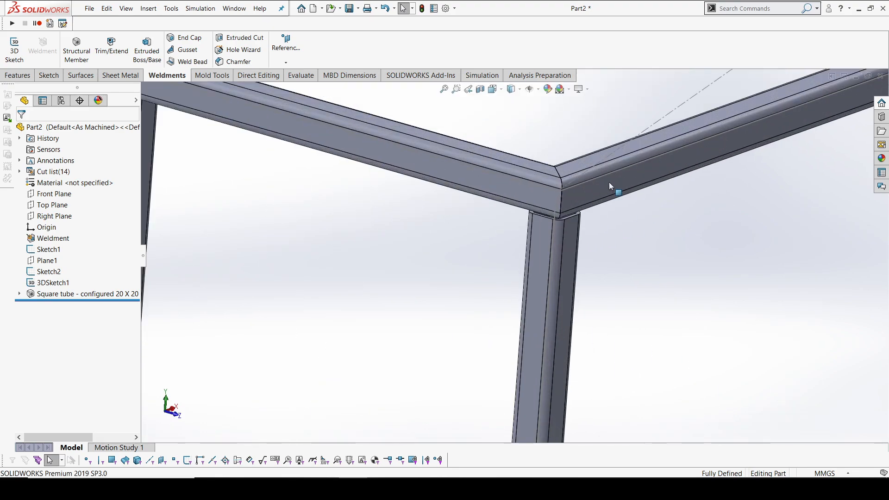
{"action": "mouse_move", "coordinate": [598, 194]}
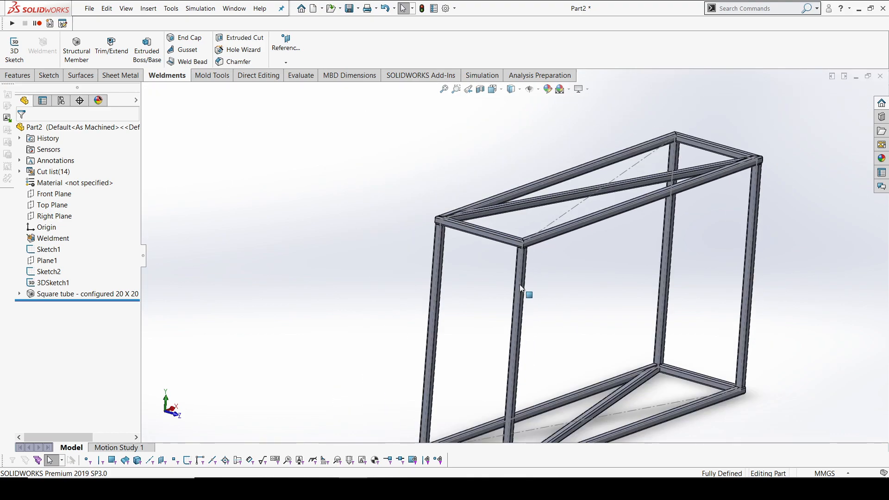
{"action": "left_click_drag", "start_coordinate": [522, 289], "coordinate": [664, 159]}
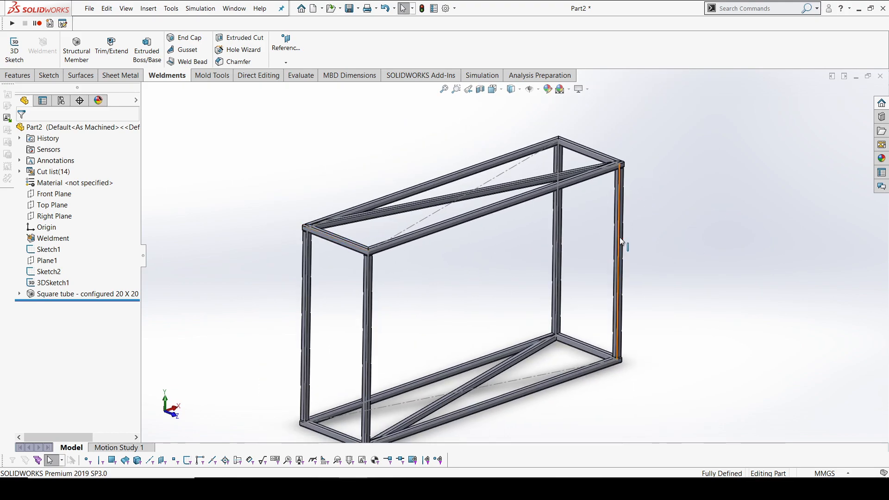
{"action": "left_click", "coordinate": [452, 201]}
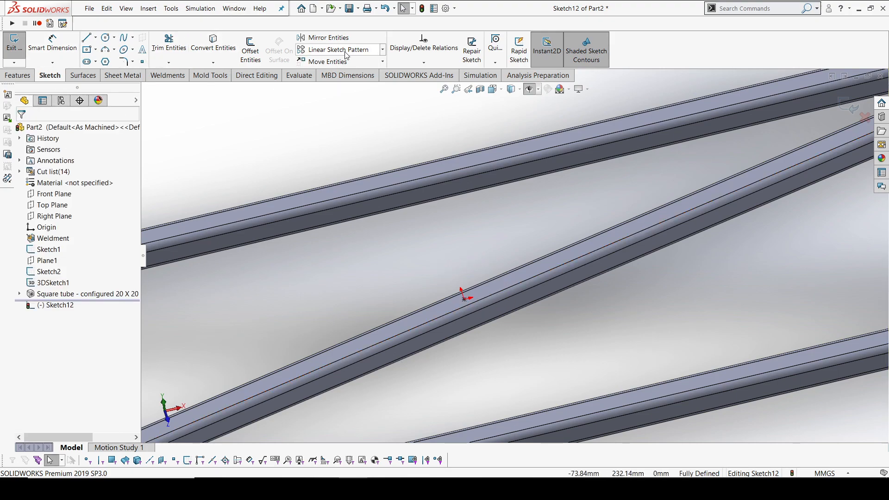
Linear-pattern the sketch point along the brace edges: 9 instances, 50 mm apart, both directions
{"action": "left_click", "coordinate": [382, 49]}
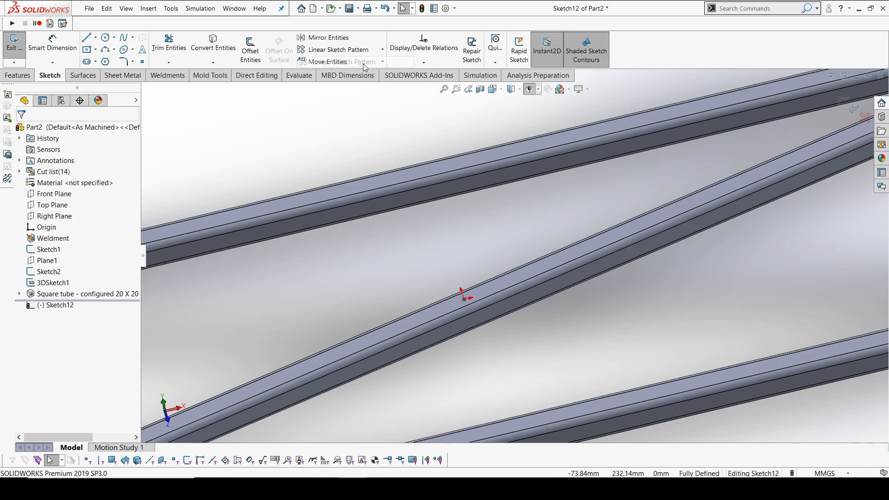
{"action": "left_click", "coordinate": [336, 49]}
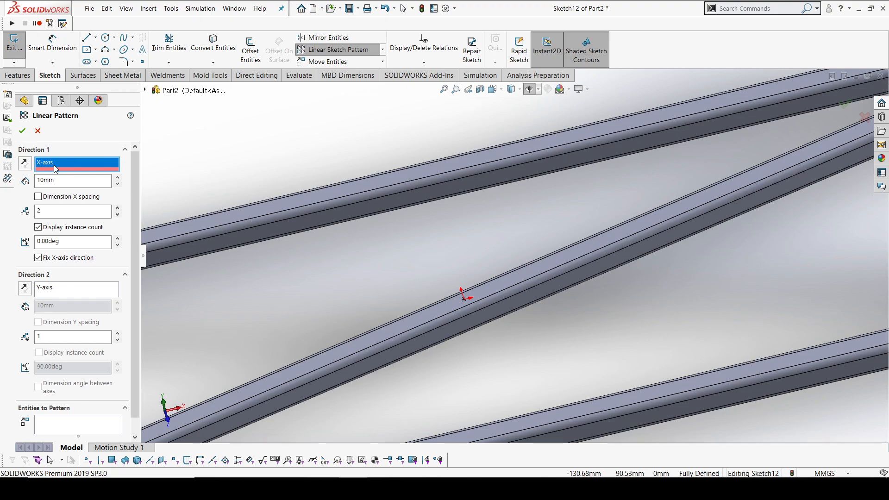
{"action": "left_click", "coordinate": [76, 289]}
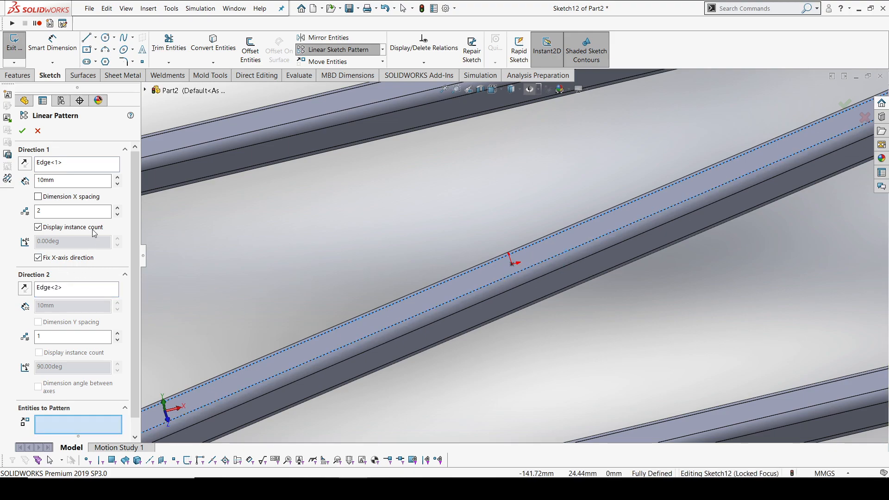
{"action": "left_click", "coordinate": [70, 180]}
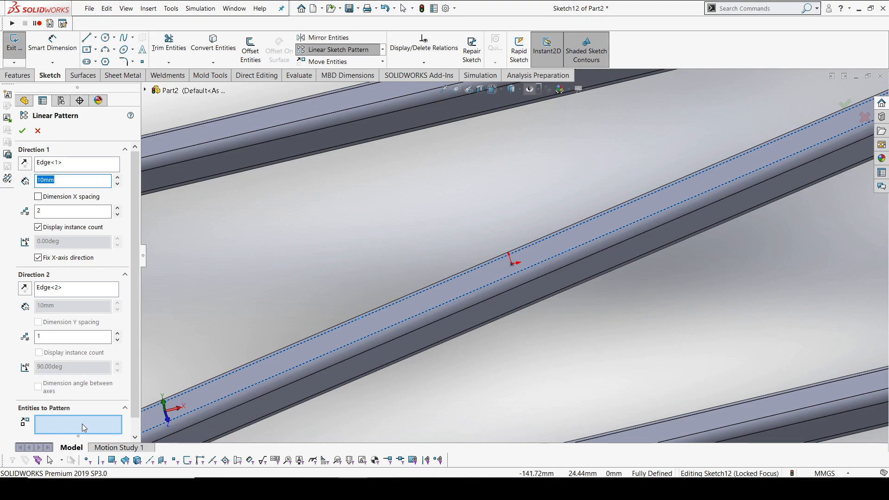
{"action": "left_click", "coordinate": [535, 258]}
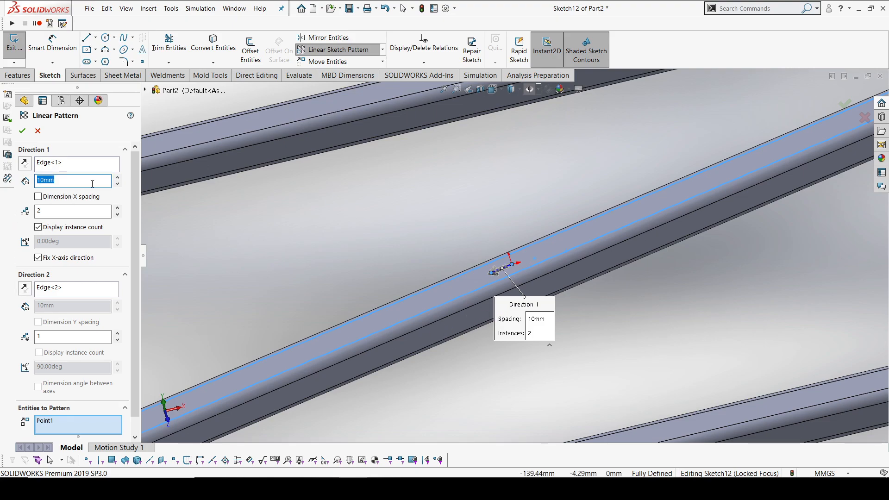
{"action": "type", "text": "50"}
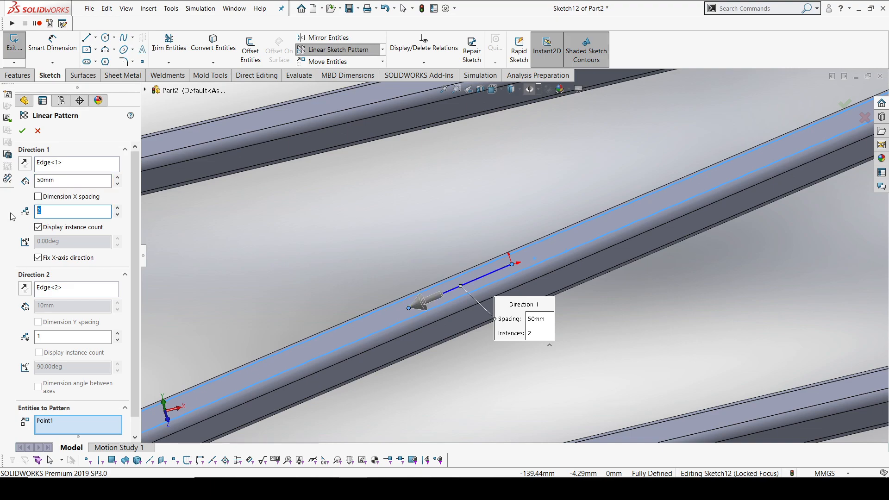
{"action": "type", "text": "9"}
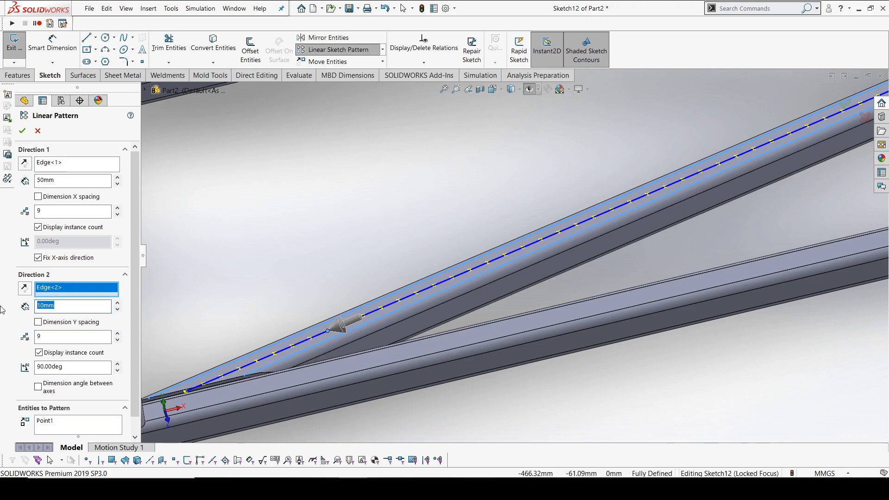
{"action": "type", "text": "50mm"}
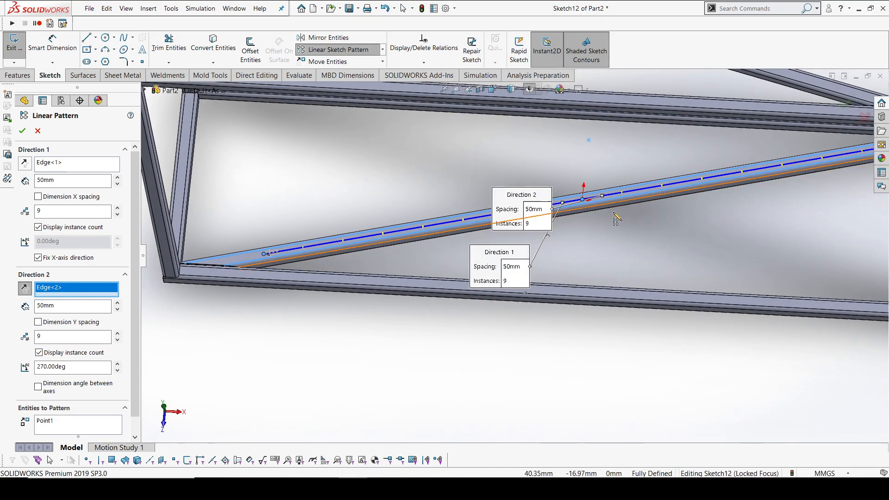
{"action": "mouse_move", "coordinate": [359, 170]}
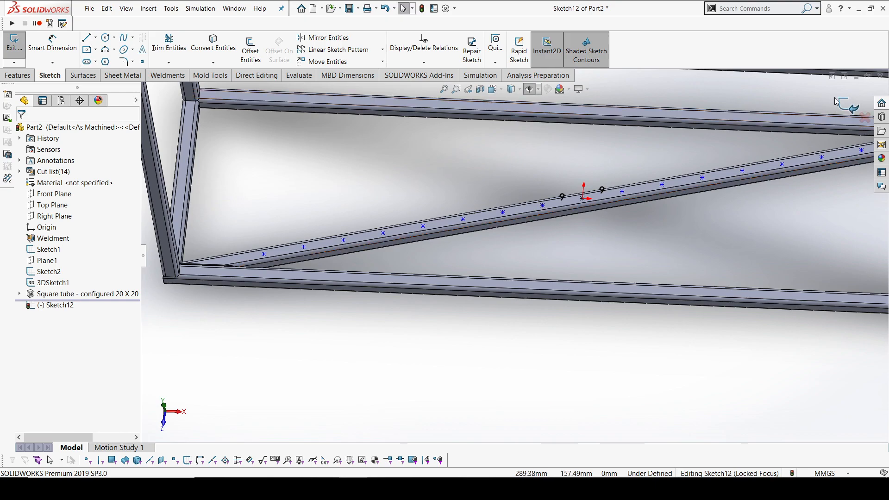
Close Sketch12, then pattern Sketch13's point along the second brace: 9 instances at 50 mm
{"action": "left_click", "coordinate": [17, 42]}
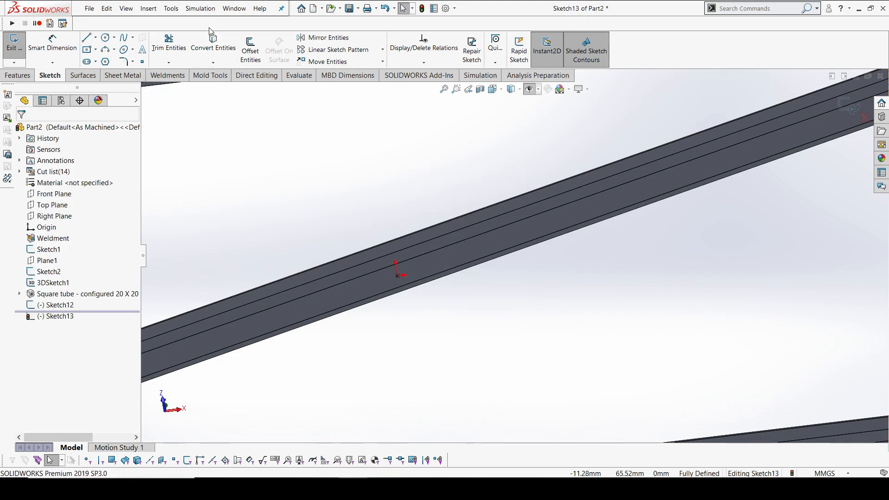
{"action": "left_click", "coordinate": [382, 49]}
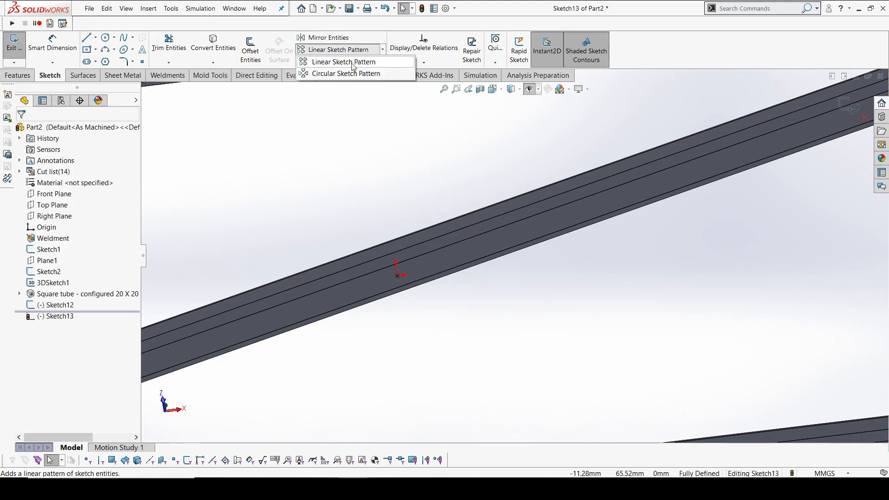
{"action": "left_click", "coordinate": [349, 62]}
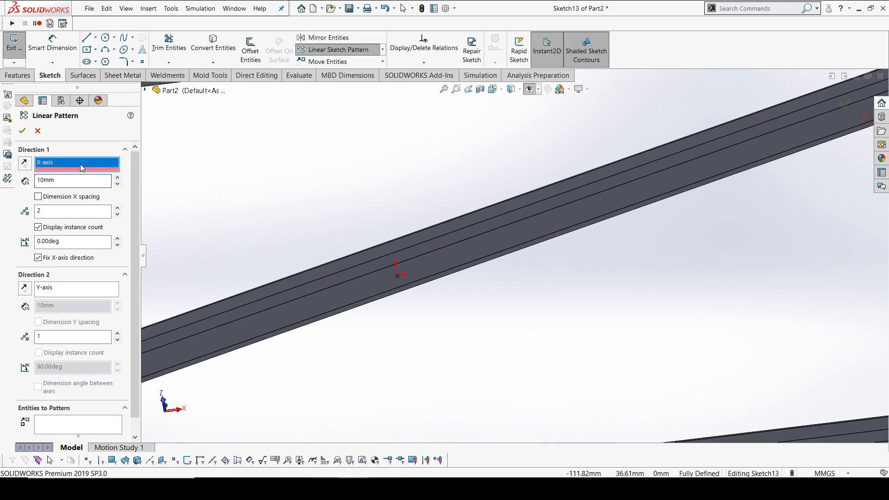
{"action": "left_click", "coordinate": [418, 261]}
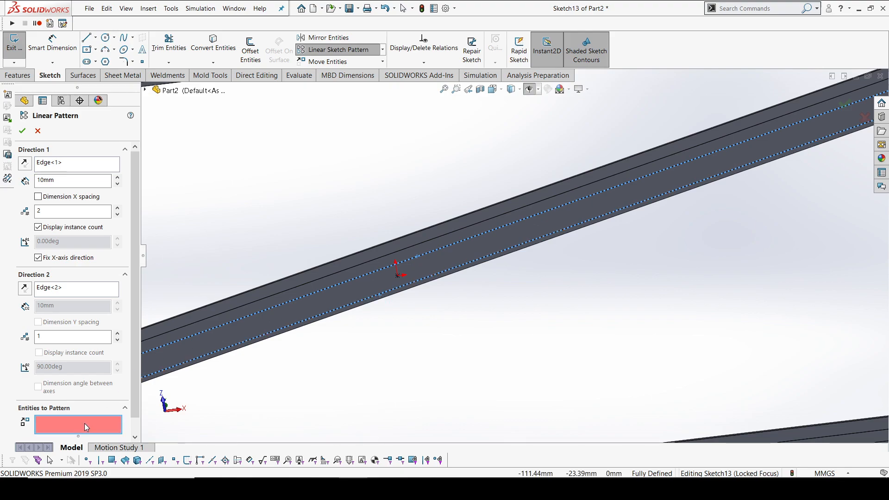
{"action": "left_click", "coordinate": [395, 276]}
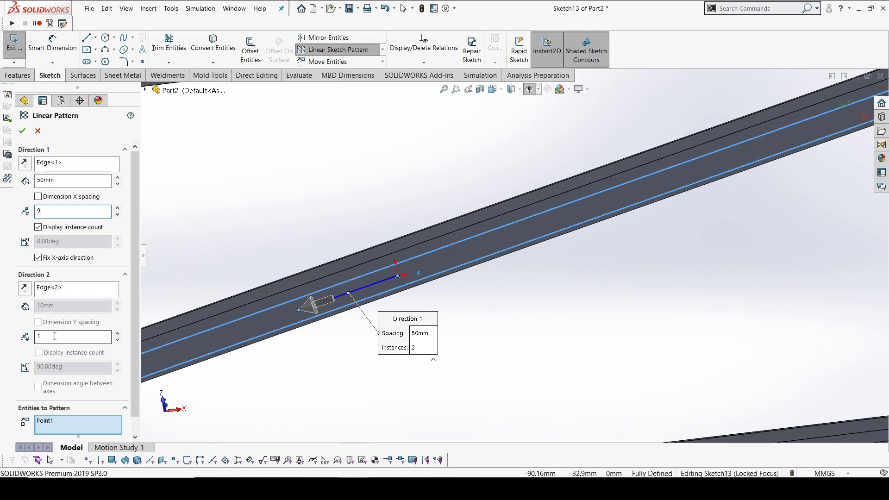
{"action": "type", "text": "9"}
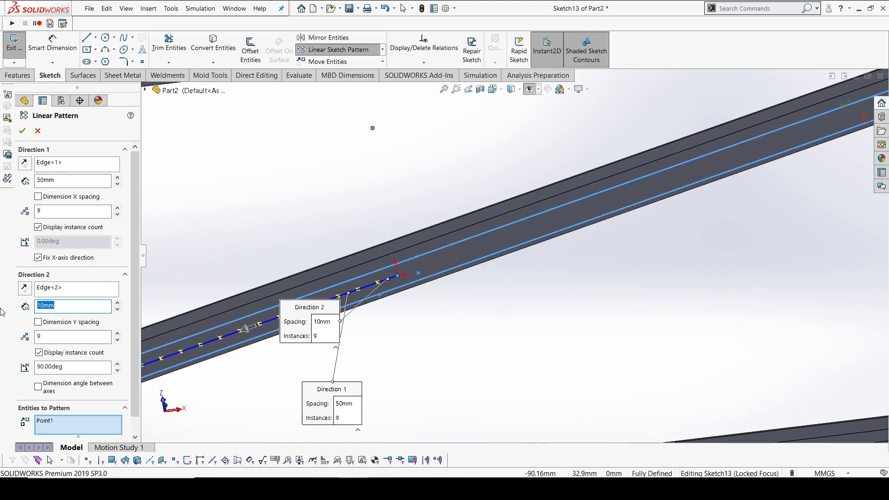
{"action": "type", "text": "50mm"}
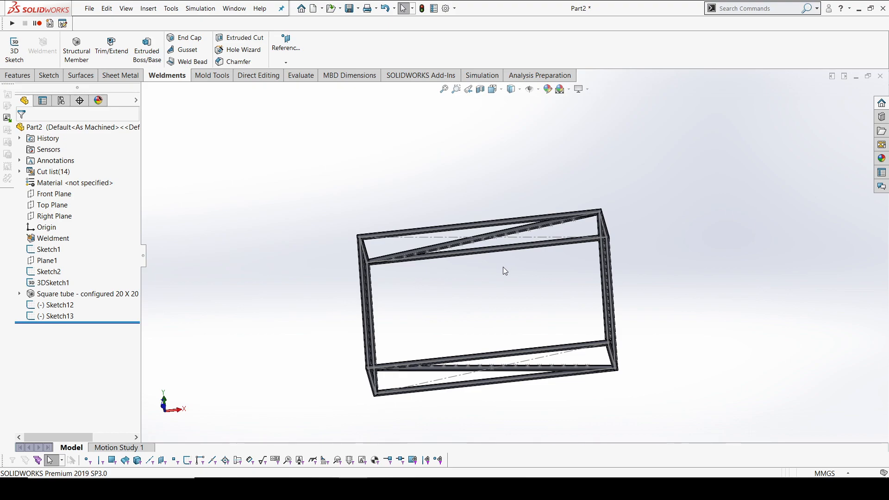
{"action": "mouse_move", "coordinate": [223, 154]}
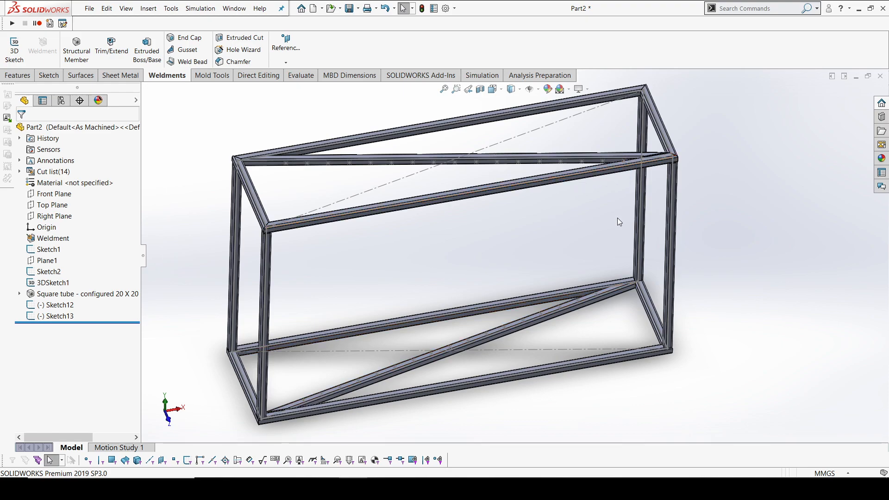
Start 3DSketch2 and draw lines from bottom-rail pattern points to top-rail points
{"action": "left_click", "coordinate": [290, 167]}
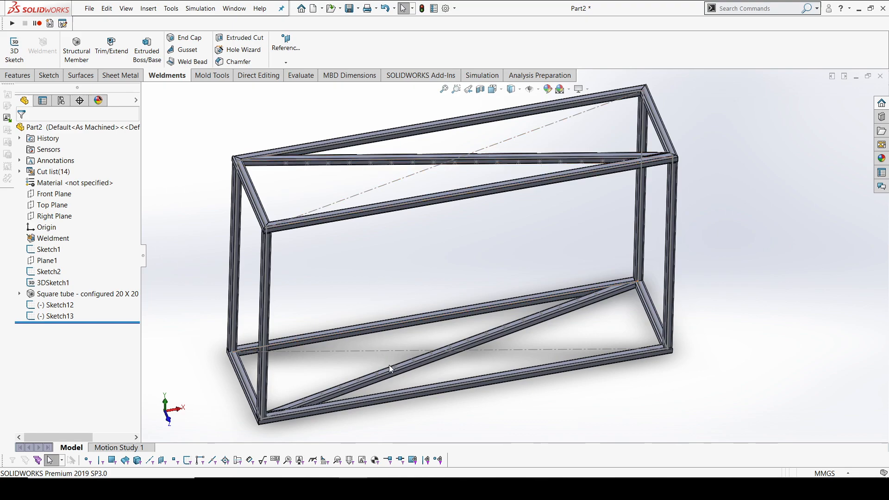
{"action": "mouse_move", "coordinate": [14, 51]}
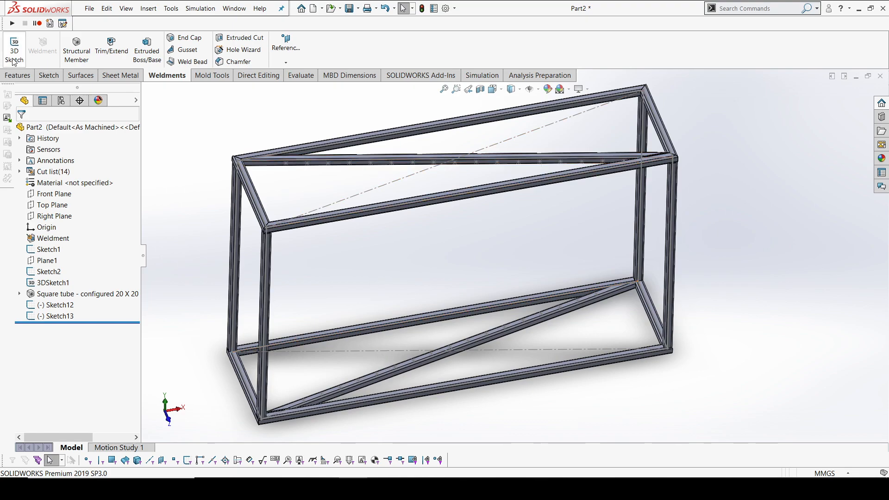
{"action": "left_click", "coordinate": [15, 44]}
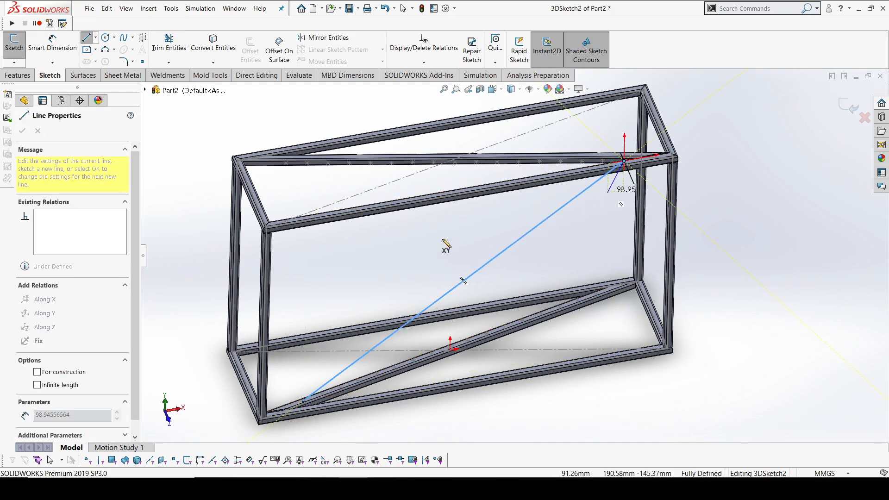
{"action": "right_click", "coordinate": [463, 279]}
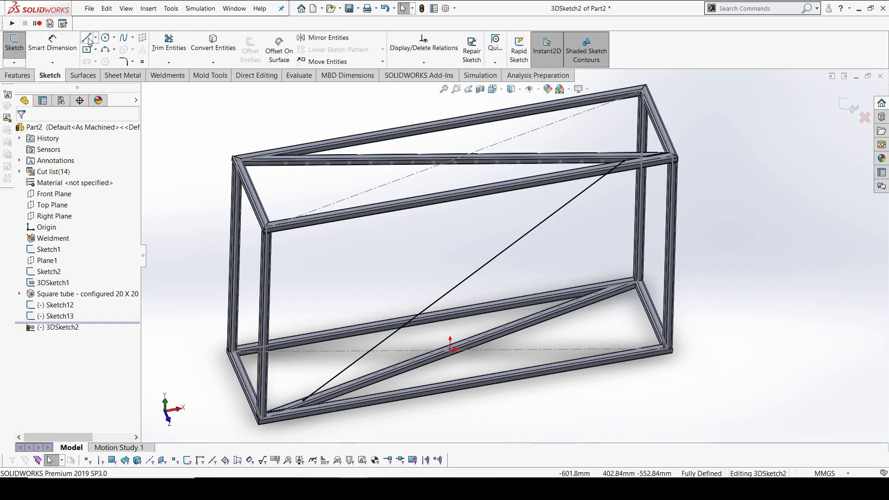
{"action": "left_click", "coordinate": [88, 37]}
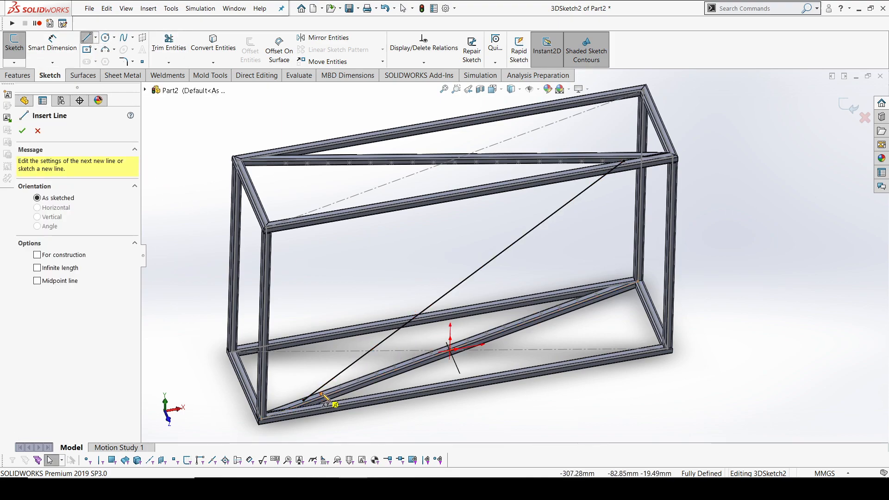
{"action": "left_click", "coordinate": [604, 163]}
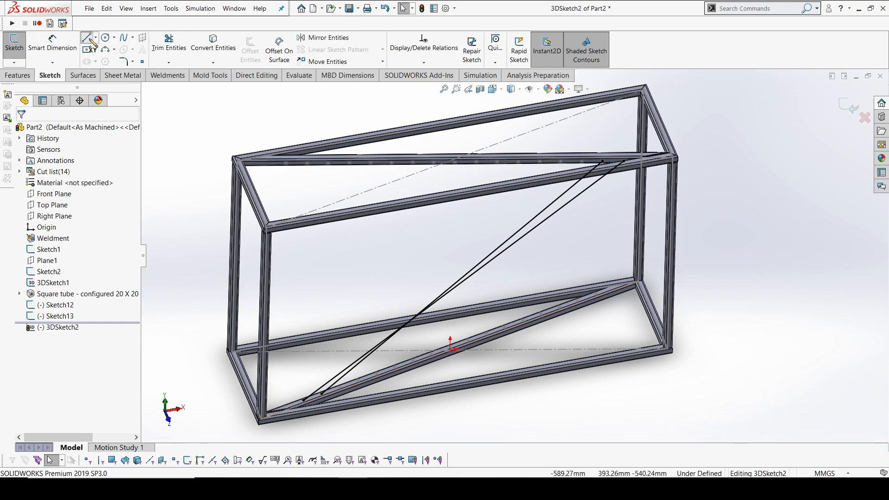
{"action": "left_click", "coordinate": [87, 37]}
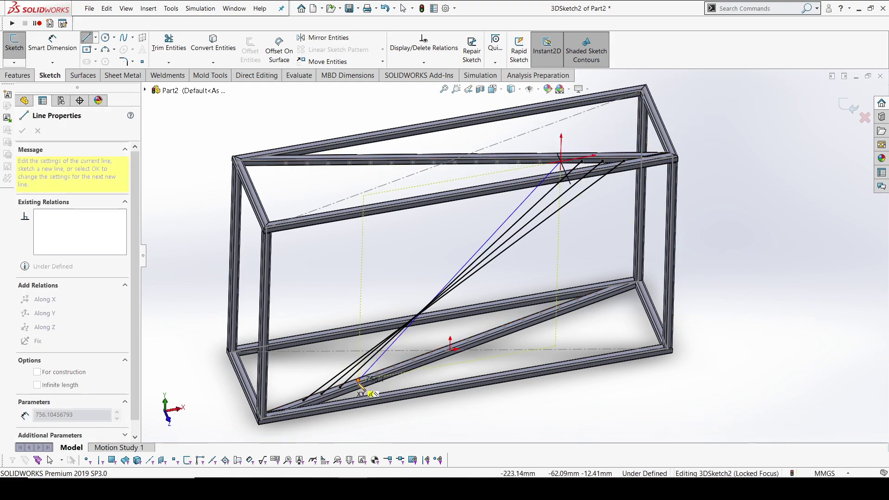
{"action": "left_click_drag", "start_coordinate": [363, 389], "coordinate": [823, 209]}
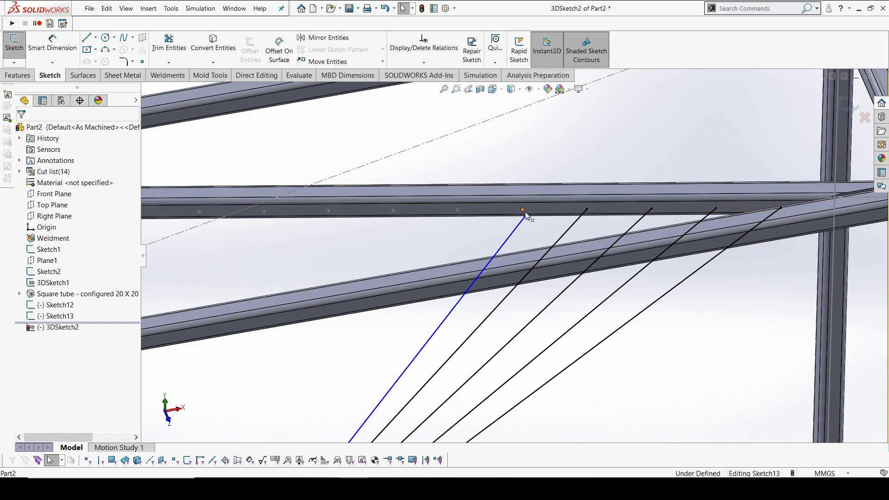
Constrain the newest line's top endpoint to its Sketch13 point on the top rail
{"action": "left_click", "coordinate": [523, 209]}
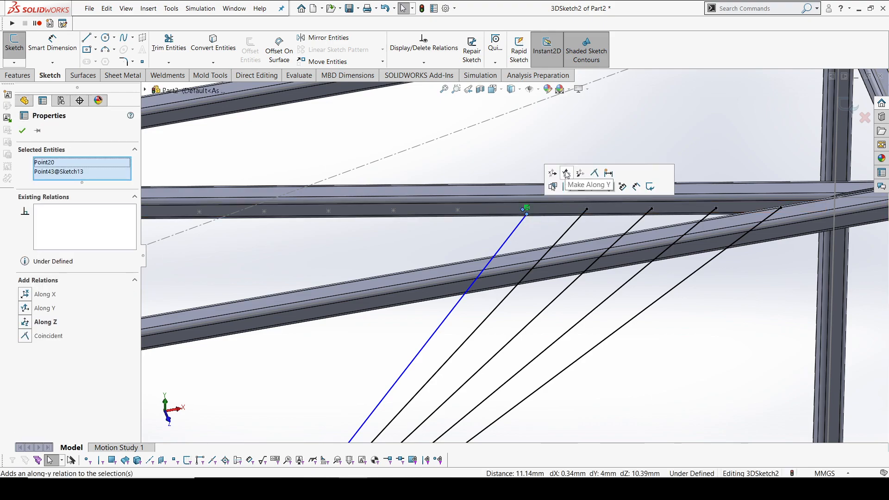
{"action": "left_click", "coordinate": [567, 173]}
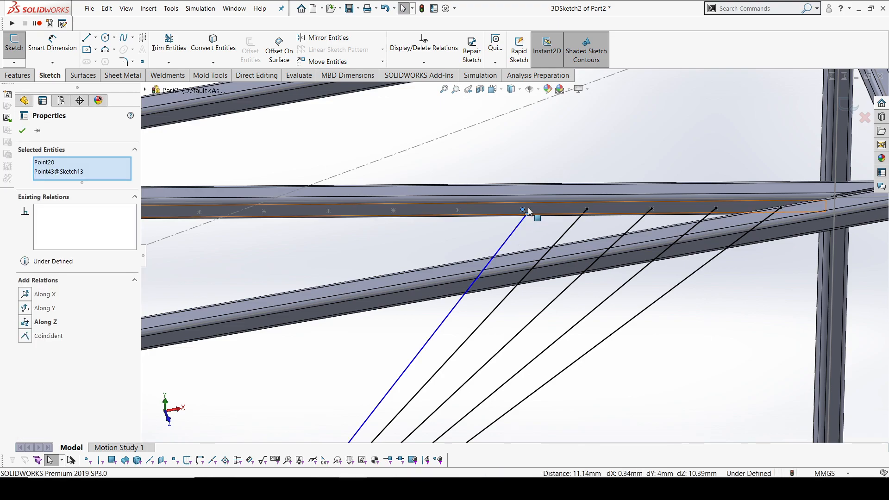
{"action": "left_click", "coordinate": [45, 322]}
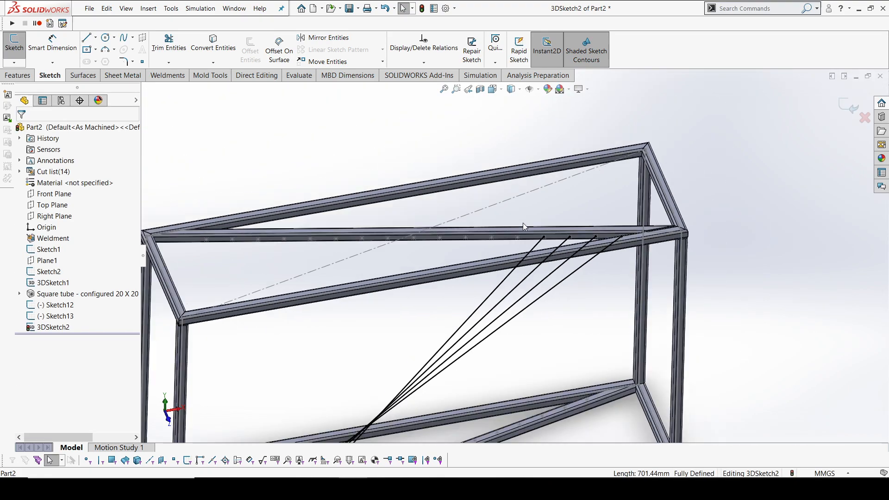
{"action": "left_click", "coordinate": [85, 37]}
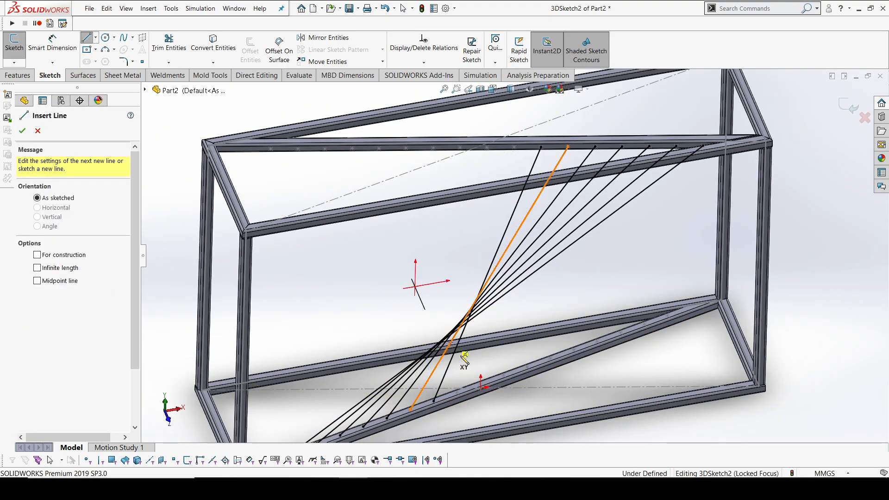
Draw further lines between the rails to complete the crossing hyperboloid web
{"action": "left_click", "coordinate": [19, 129]}
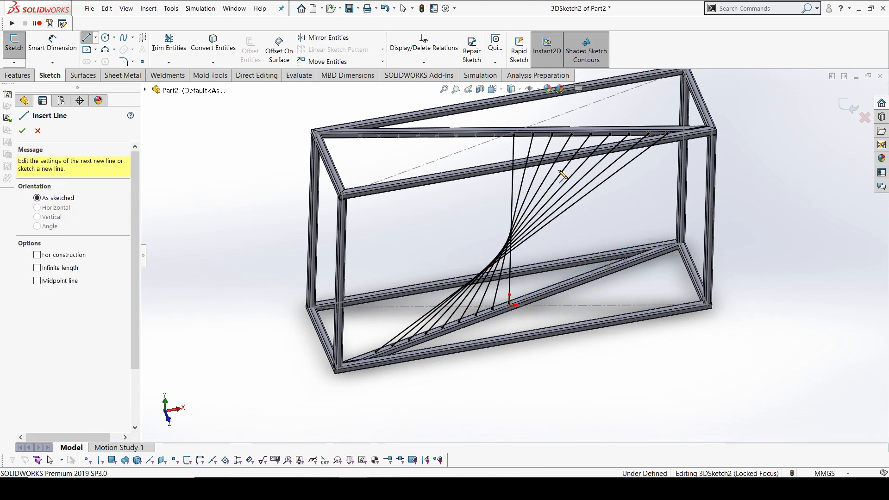
{"action": "left_click", "coordinate": [512, 304]}
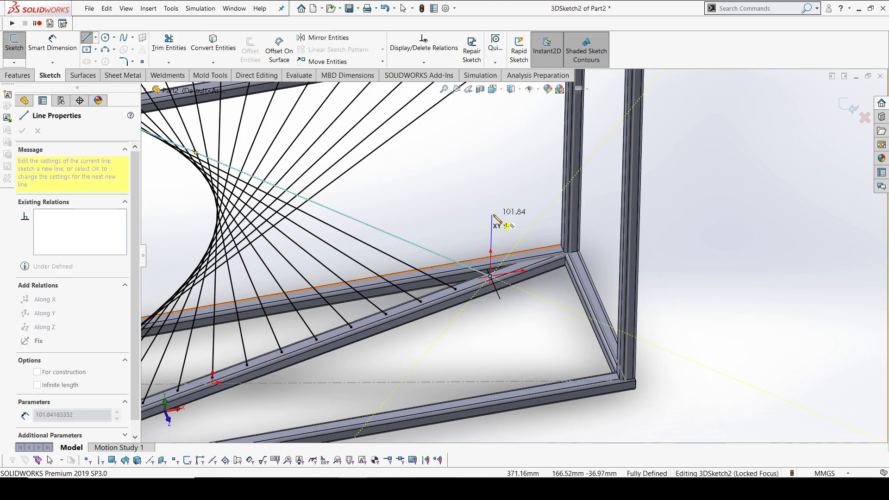
{"action": "right_click", "coordinate": [490, 279]}
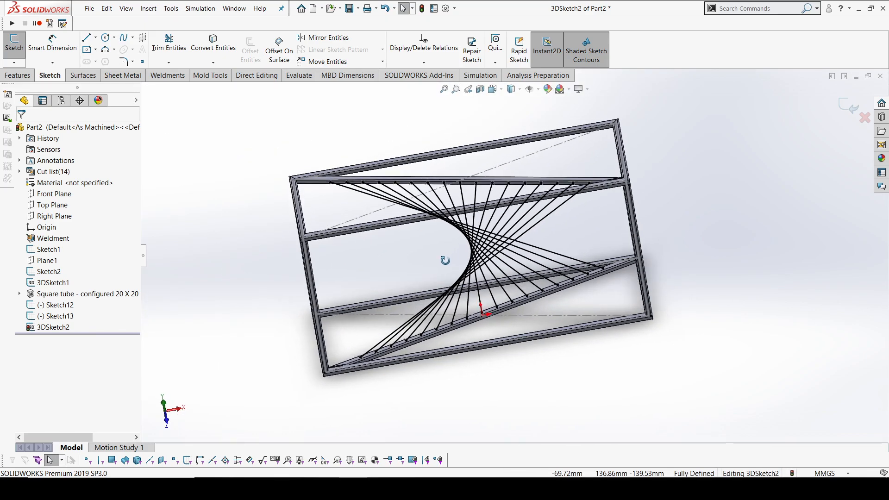
Orbit the model to inspect the finished web of crossing lines
{"action": "left_click_drag", "start_coordinate": [445, 261], "coordinate": [527, 357]}
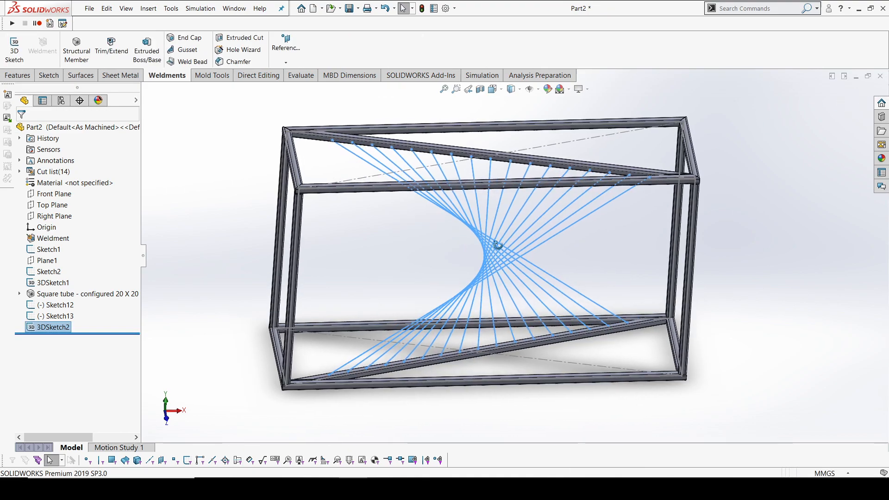
{"action": "left_click_drag", "start_coordinate": [499, 244], "coordinate": [474, 257]}
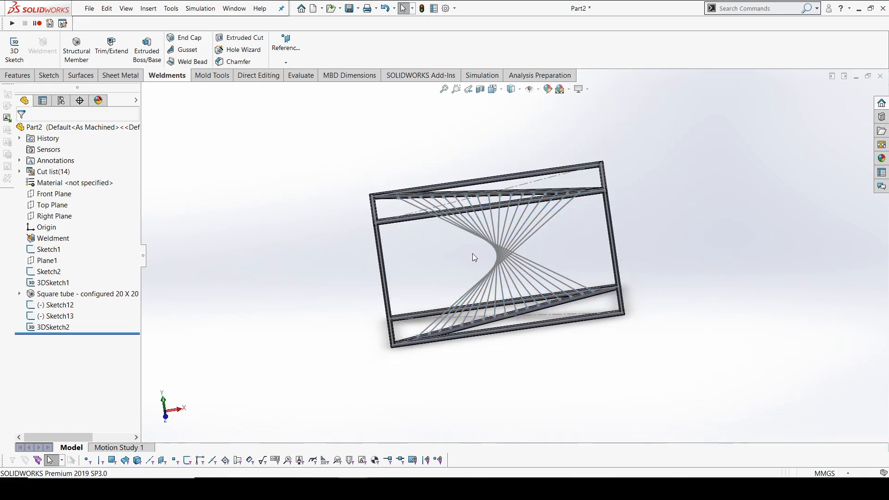
{"action": "left_click_drag", "start_coordinate": [474, 258], "coordinate": [522, 252]}
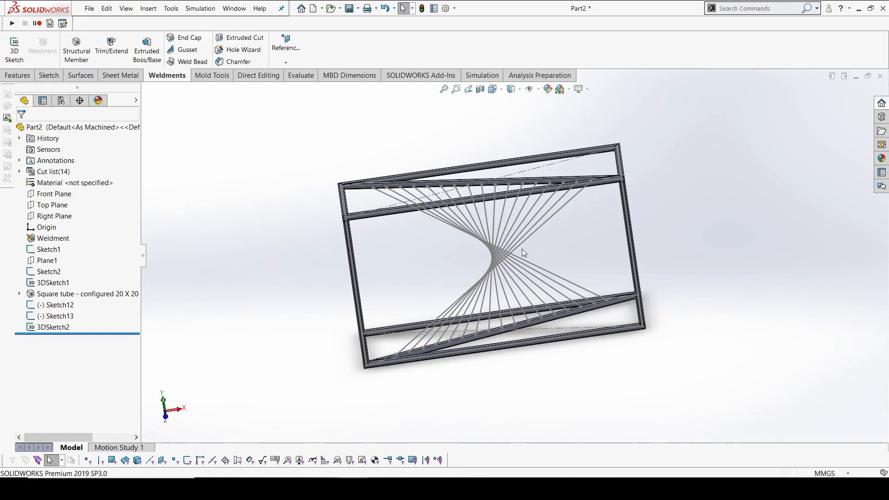
{"action": "left_click_drag", "start_coordinate": [510, 256], "coordinate": [482, 244]}
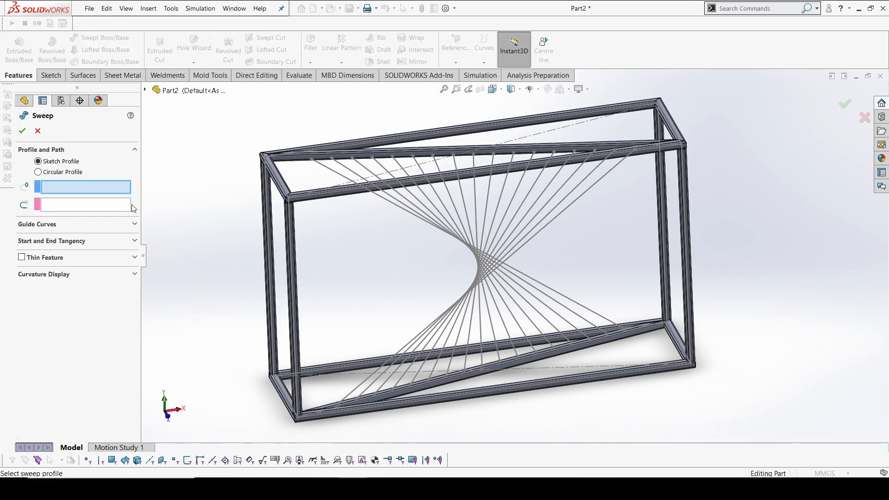
Create Sweep1: a 10 mm circular-profile rod along one diagonal sketch line
{"action": "left_click", "coordinate": [38, 171]}
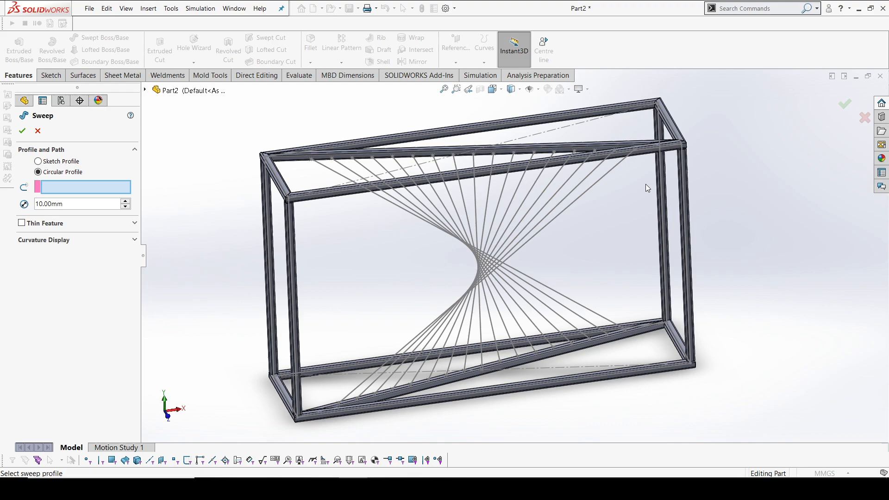
{"action": "mouse_move", "coordinate": [14, 176]}
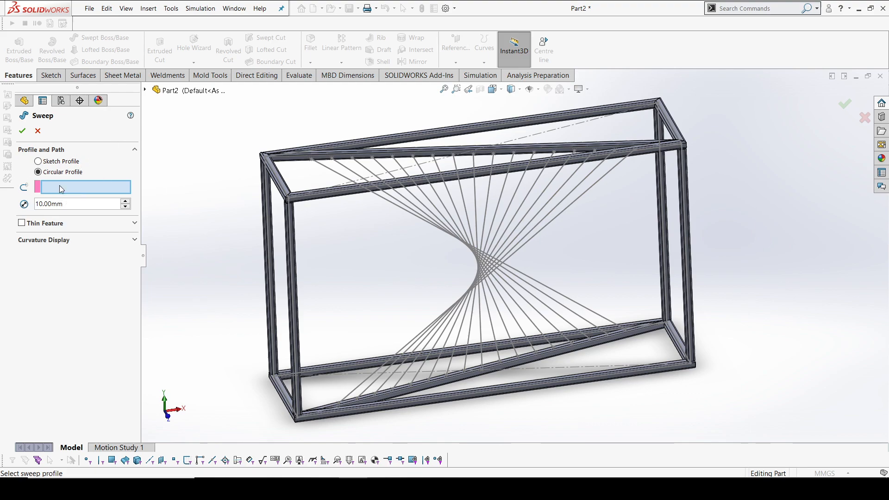
{"action": "left_click", "coordinate": [361, 390]}
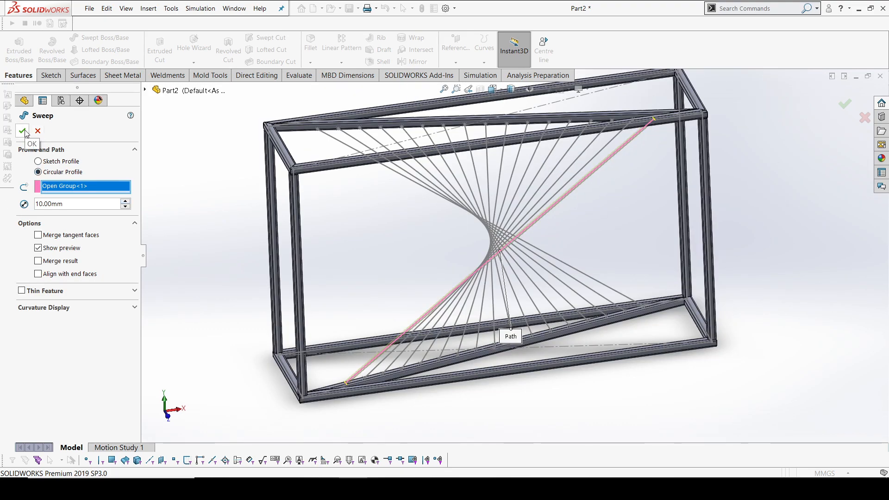
{"action": "left_click", "coordinate": [22, 131]}
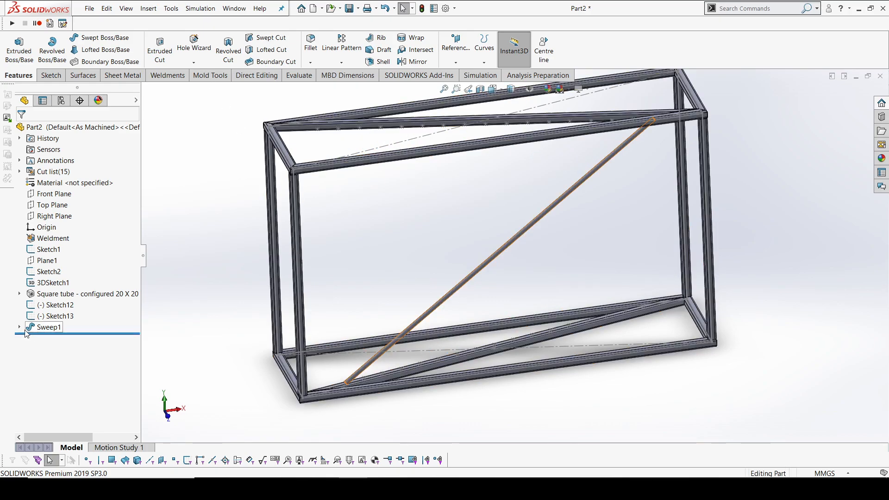
{"action": "right_click", "coordinate": [47, 327]}
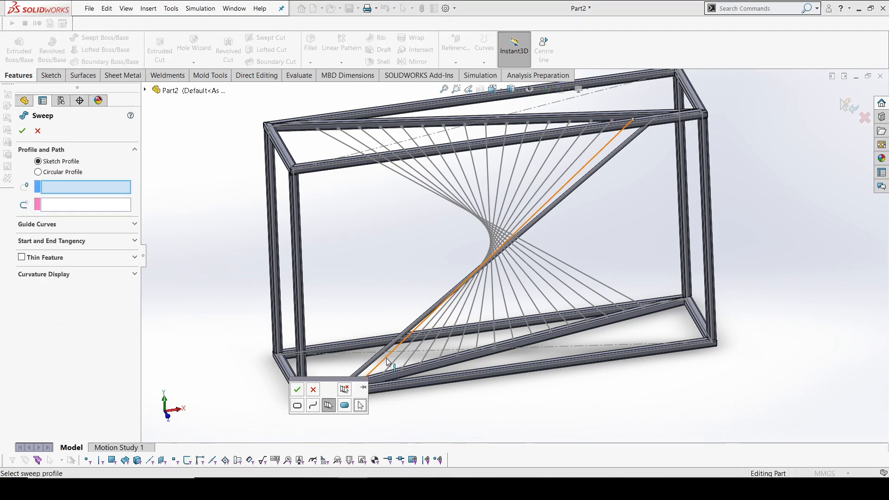
Create Sweep2: a 10 mm circular-profile rod along another diagonal line
{"action": "left_click", "coordinate": [297, 390]}
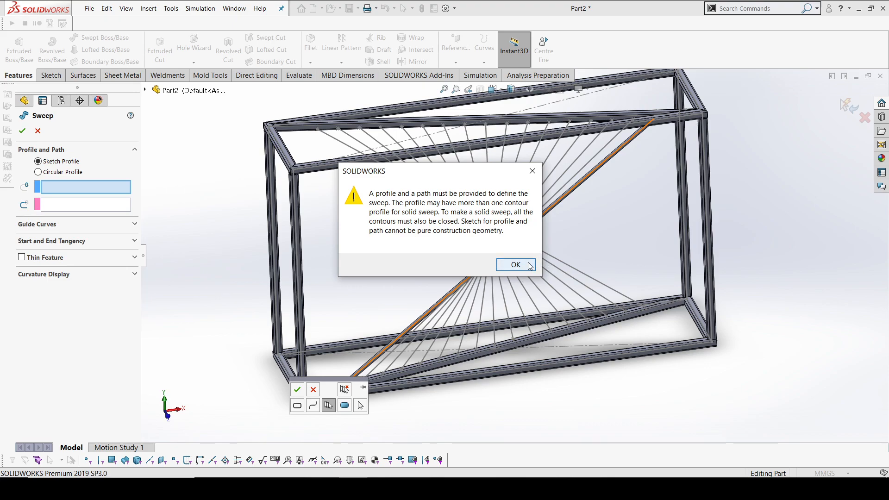
{"action": "left_click", "coordinate": [516, 264]}
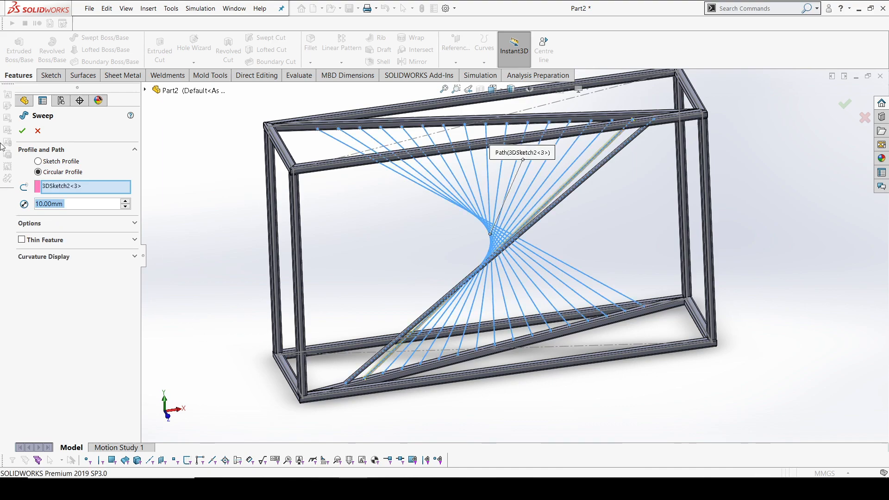
{"action": "left_click", "coordinate": [18, 129]}
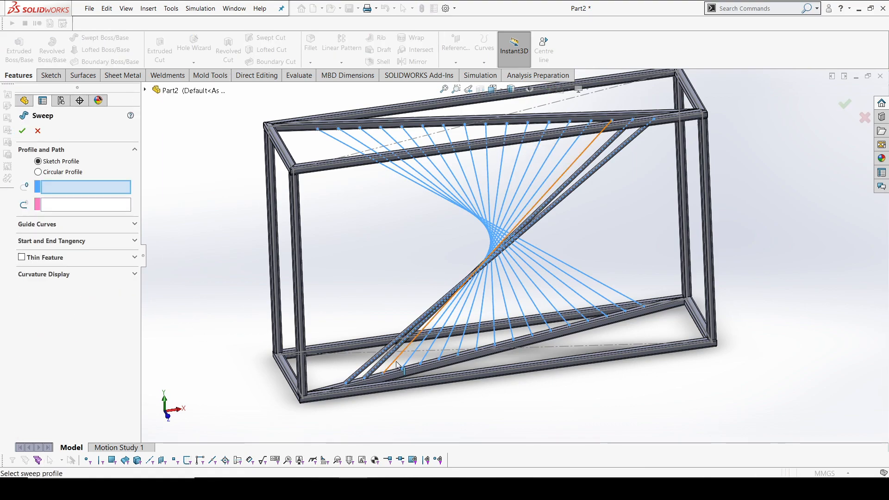
{"action": "left_click", "coordinate": [37, 173]}
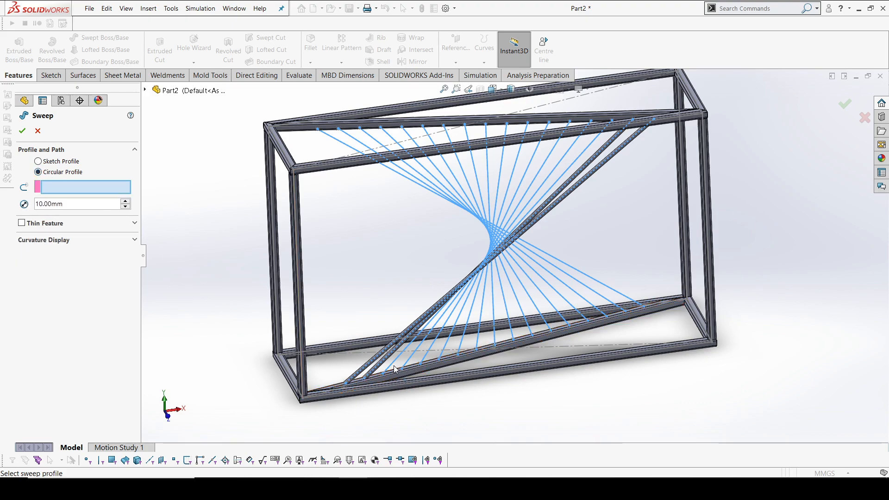
{"action": "left_click", "coordinate": [489, 247]}
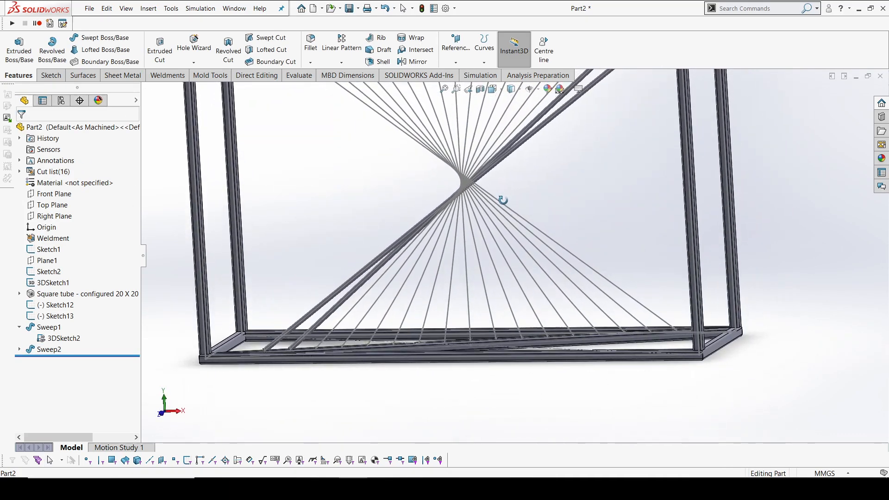
{"action": "mouse_move", "coordinate": [97, 38]}
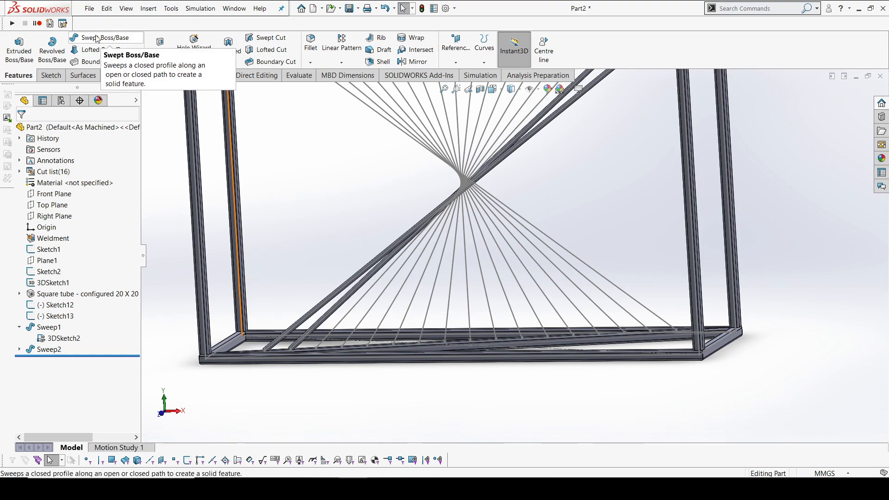
Create Sweep3, a 10 mm round rod along the next hyperboloid line
{"action": "left_click", "coordinate": [108, 37]}
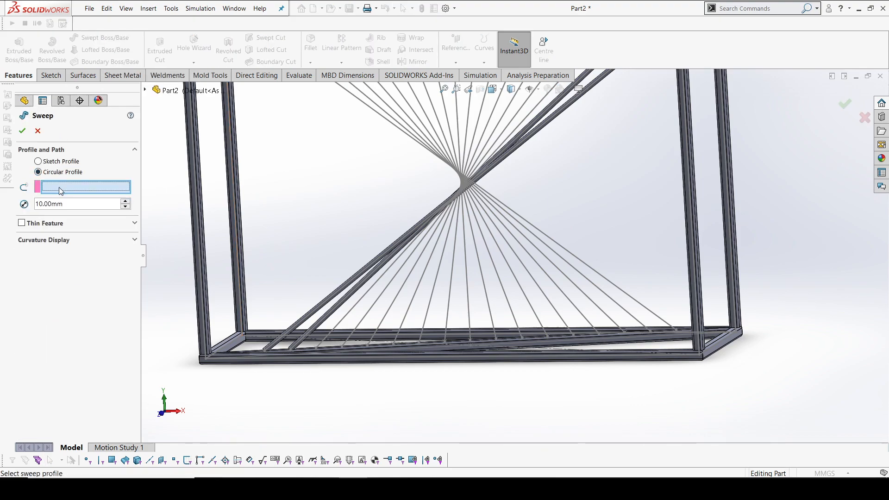
{"action": "left_click", "coordinate": [339, 330]}
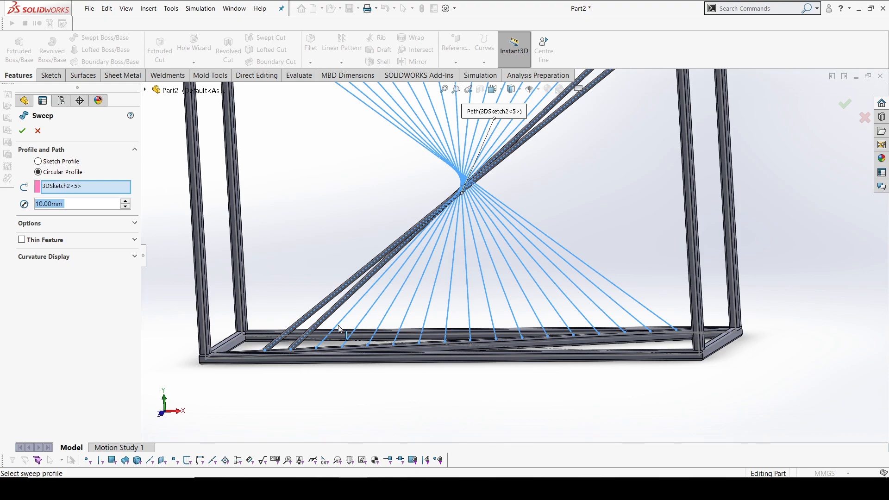
{"action": "right_click", "coordinate": [74, 186]}
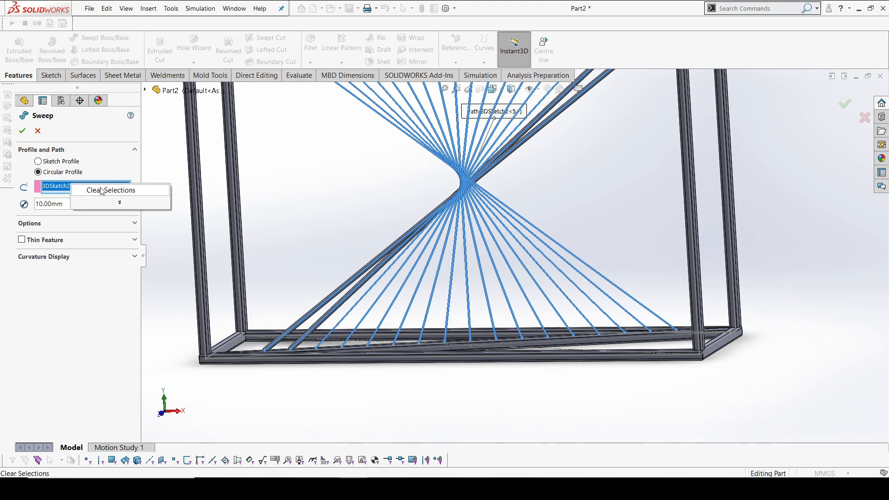
{"action": "left_click", "coordinate": [111, 190]}
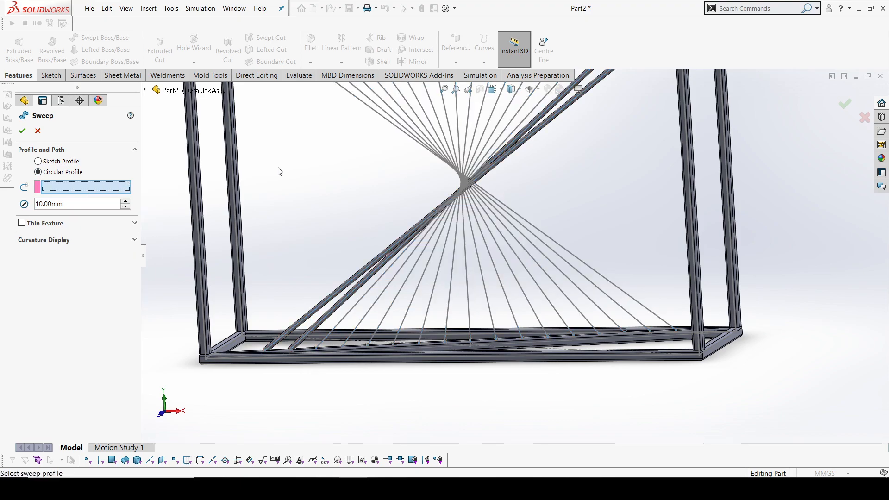
{"action": "right_click", "coordinate": [279, 171]}
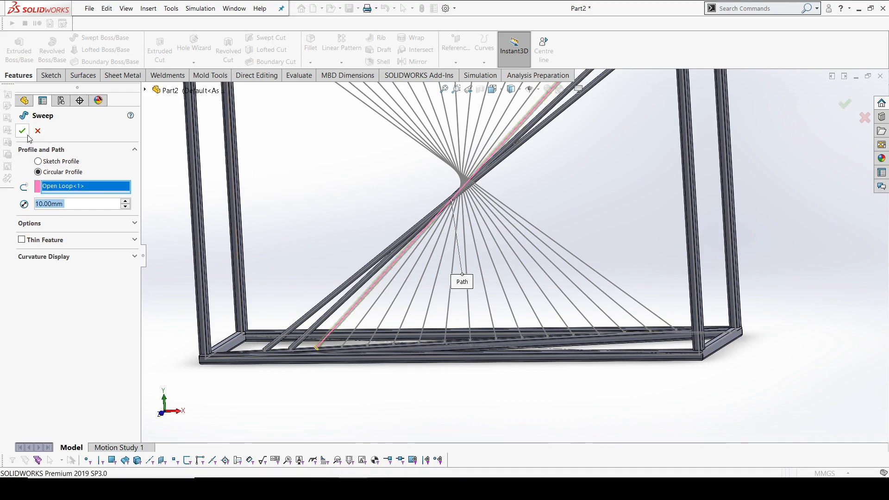
{"action": "left_click", "coordinate": [22, 132]}
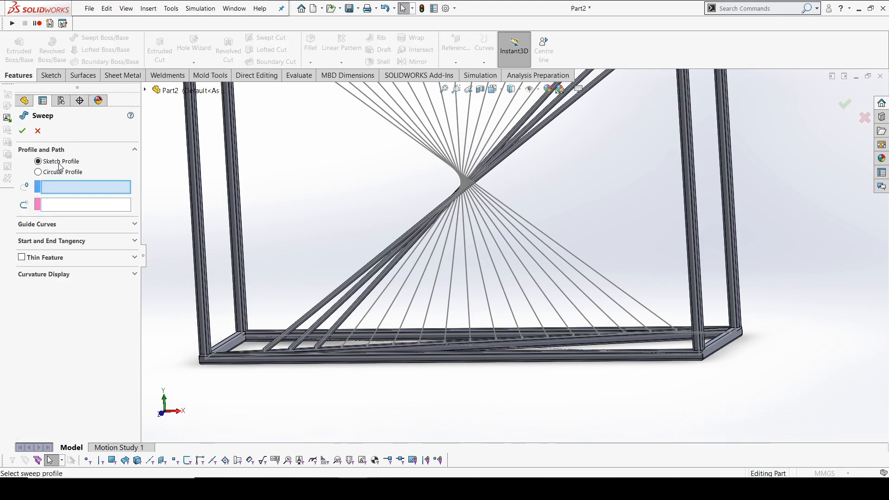
Create Sweep4 with a 10 mm circular profile, picking its line via SelectionManager
{"action": "left_click", "coordinate": [37, 172]}
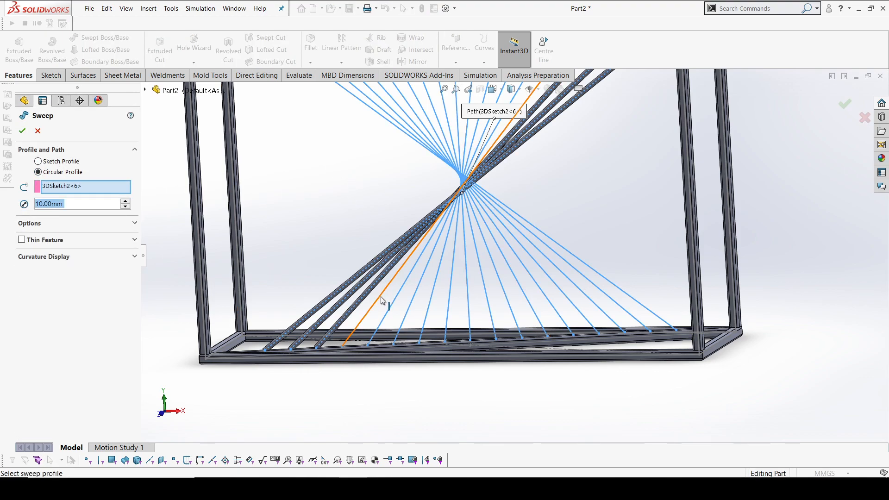
{"action": "right_click", "coordinate": [382, 302]}
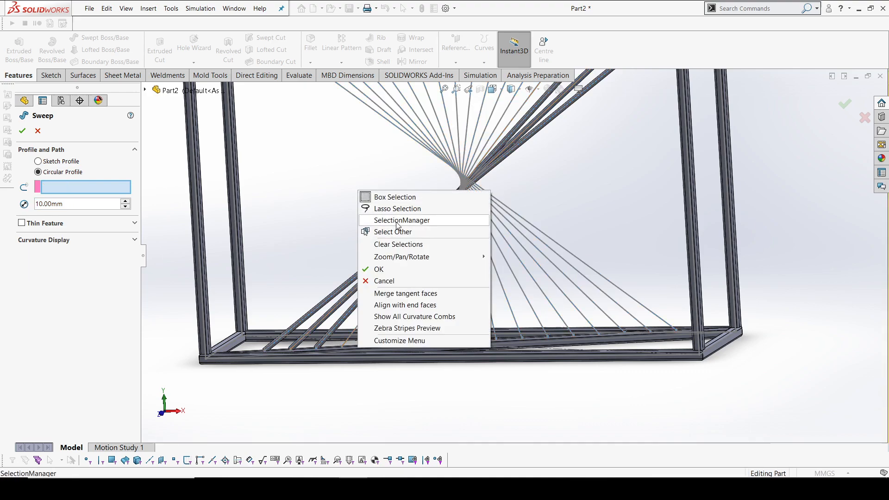
{"action": "left_click", "coordinate": [401, 220]}
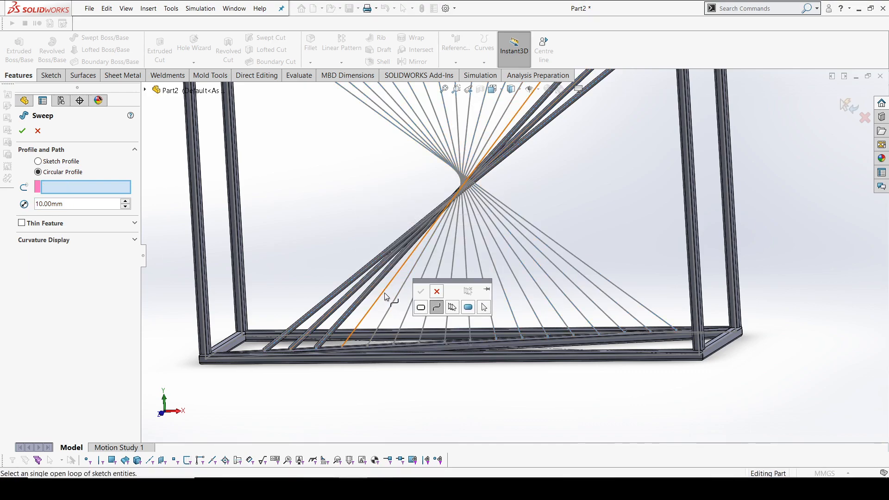
{"action": "left_click", "coordinate": [395, 264]}
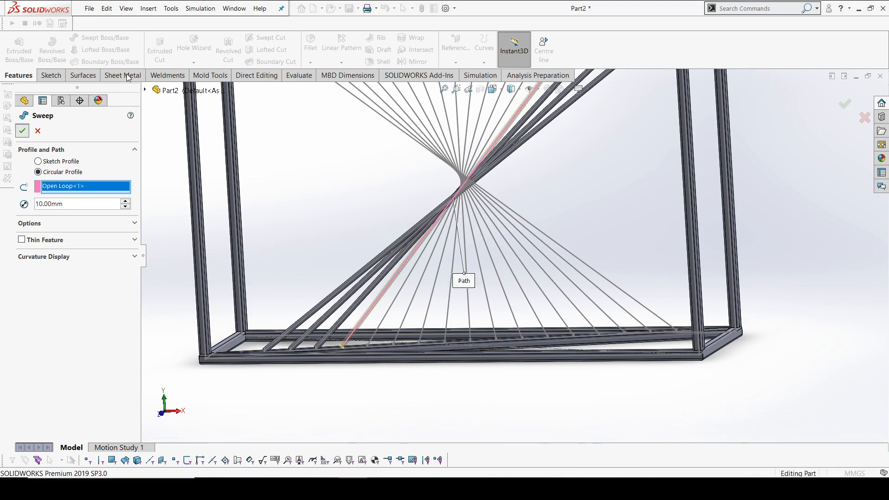
{"action": "left_click", "coordinate": [105, 49]}
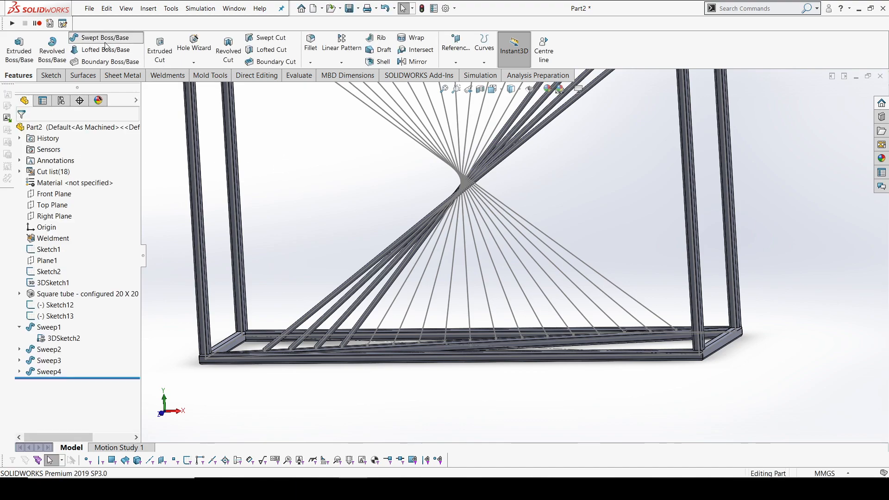
Sweep a 10 mm circular profile along one web line to create a rod
{"action": "left_click", "coordinate": [99, 38]}
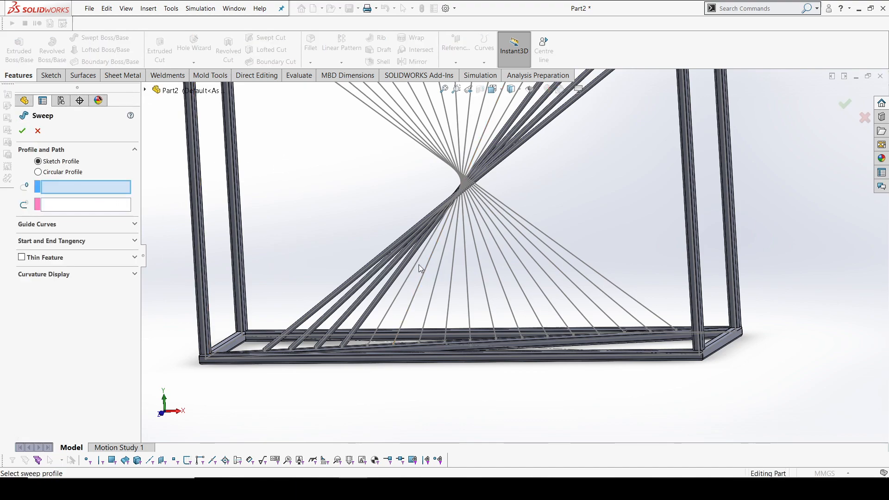
{"action": "left_click", "coordinate": [420, 269]}
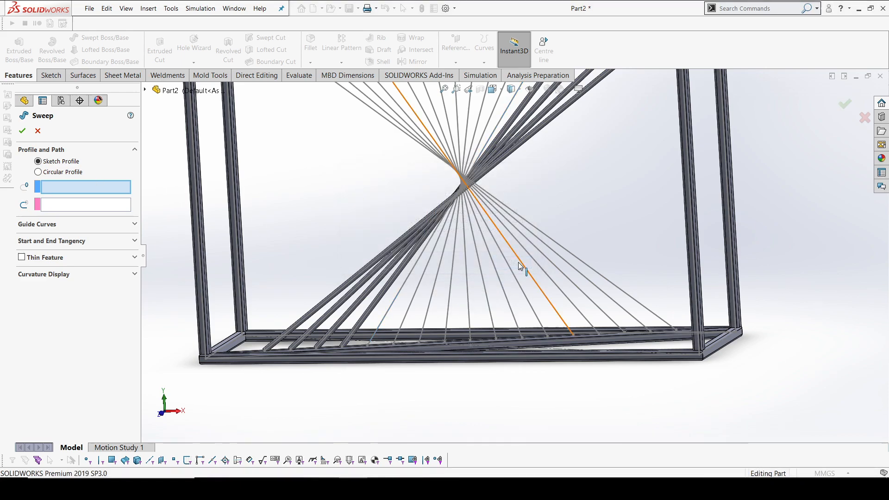
{"action": "left_click", "coordinate": [38, 172]}
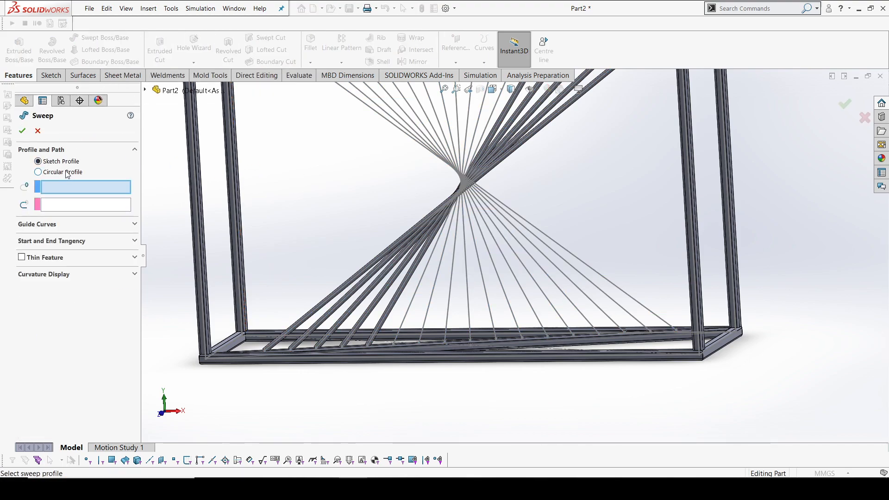
{"action": "left_click", "coordinate": [38, 172]}
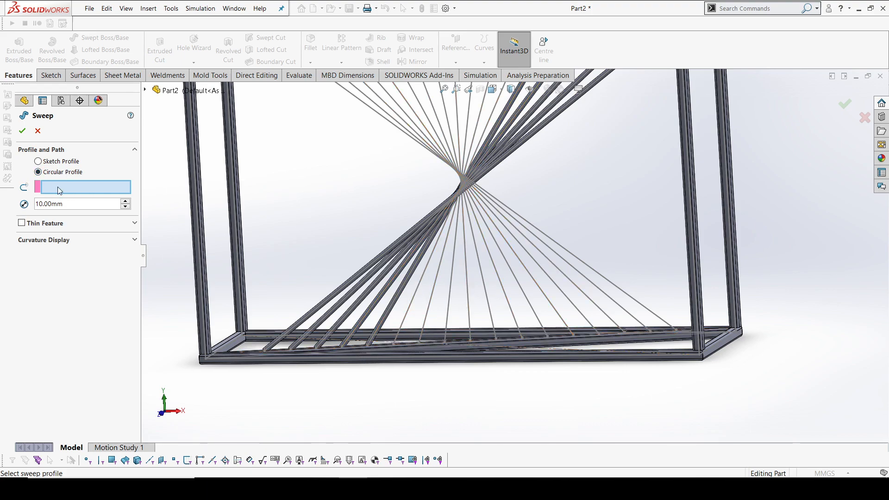
{"action": "right_click", "coordinate": [83, 187]}
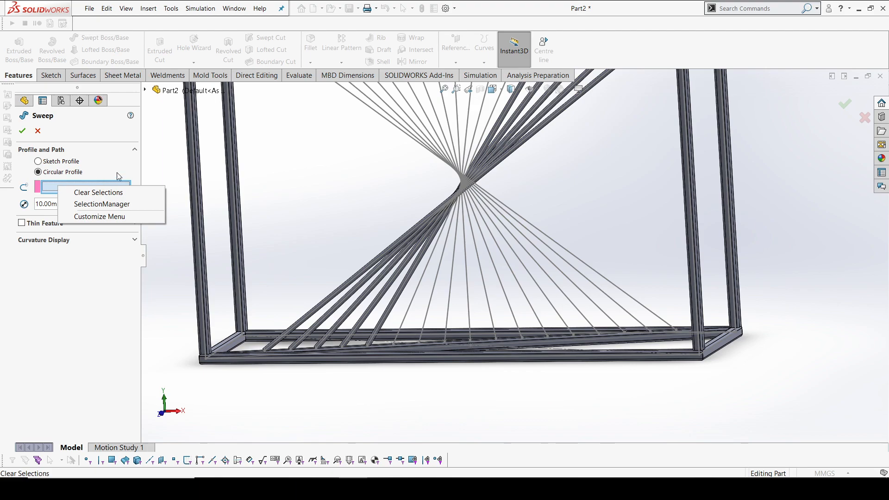
{"action": "left_click", "coordinate": [98, 192]}
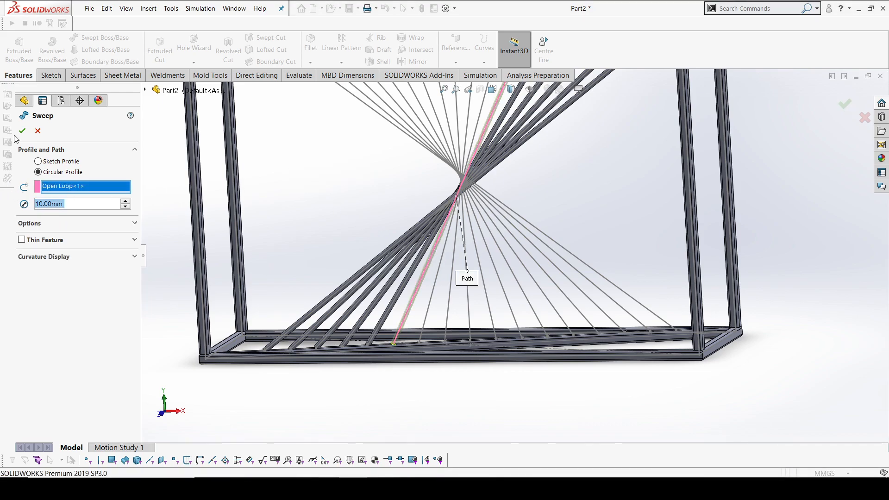
{"action": "left_click", "coordinate": [21, 129]}
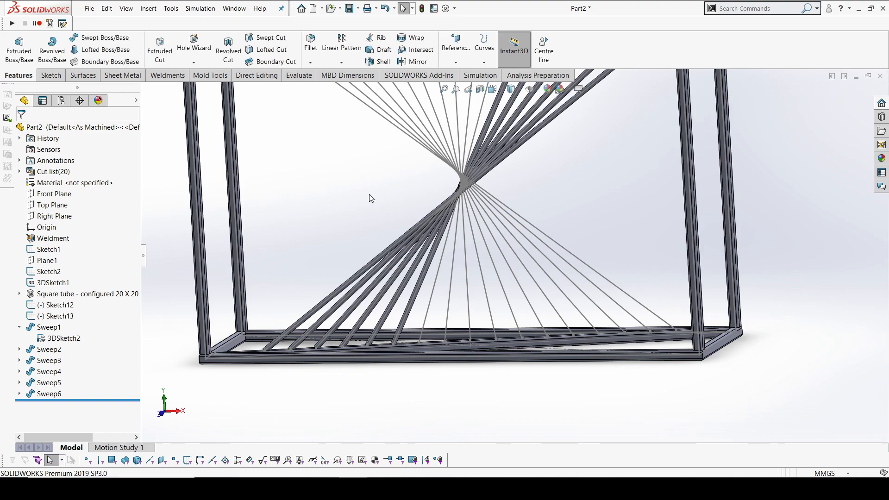
Add two more 10 mm round rods along the next web lines
{"action": "left_click", "coordinate": [99, 38]}
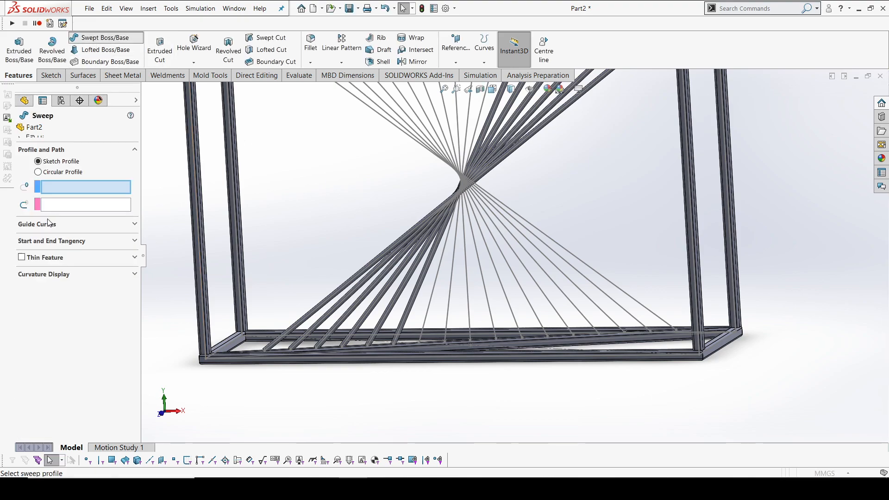
{"action": "left_click", "coordinate": [38, 172]}
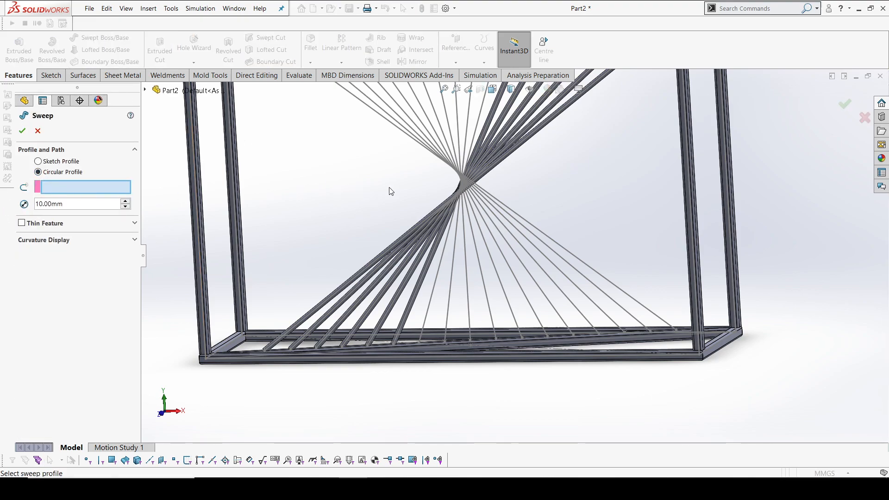
{"action": "right_click", "coordinate": [391, 191]}
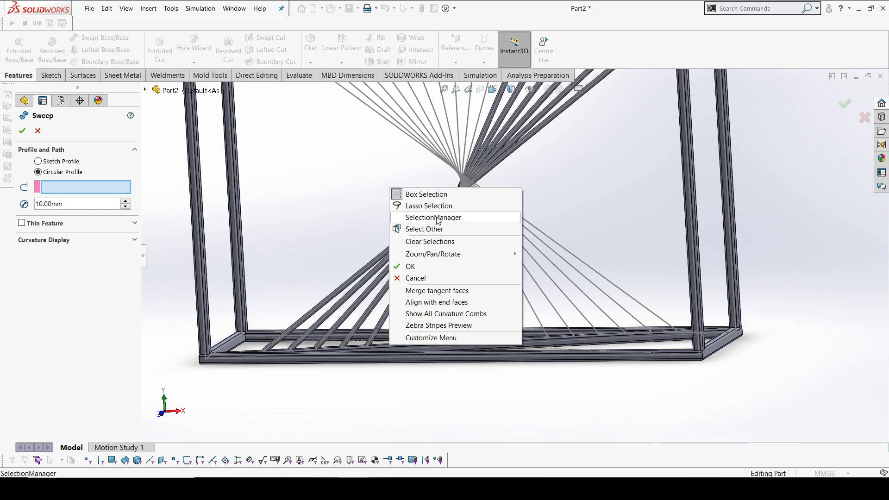
{"action": "left_click", "coordinate": [433, 217]}
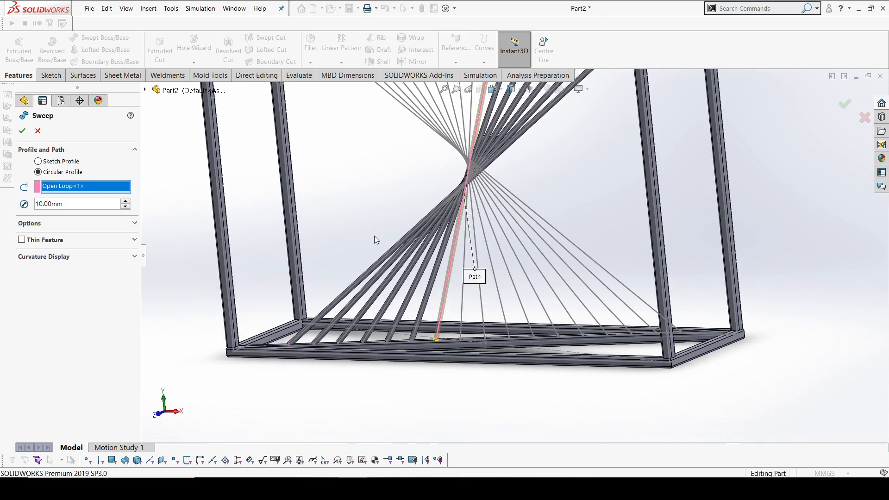
{"action": "mouse_move", "coordinate": [19, 129]}
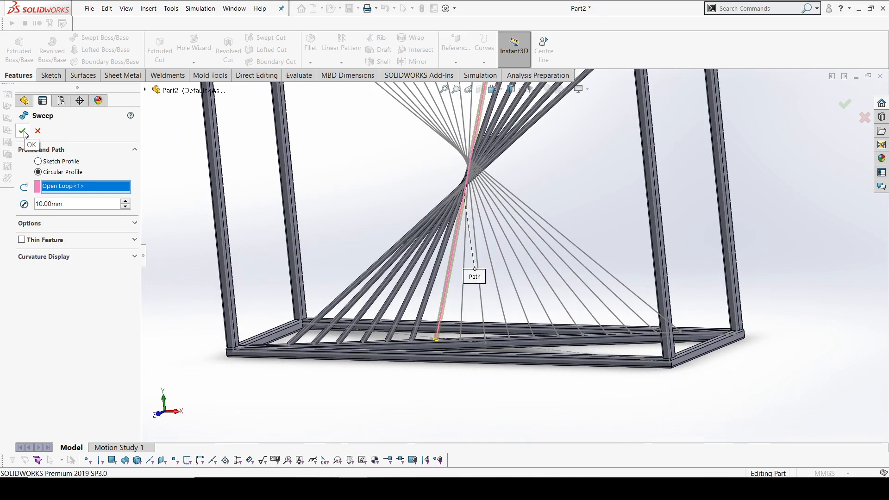
{"action": "left_click", "coordinate": [22, 132]}
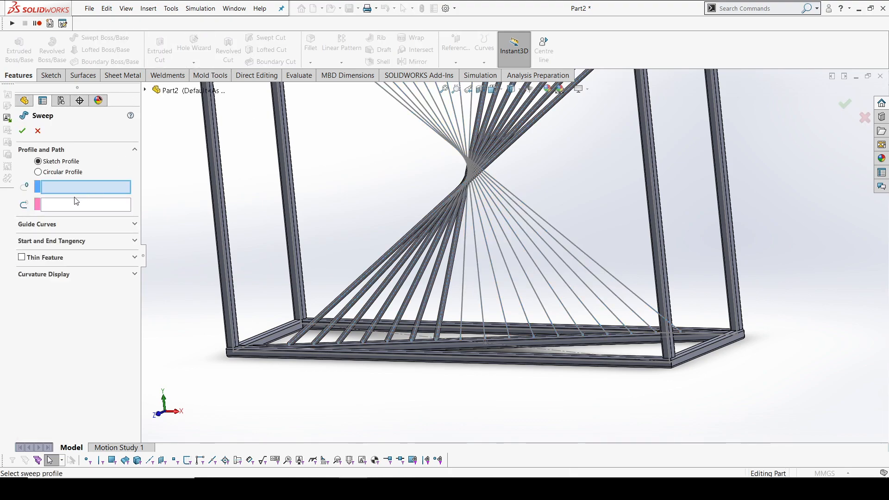
{"action": "left_click", "coordinate": [38, 172]}
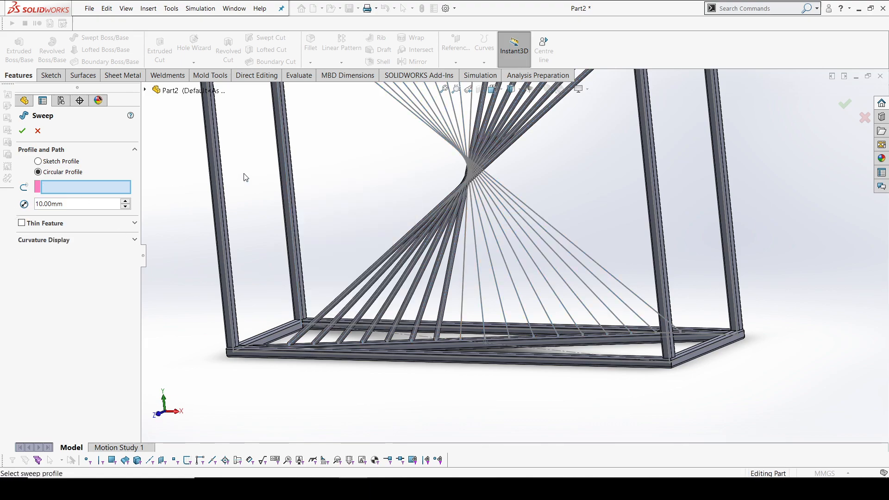
{"action": "left_click", "coordinate": [465, 264]}
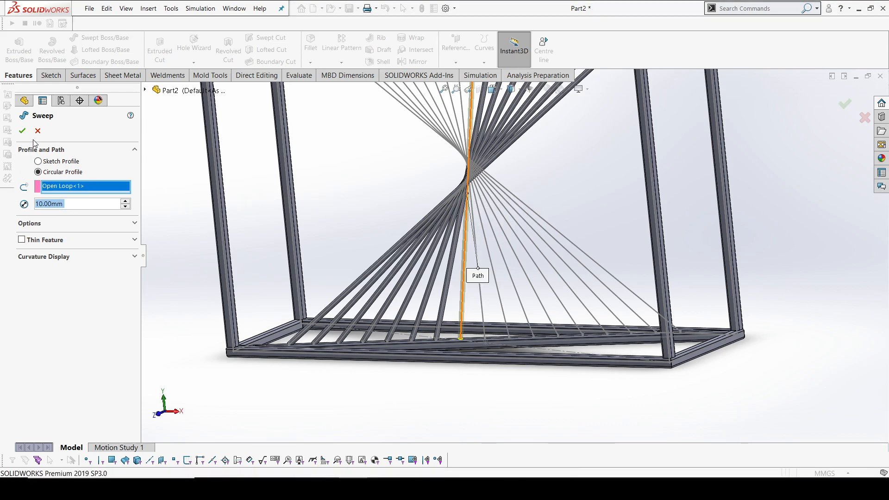
{"action": "left_click", "coordinate": [8, 131]}
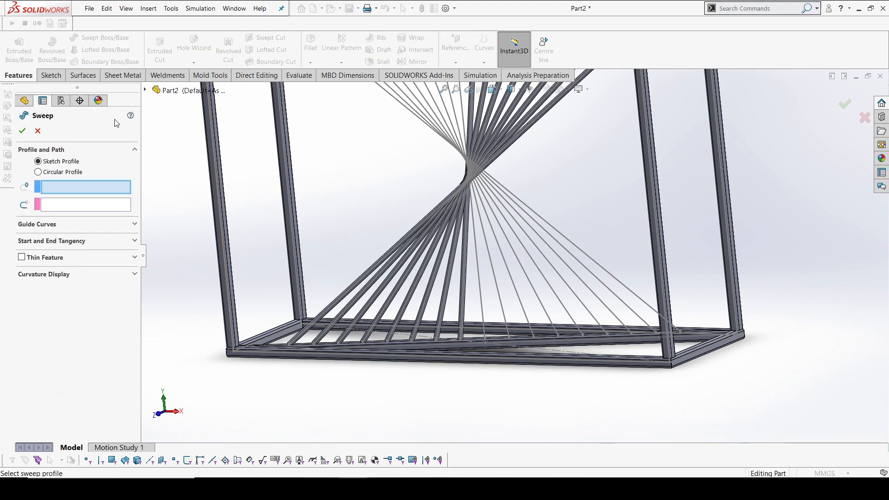
Create another 10 mm round rod, then bring up the path selection options again
{"action": "left_click", "coordinate": [37, 172]}
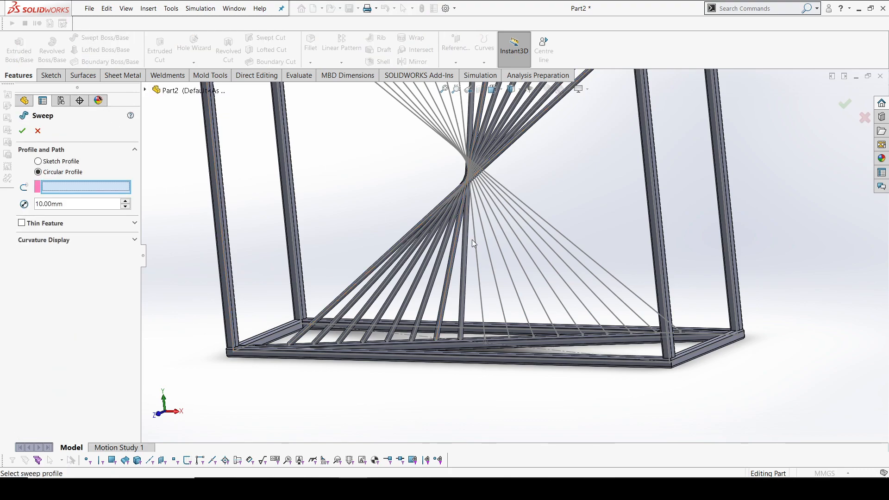
{"action": "left_click", "coordinate": [474, 243]}
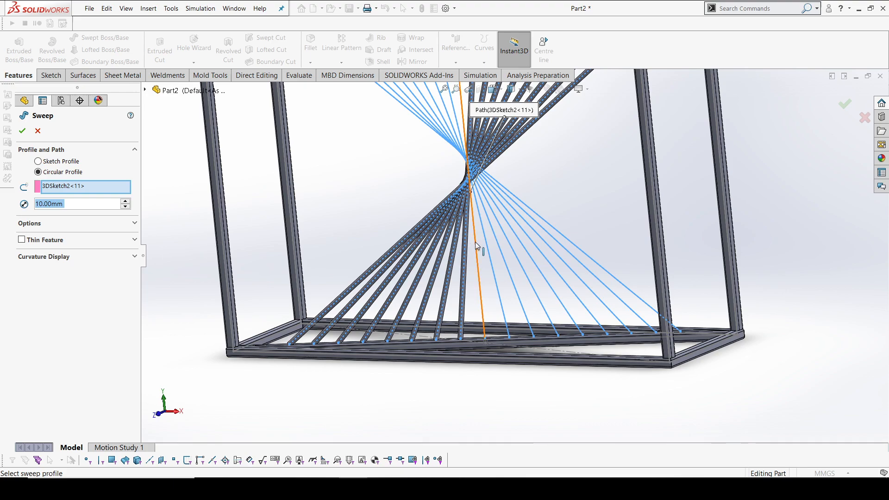
{"action": "right_click", "coordinate": [477, 245]}
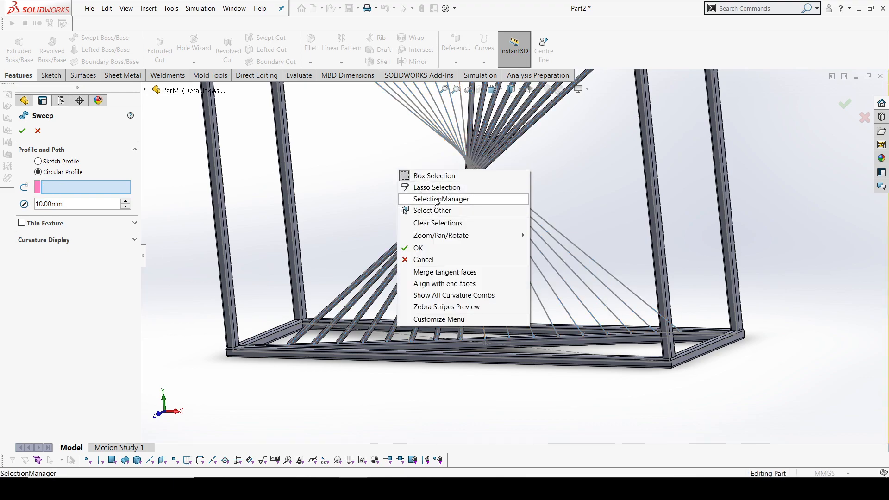
{"action": "left_click", "coordinate": [440, 200]}
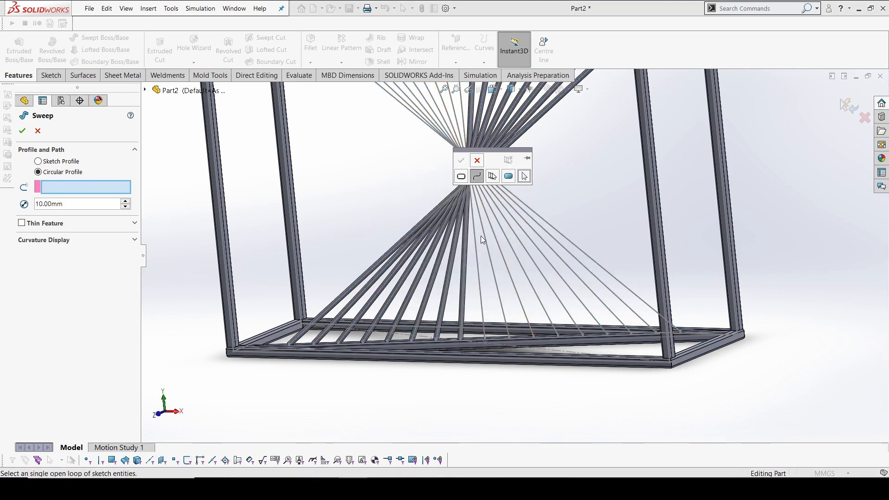
{"action": "left_click", "coordinate": [464, 174]}
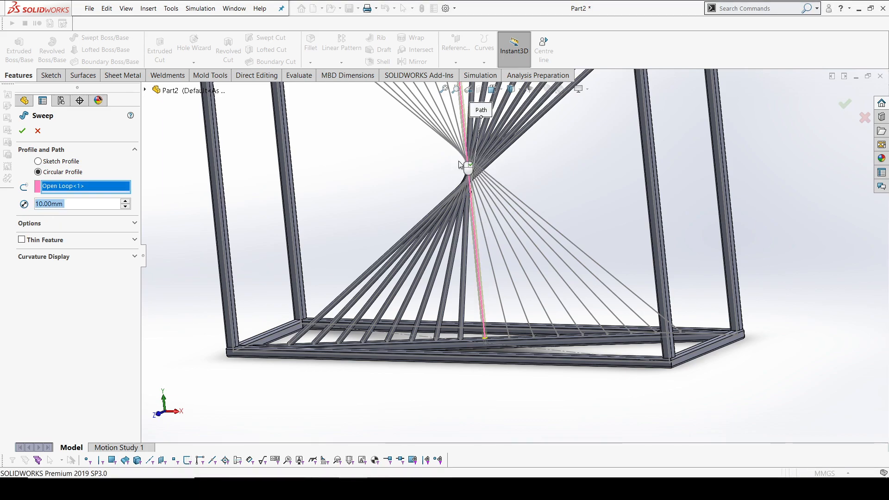
{"action": "left_click", "coordinate": [19, 130]}
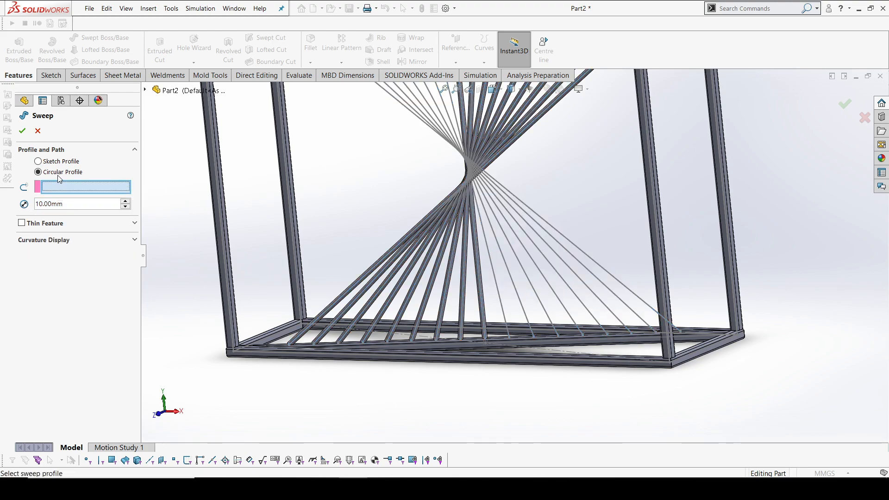
{"action": "right_click", "coordinate": [83, 187]}
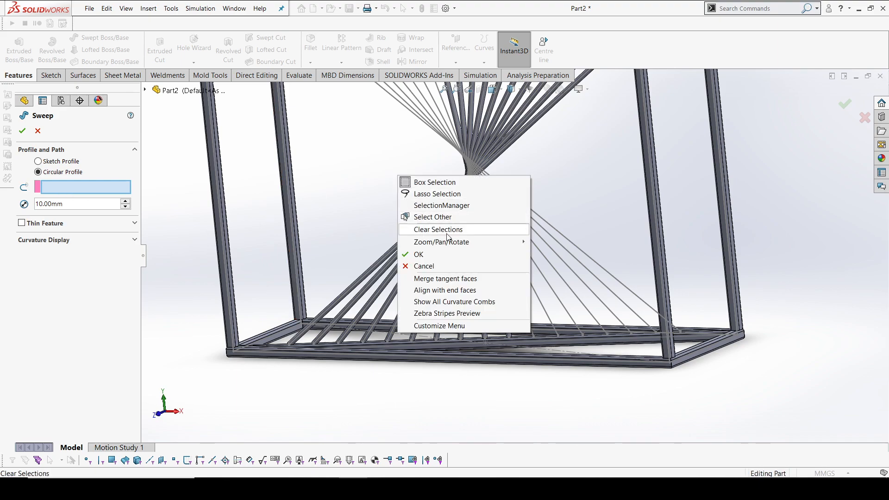
Choose a 10 mm circular profile and select a single web line as the open-loop path
{"action": "left_click", "coordinate": [438, 229]}
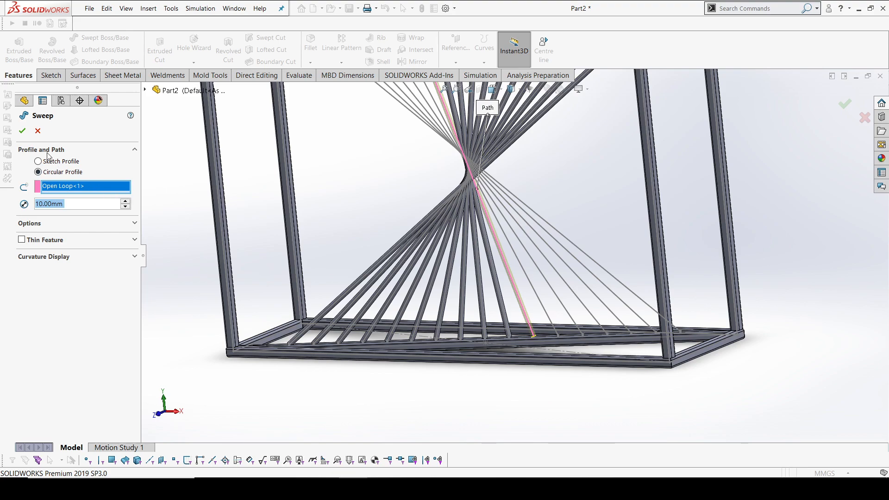
{"action": "left_click", "coordinate": [18, 130]}
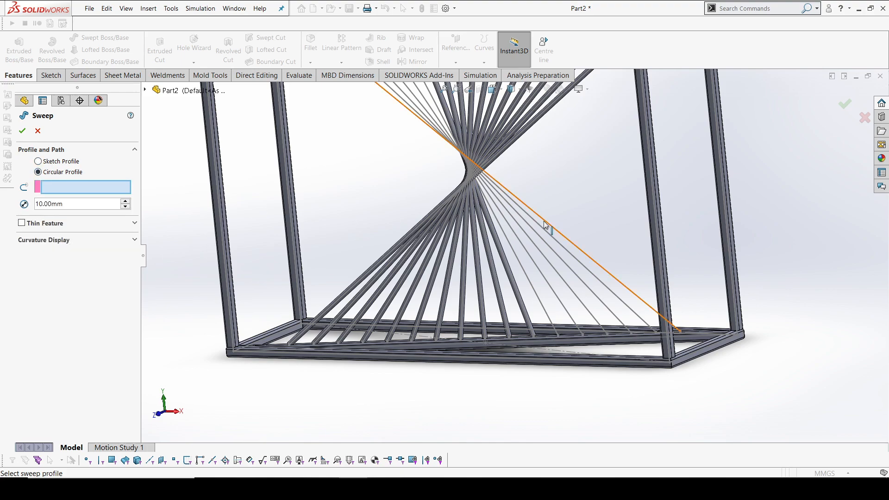
{"action": "left_click", "coordinate": [543, 227]}
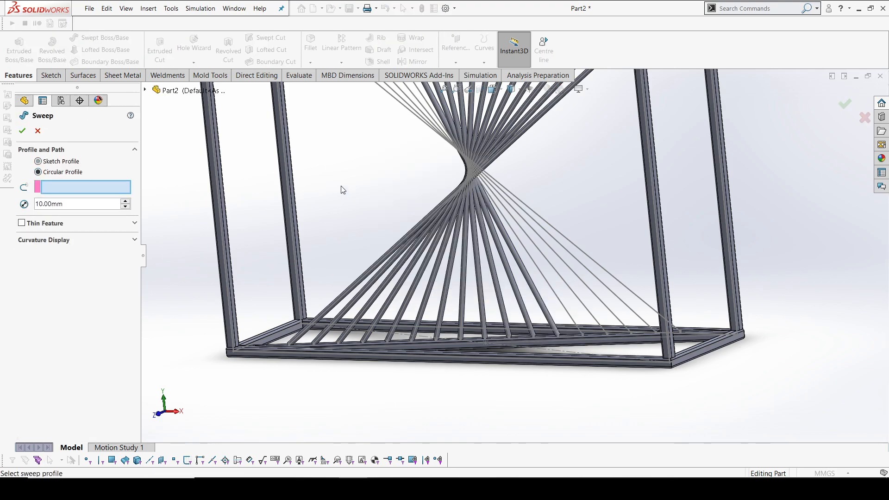
{"action": "left_click", "coordinate": [518, 235]}
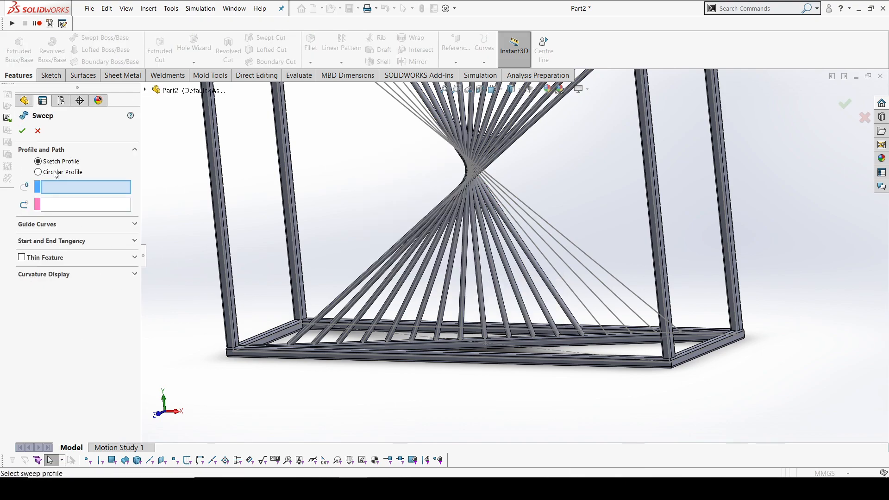
{"action": "left_click", "coordinate": [37, 172]}
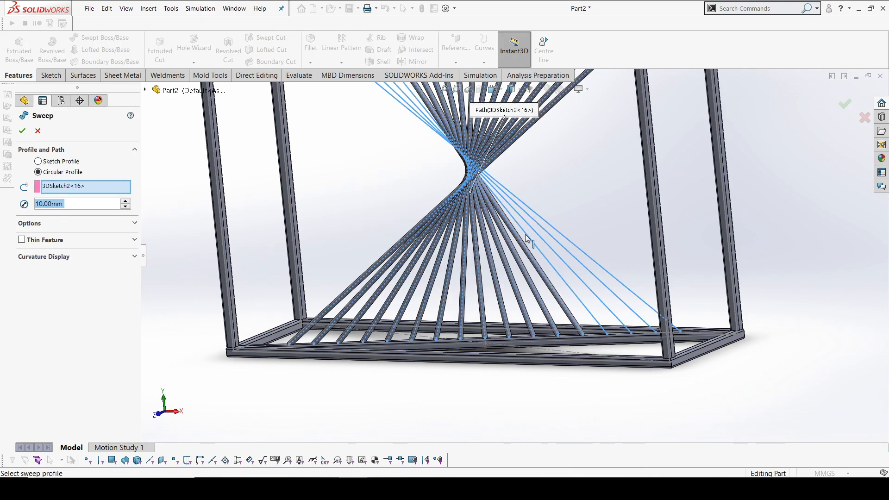
{"action": "right_click", "coordinate": [526, 239]}
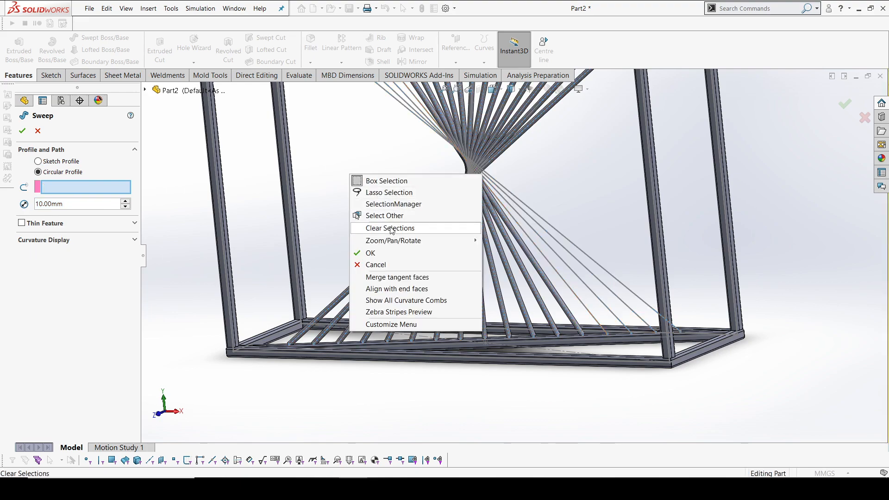
{"action": "left_click", "coordinate": [390, 228]}
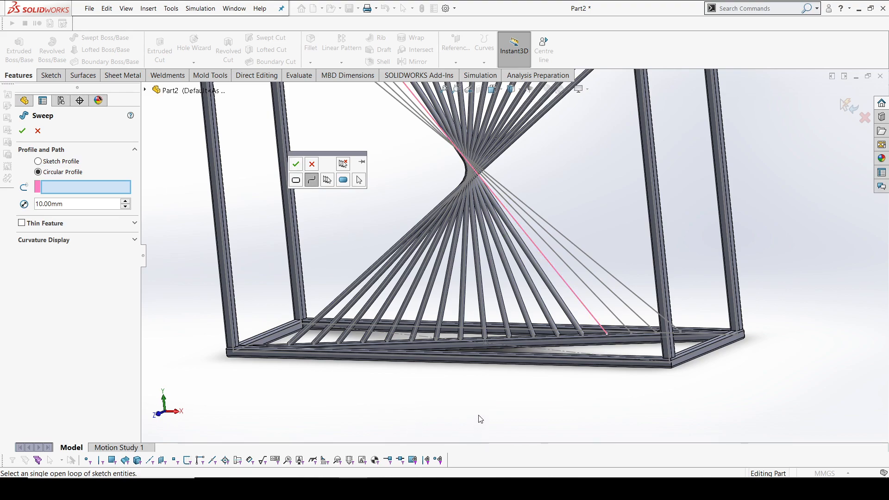
{"action": "mouse_move", "coordinate": [296, 165]}
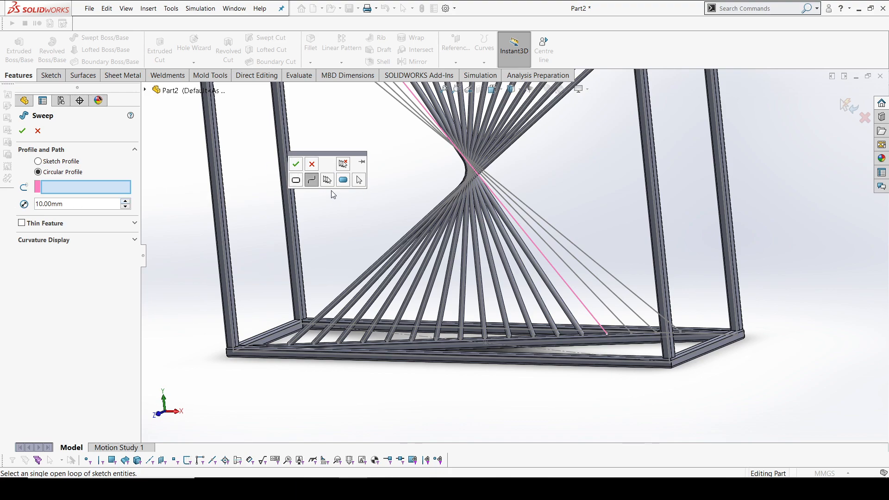
{"action": "left_click", "coordinate": [301, 222]}
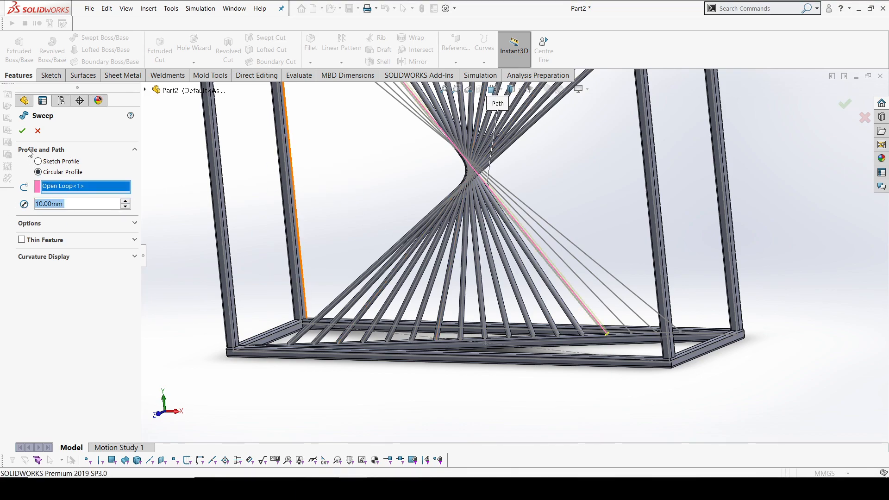
Confirm that rod, then sweep another 10 mm round rod along the next line
{"action": "left_click", "coordinate": [19, 129]}
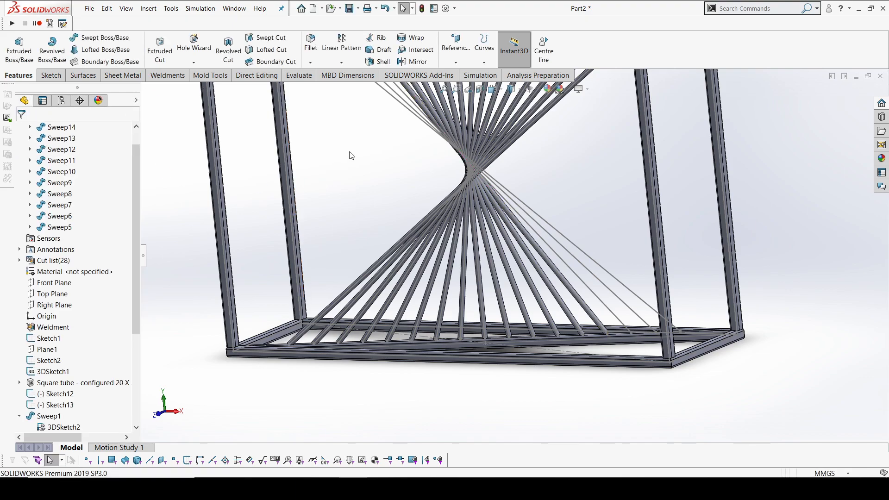
{"action": "right_click", "coordinate": [352, 155]}
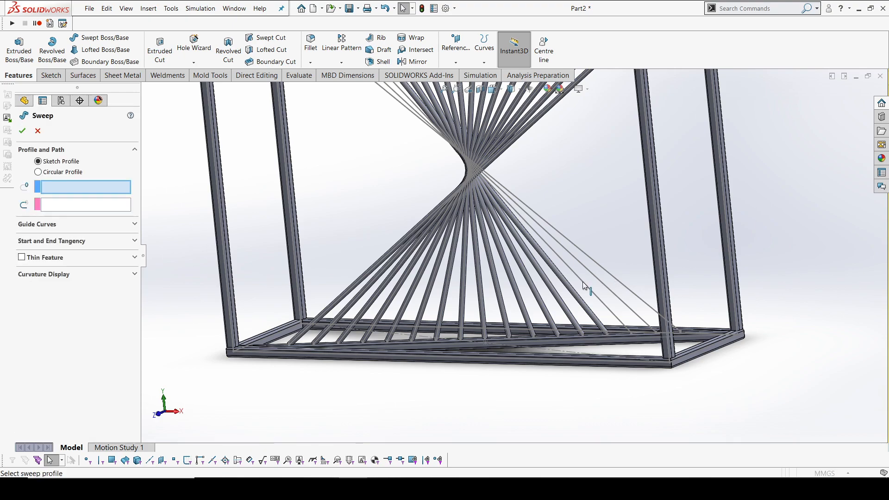
{"action": "left_click", "coordinate": [590, 287]}
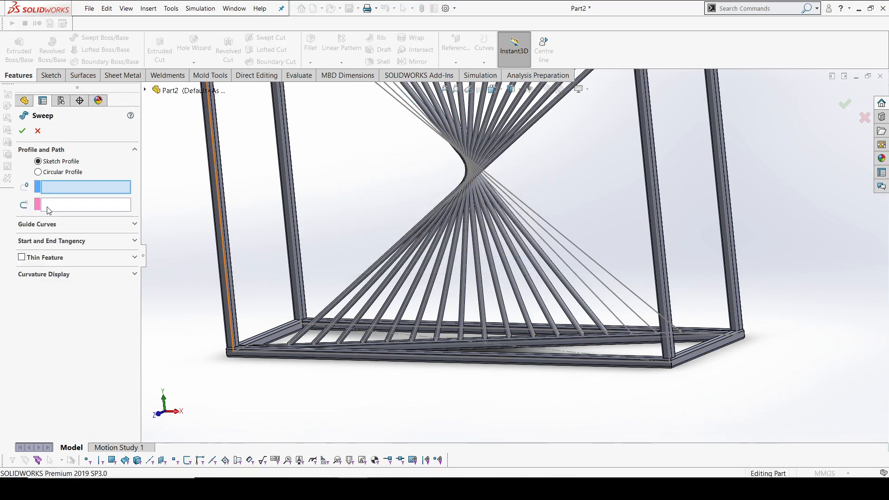
{"action": "left_click", "coordinate": [38, 172]}
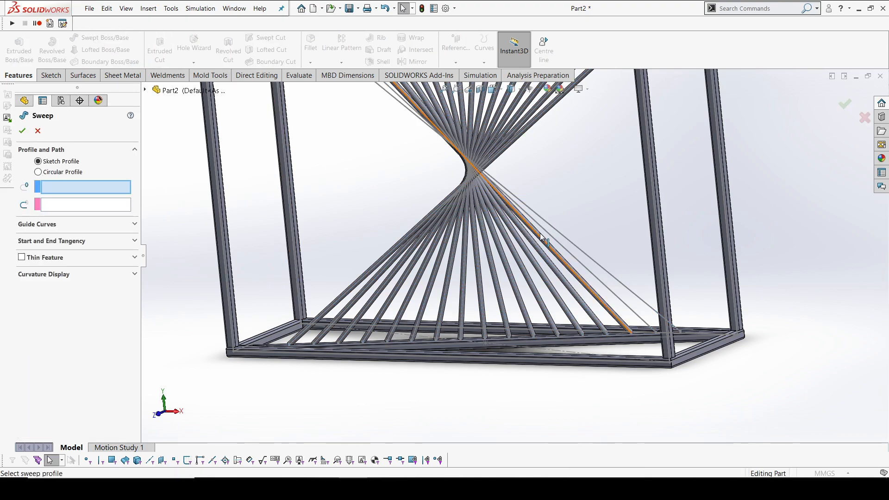
{"action": "left_click", "coordinate": [38, 172]}
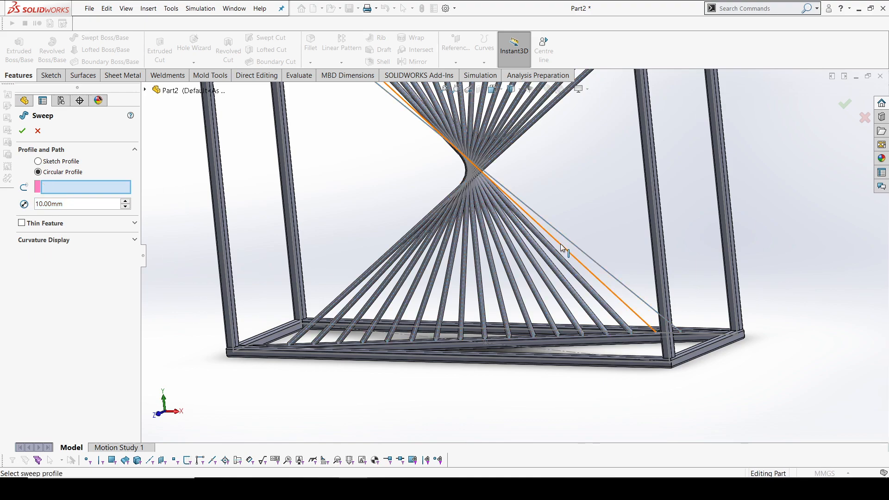
{"action": "left_click", "coordinate": [590, 276]}
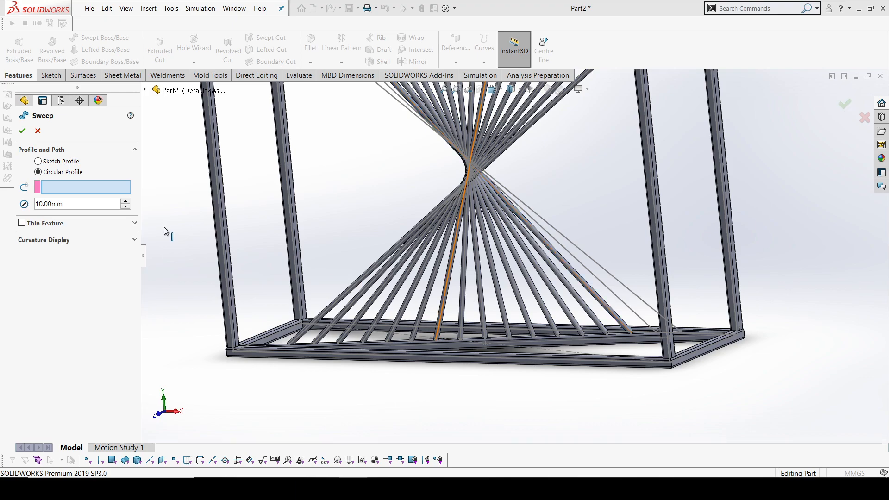
{"action": "right_click", "coordinate": [468, 181]}
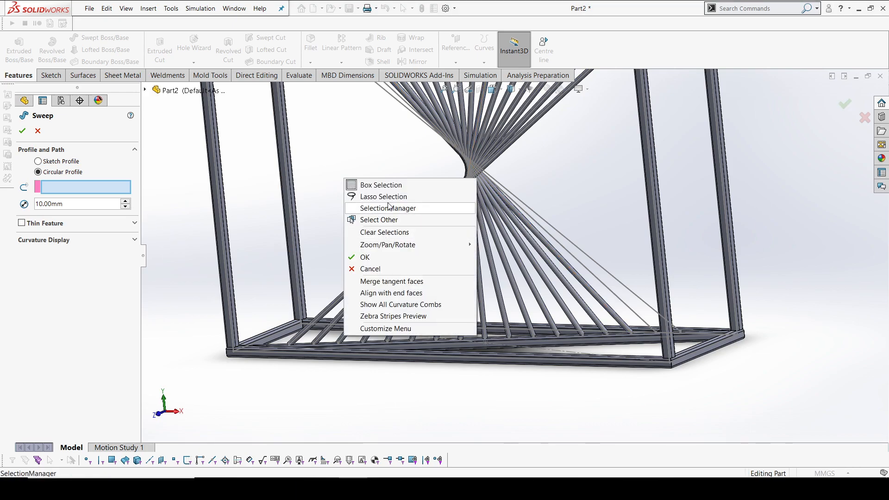
{"action": "left_click", "coordinate": [388, 208]}
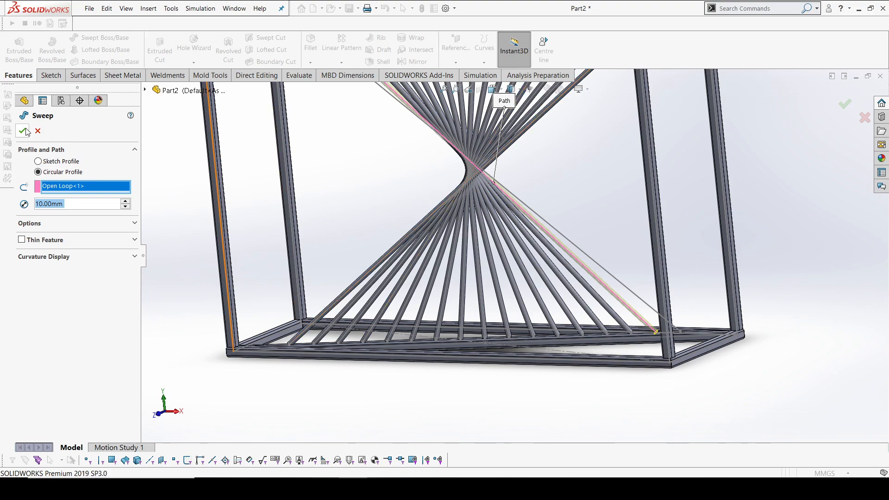
{"action": "left_click", "coordinate": [22, 131]}
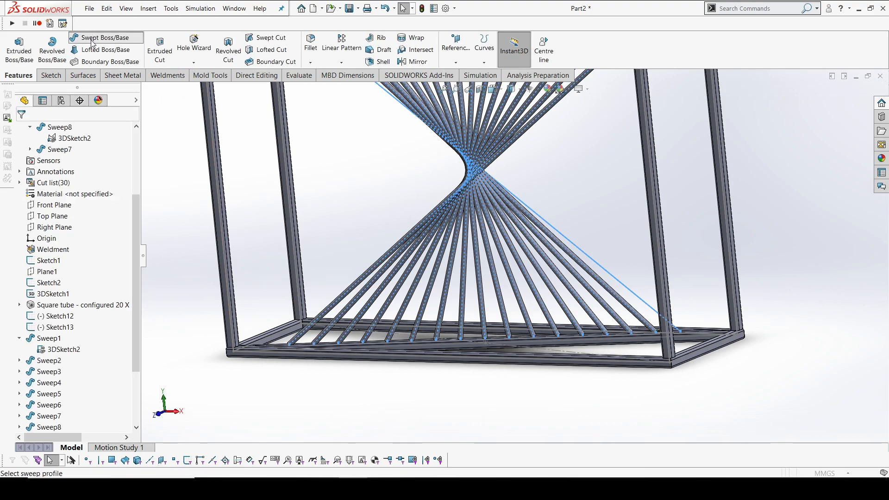
Start another sweep and select the next single line as its path
{"action": "left_click", "coordinate": [96, 38]}
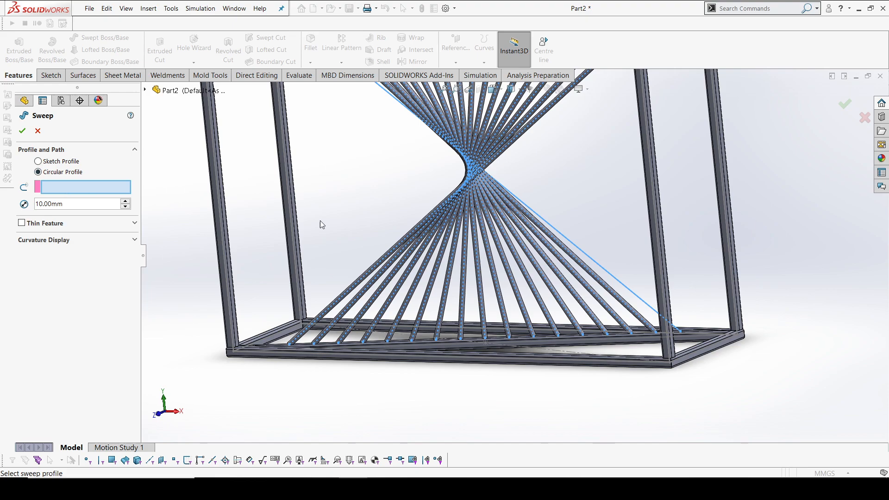
{"action": "mouse_move", "coordinate": [422, 192]}
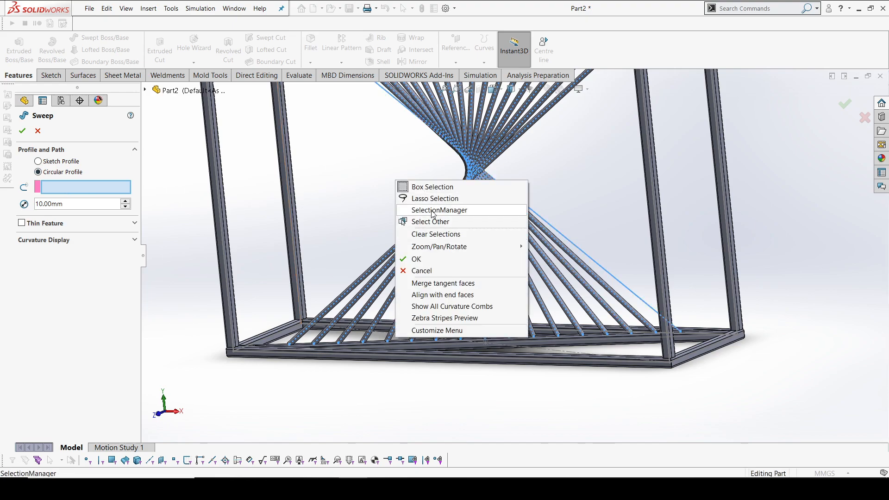
{"action": "left_click", "coordinate": [439, 210]}
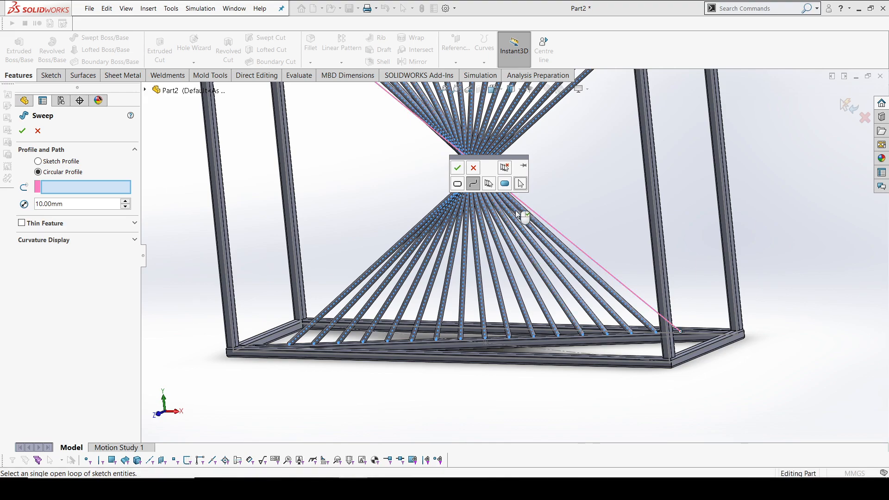
{"action": "left_click", "coordinate": [678, 332]}
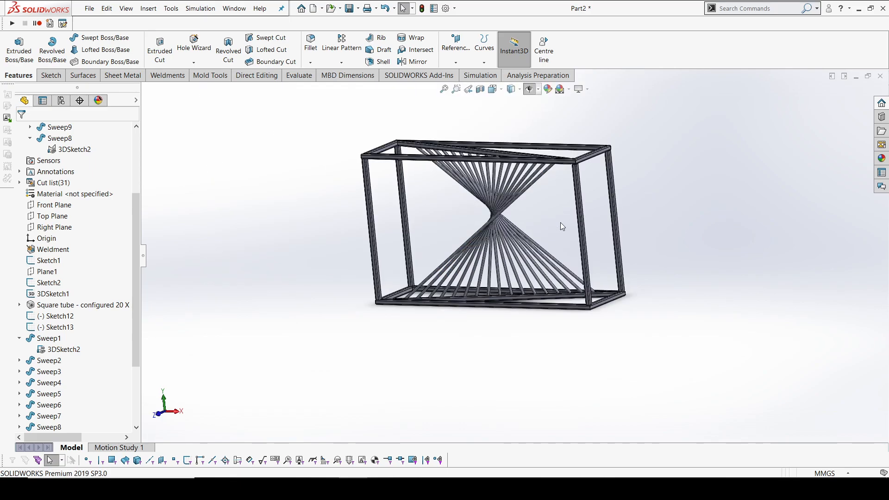
Orbit around the frame to inspect the completed round-rod web from several angles
{"action": "left_click_drag", "start_coordinate": [562, 227], "coordinate": [530, 245]}
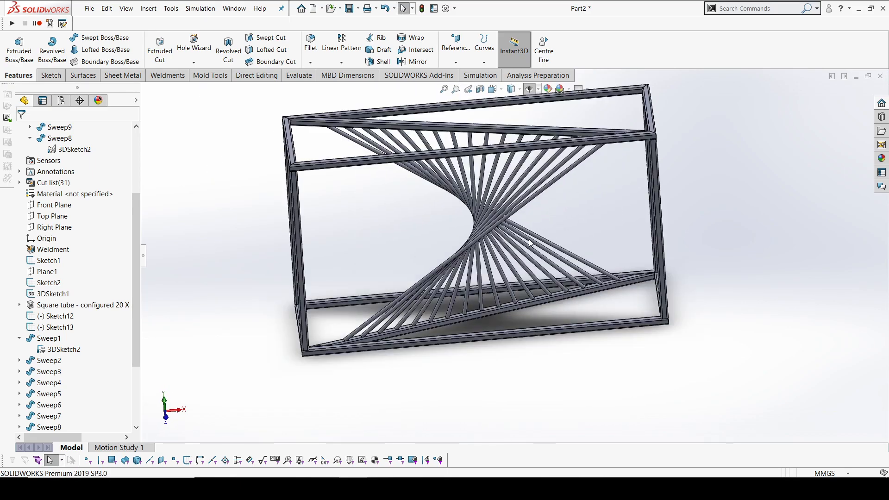
{"action": "left_click_drag", "start_coordinate": [531, 243], "coordinate": [537, 211]}
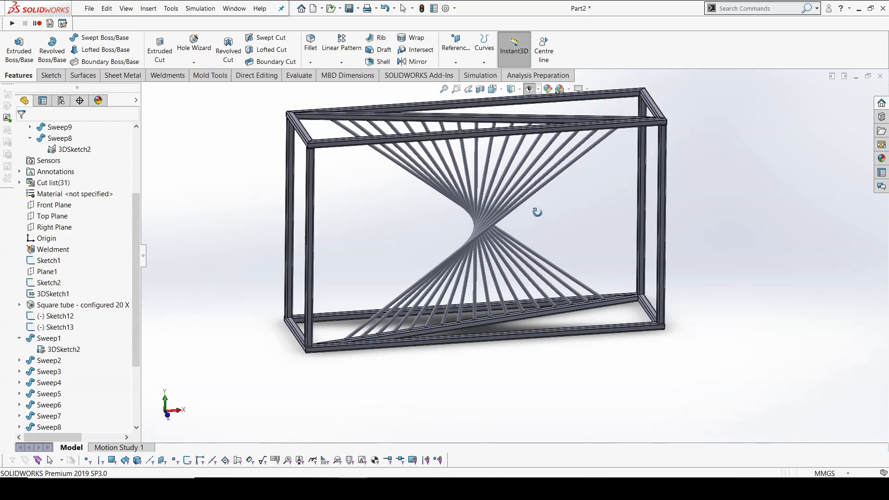
{"action": "left_click_drag", "start_coordinate": [537, 212], "coordinate": [619, 275]}
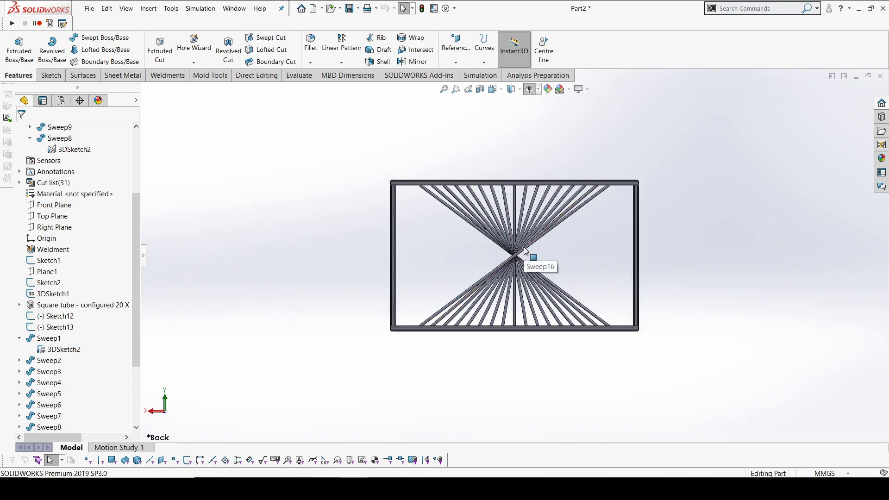
{"action": "left_click_drag", "start_coordinate": [522, 250], "coordinate": [632, 190]}
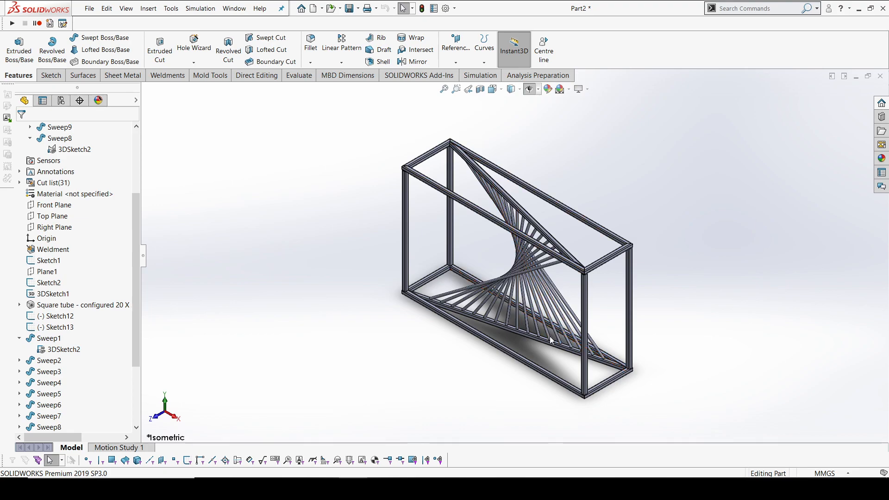
{"action": "mouse_move", "coordinate": [663, 315]}
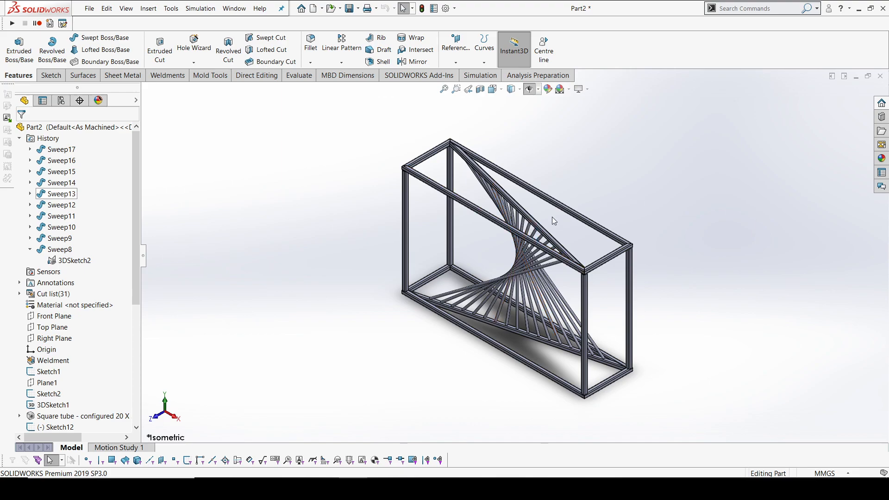
{"action": "mouse_move", "coordinate": [666, 270]}
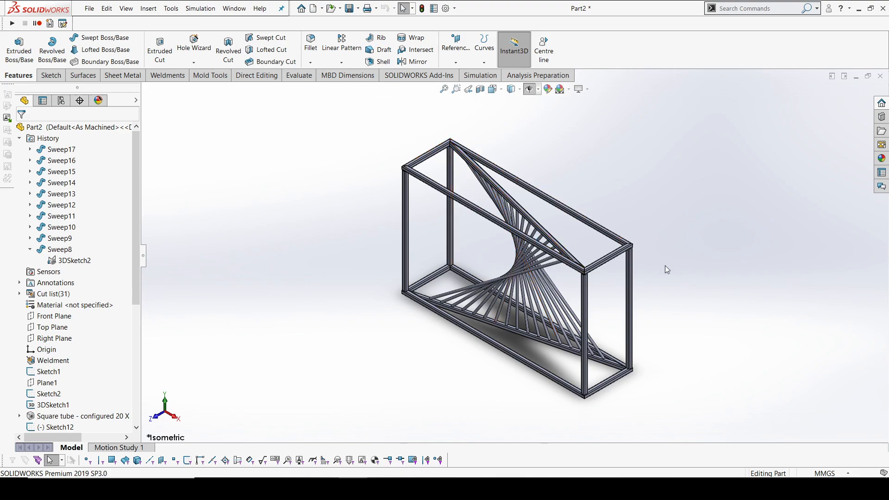
{"action": "mouse_move", "coordinate": [658, 267]}
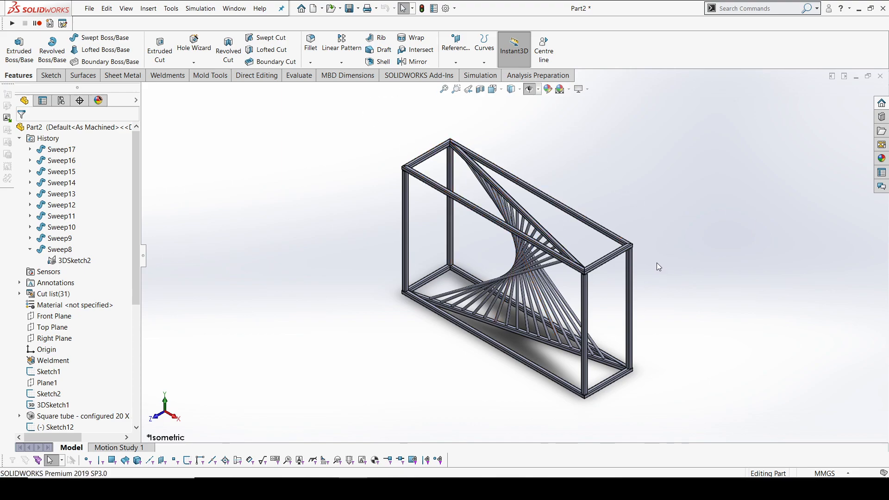
{"action": "mouse_move", "coordinate": [659, 294]}
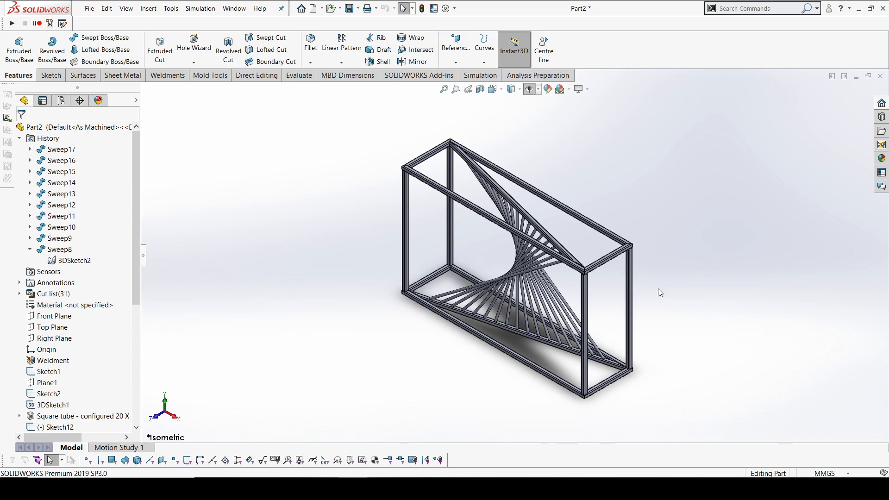